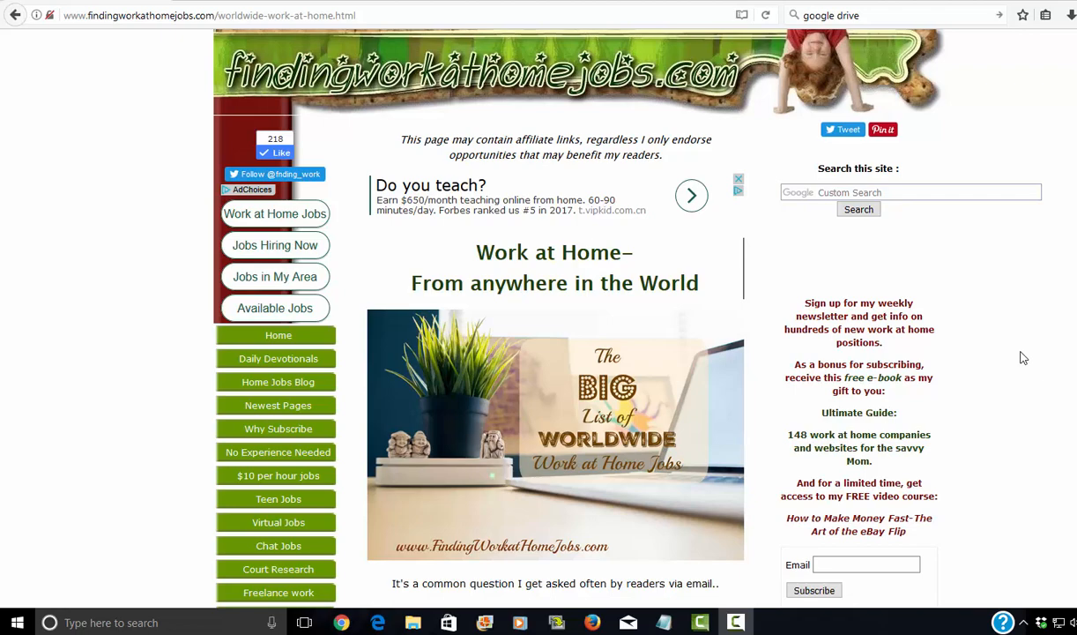
Scroll into the article's introduction to read the opening reader question and the author's reply.
scroll("down", 3)
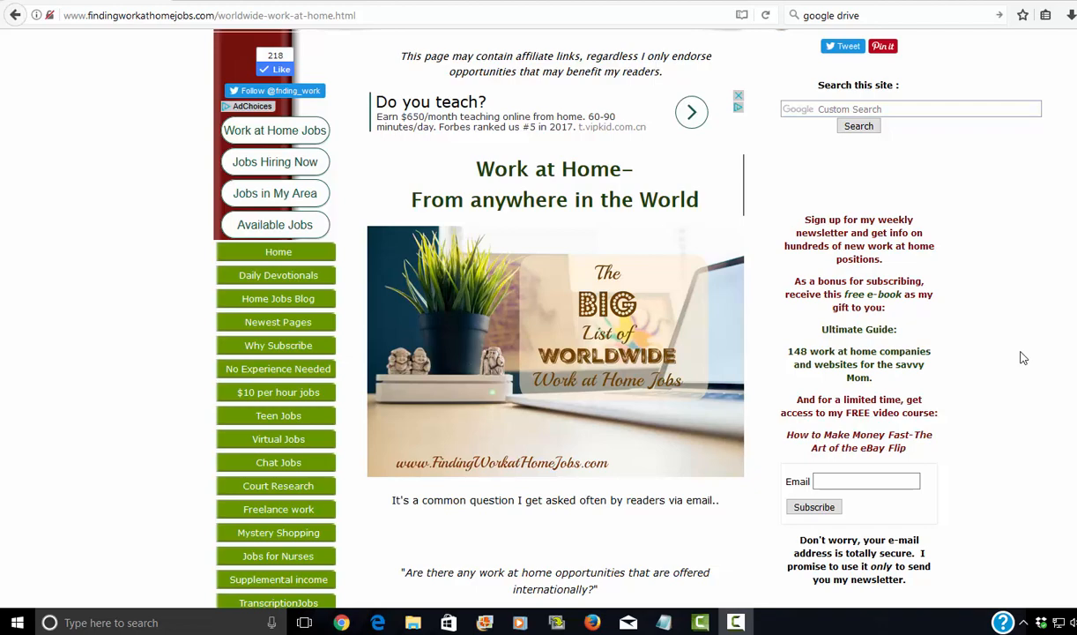
scroll("down", 3)
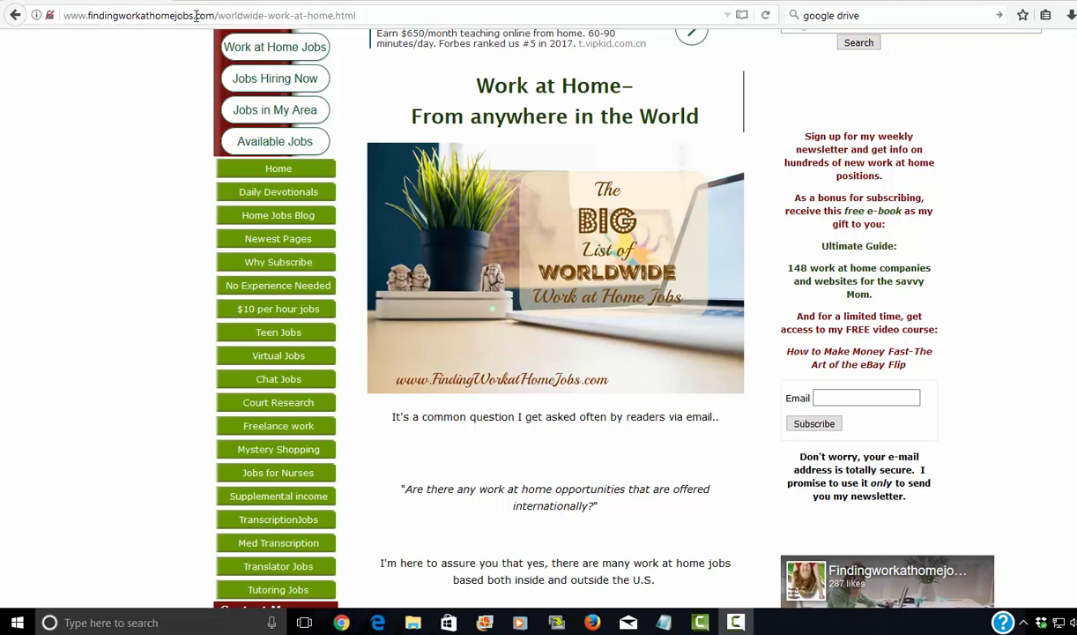
Select the article's address, then scroll down into the Transcription section.
left_click(199, 16)
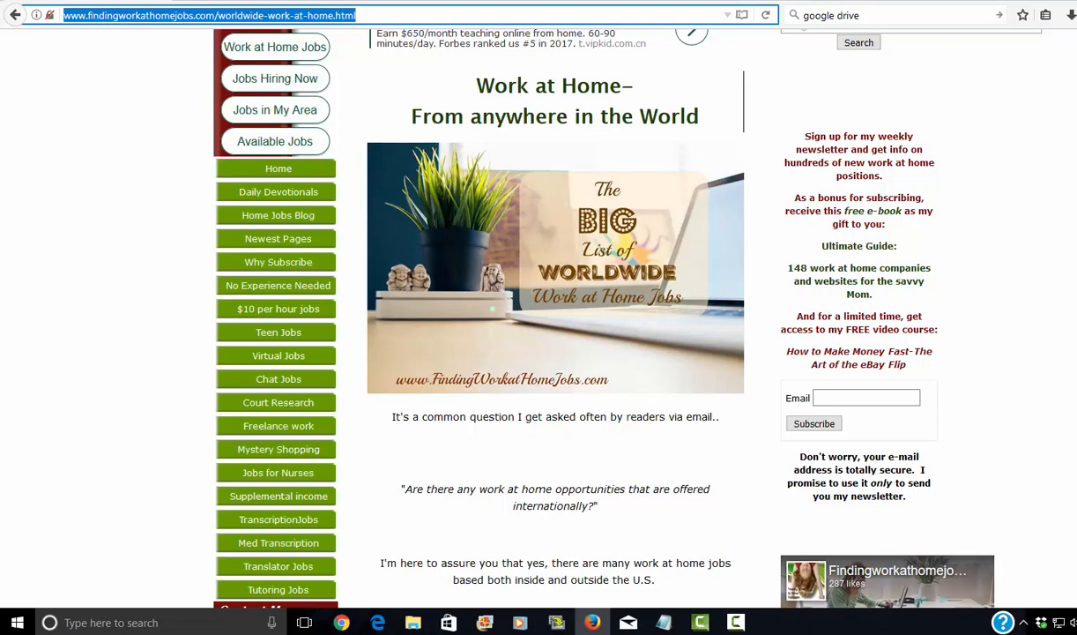
scroll("down", 3)
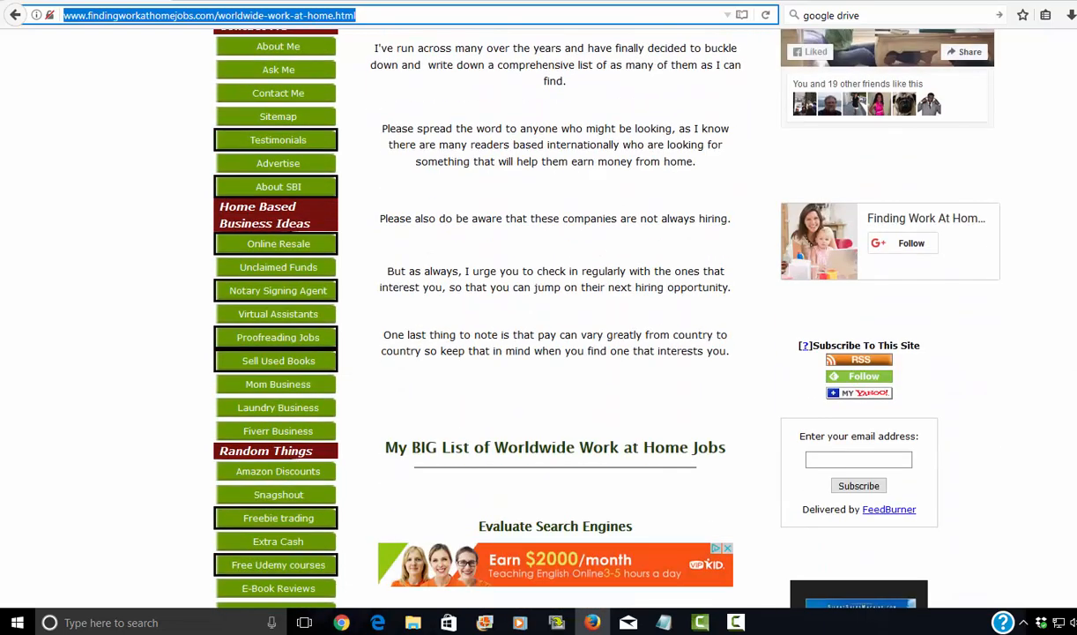
scroll("down", 3)
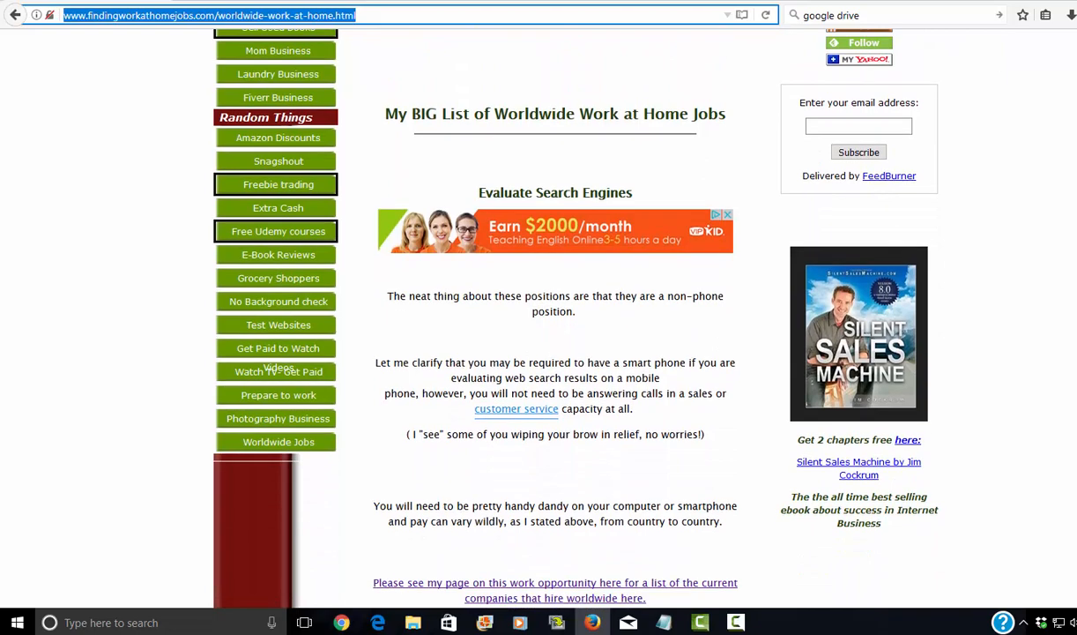
scroll("down", 3)
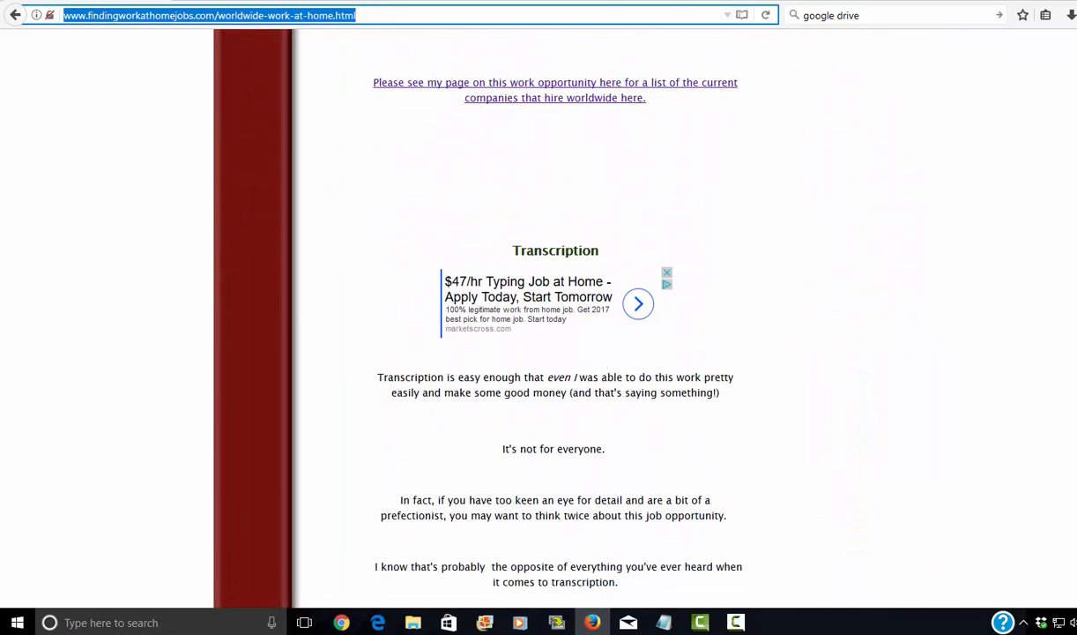
scroll("down", 3)
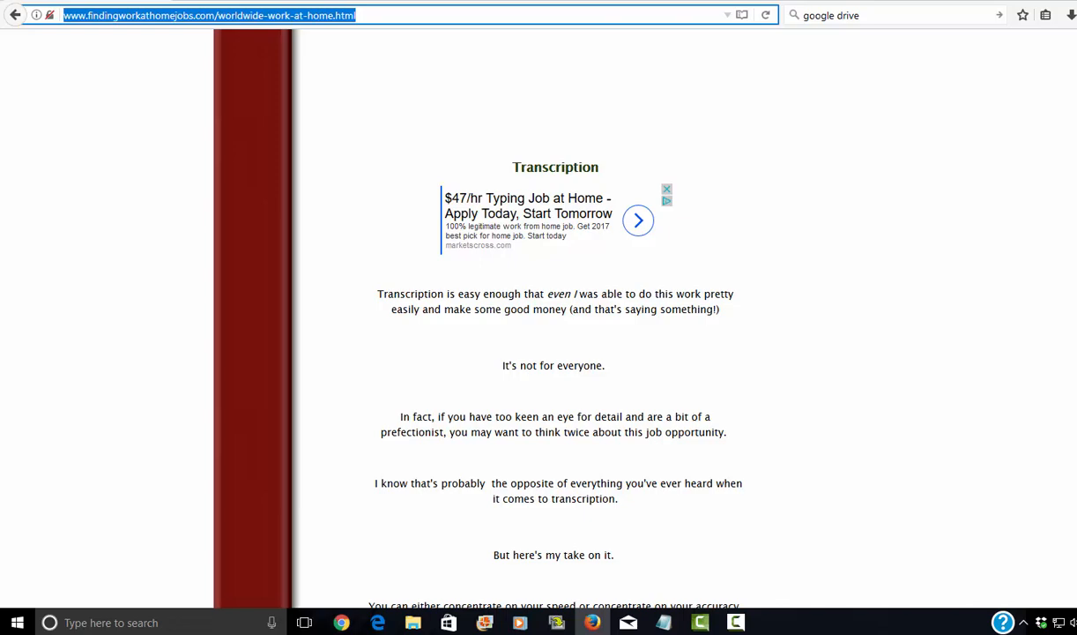
scroll("down", 3)
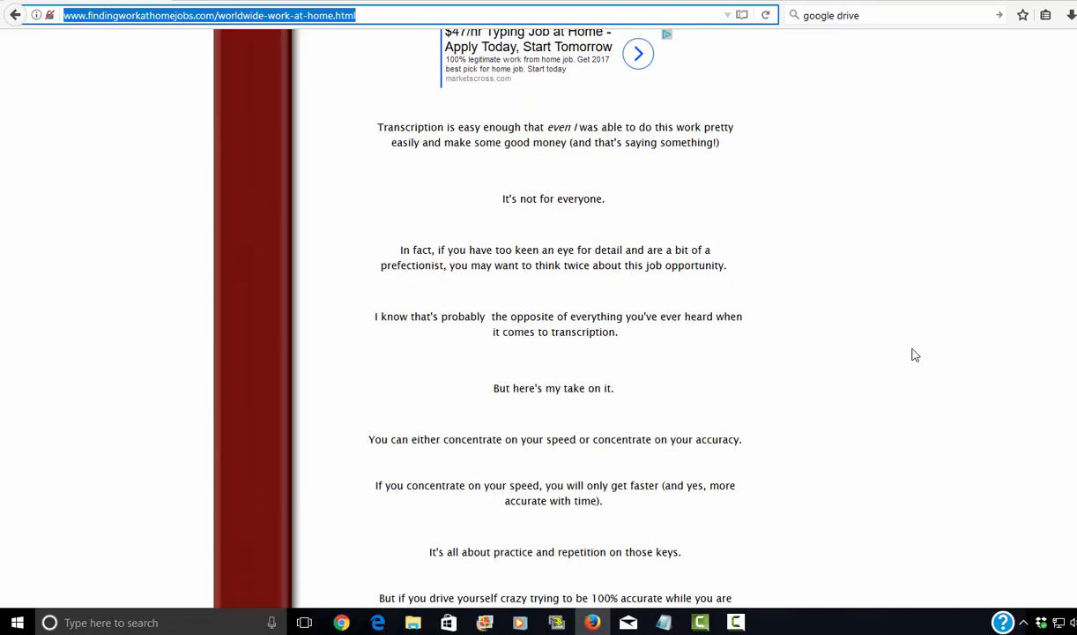
Scroll past Quicktate, BabbleType, Scribie and Rev to the Translation heading.
scroll("down", 3)
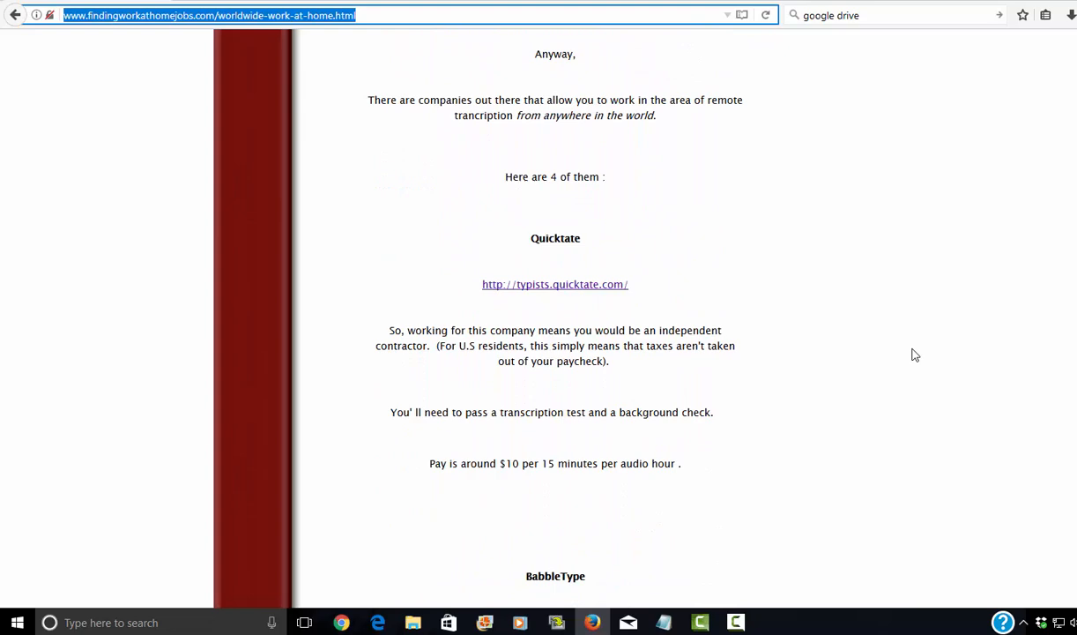
scroll("down", 3)
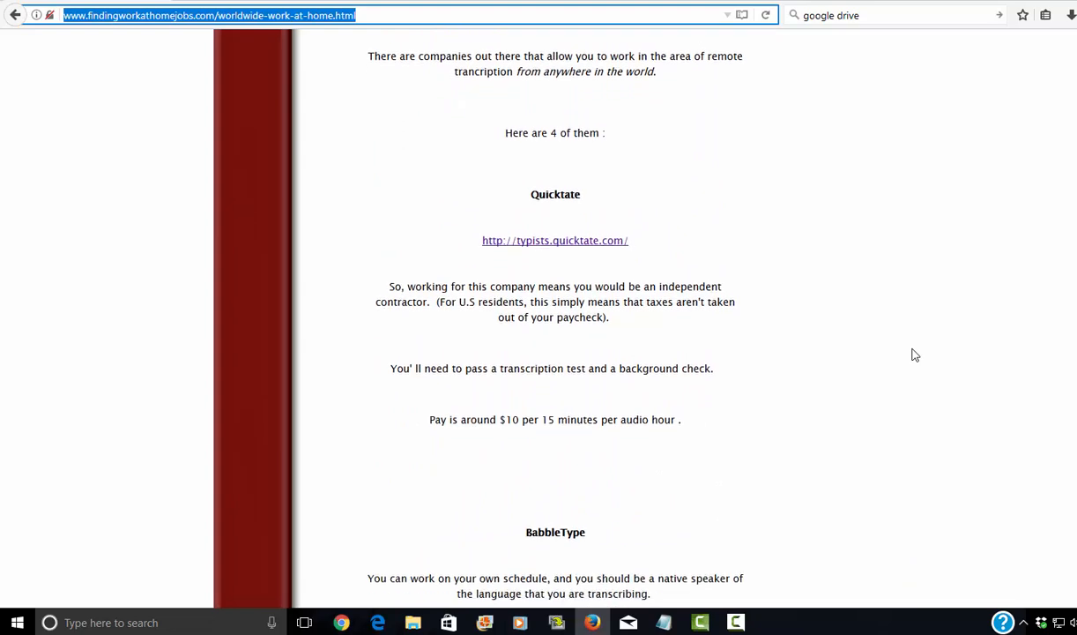
scroll("down", 3)
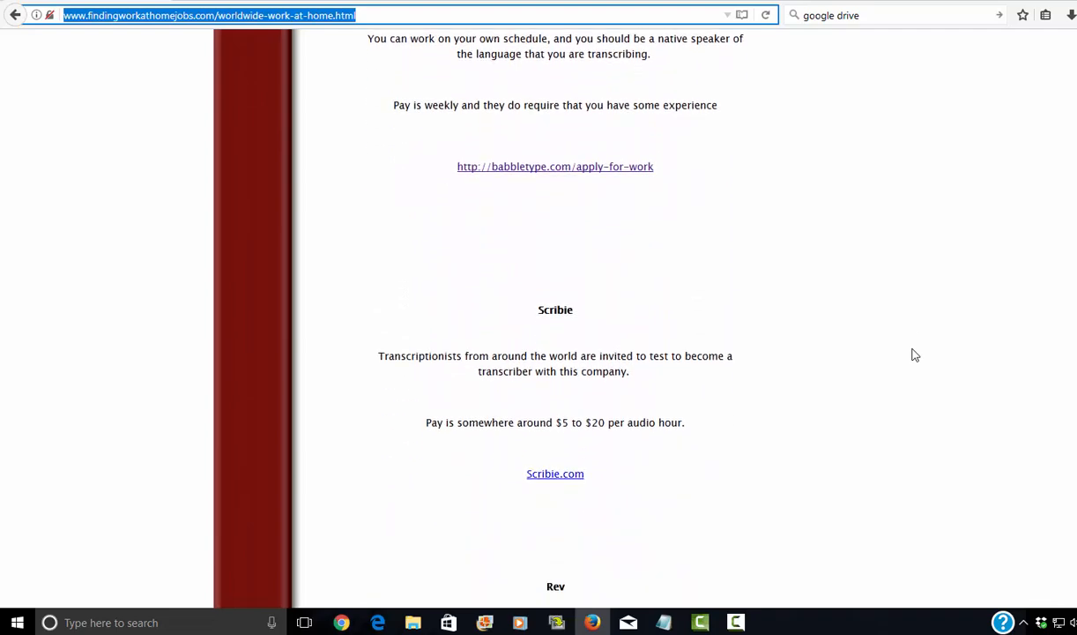
scroll("down", 3)
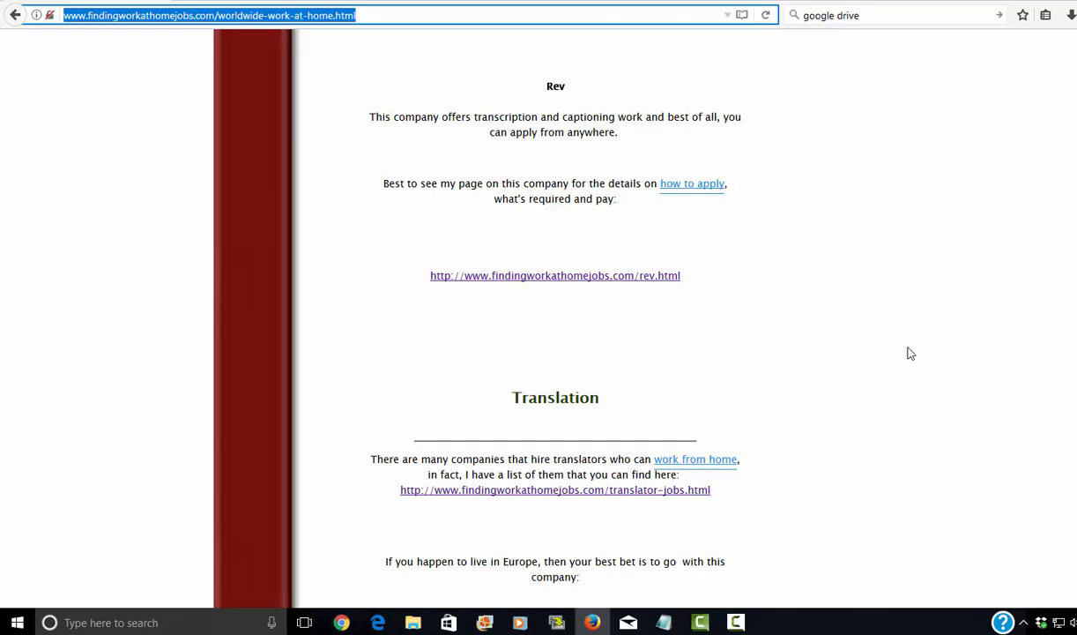
scroll("down", 3)
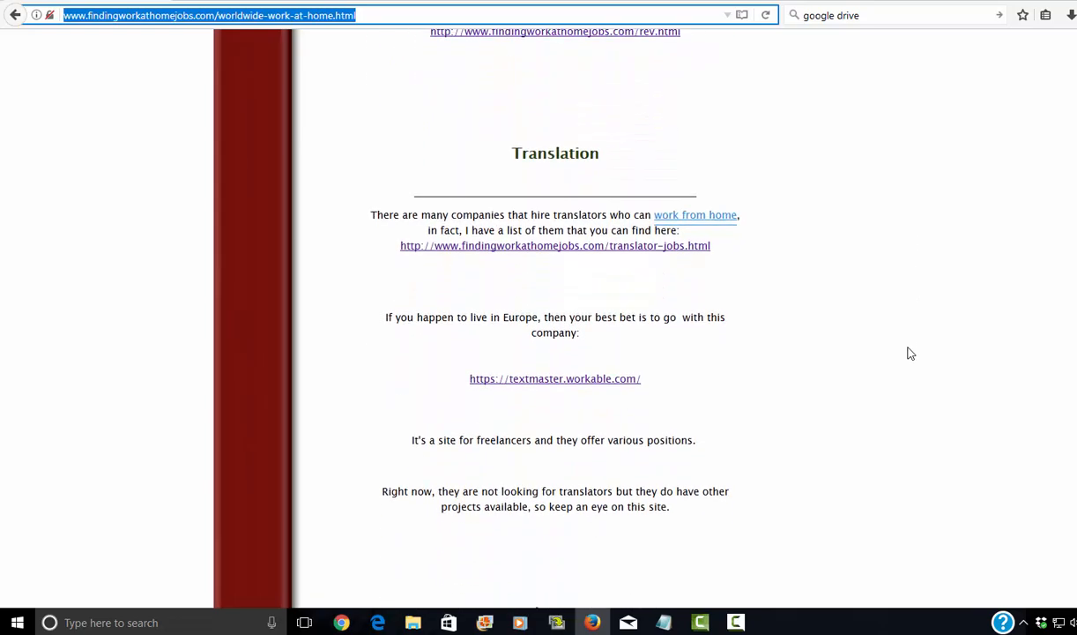
Scroll past the Translation listings and TextMaster to Virtual Assistants, starting with Contemporary VA.
scroll("down", 3)
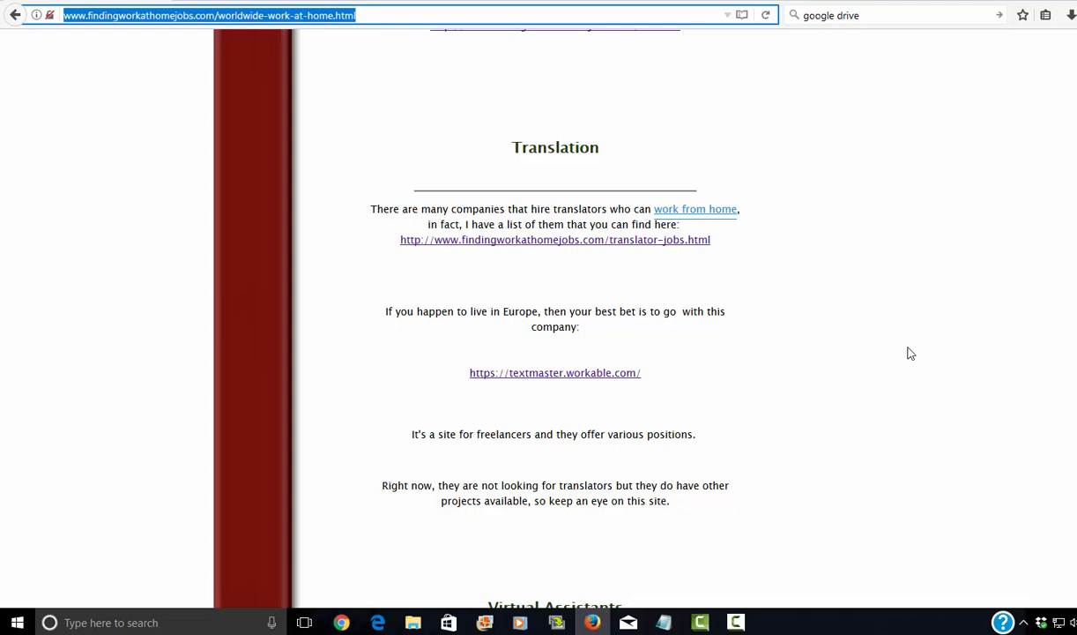
mouse_move(848, 292)
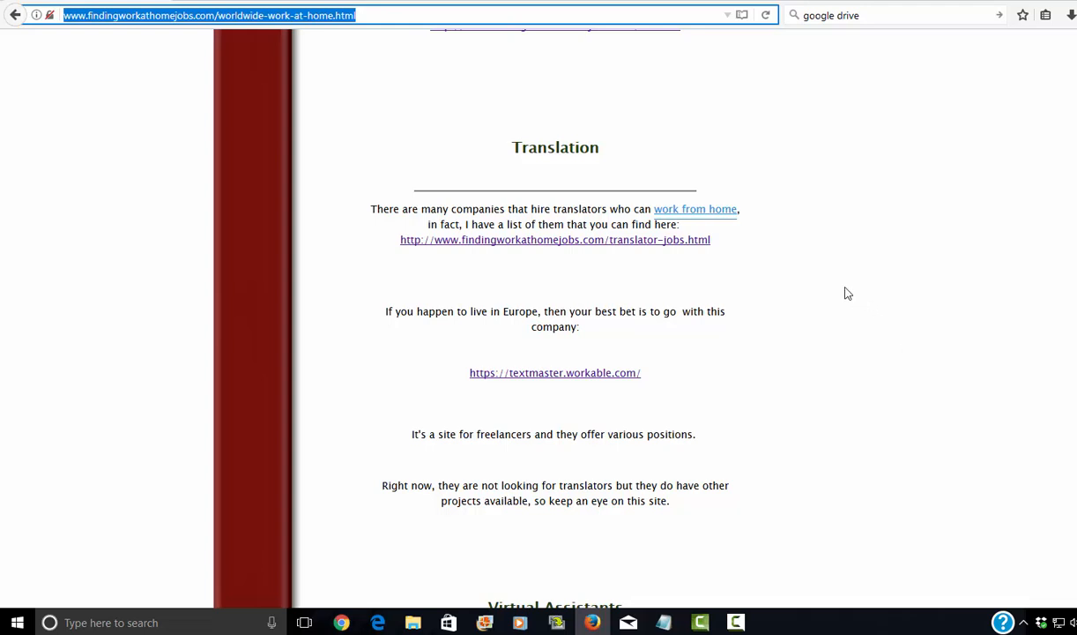
mouse_move(705, 254)
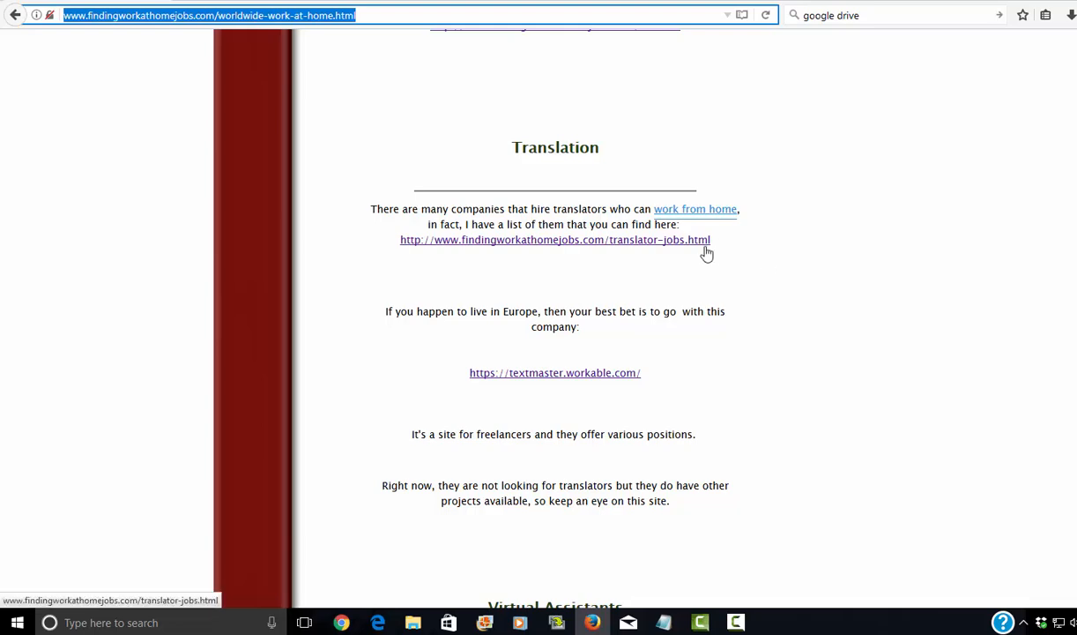
scroll("down", 3)
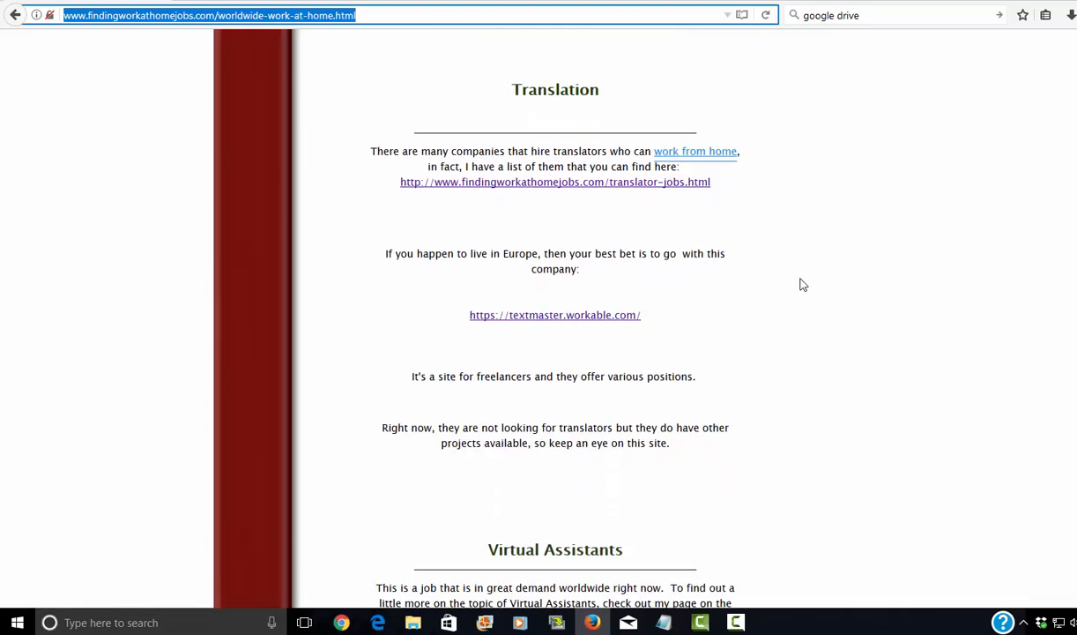
scroll("down", 3)
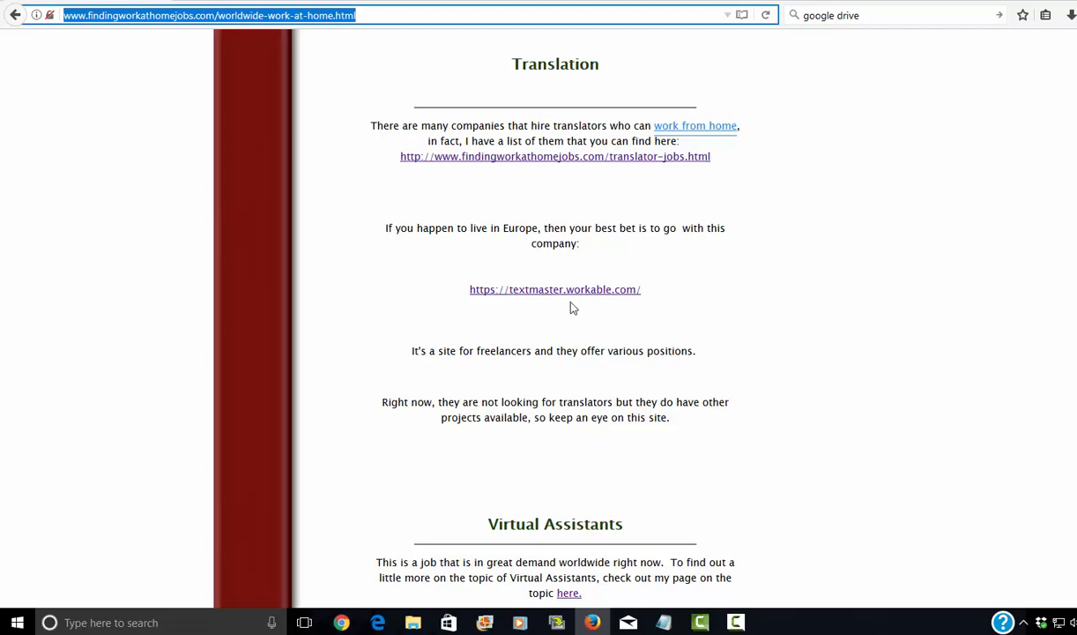
mouse_move(837, 312)
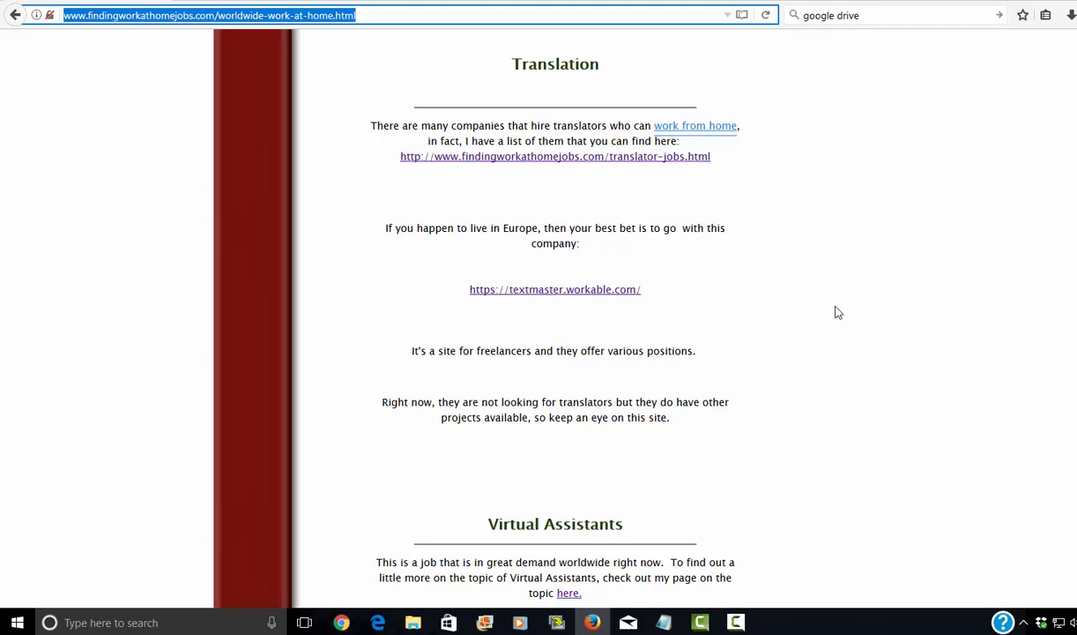
scroll("down", 3)
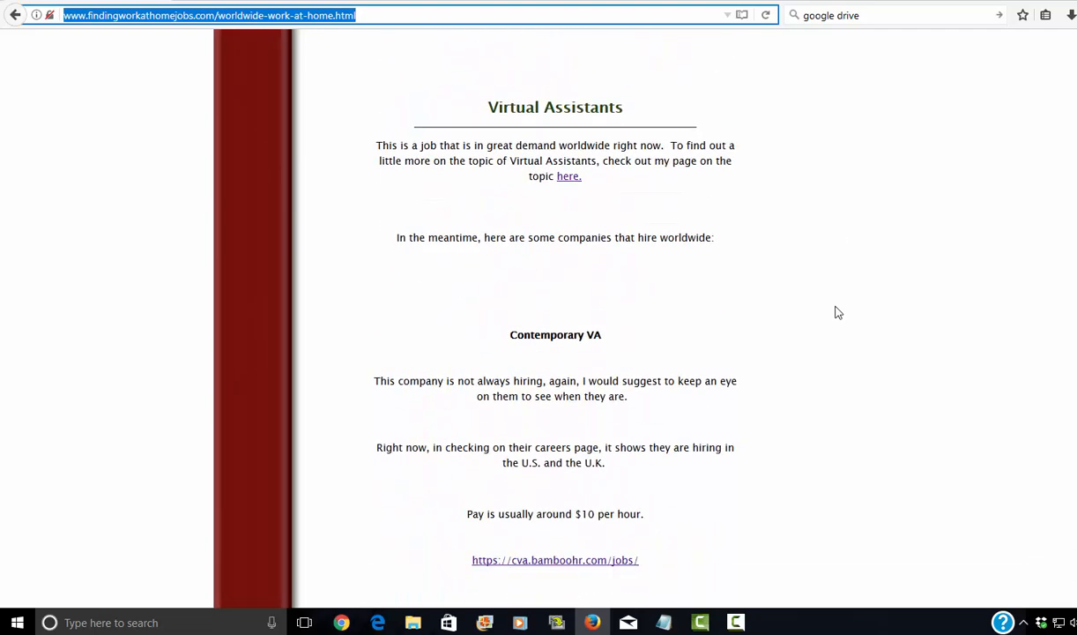
mouse_move(832, 310)
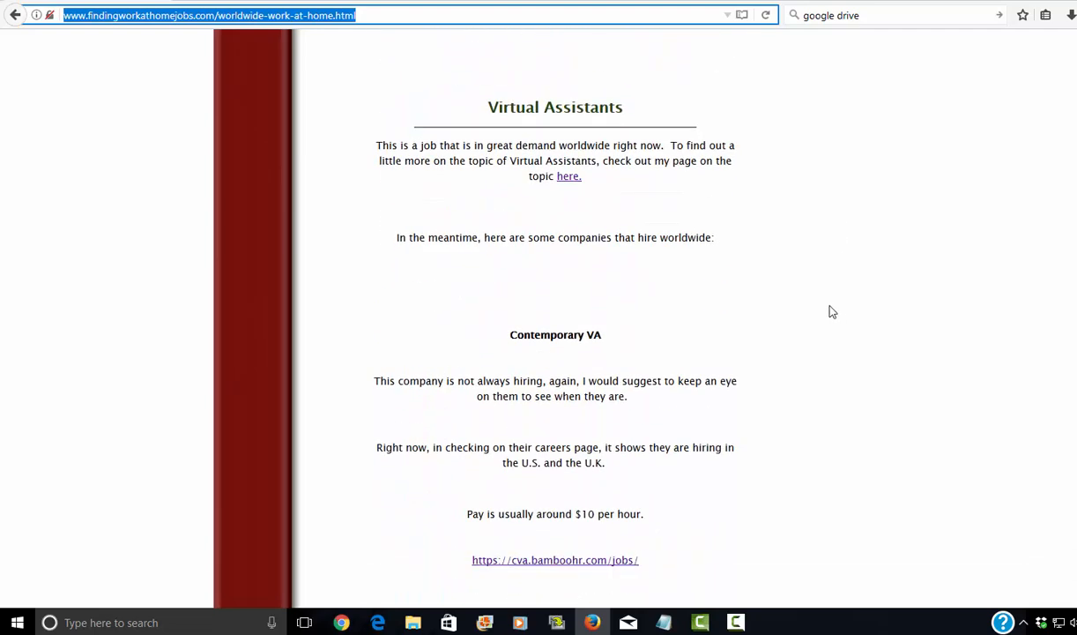
mouse_move(822, 306)
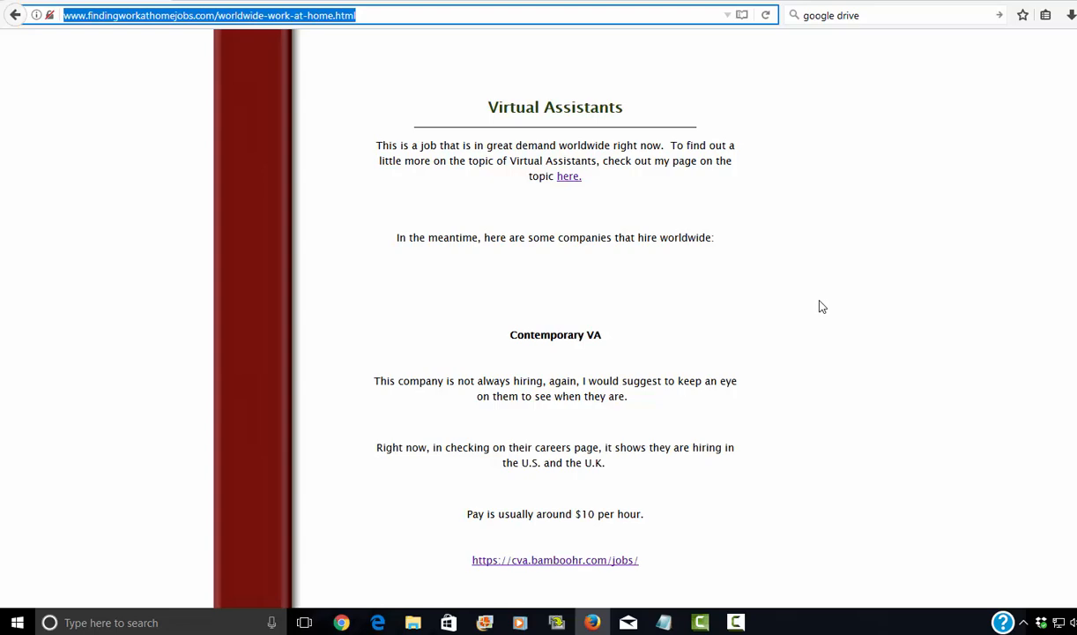
Scroll through the Virtual Assistants listings for Worldwide 101 and Time ETC.
scroll("down", 3)
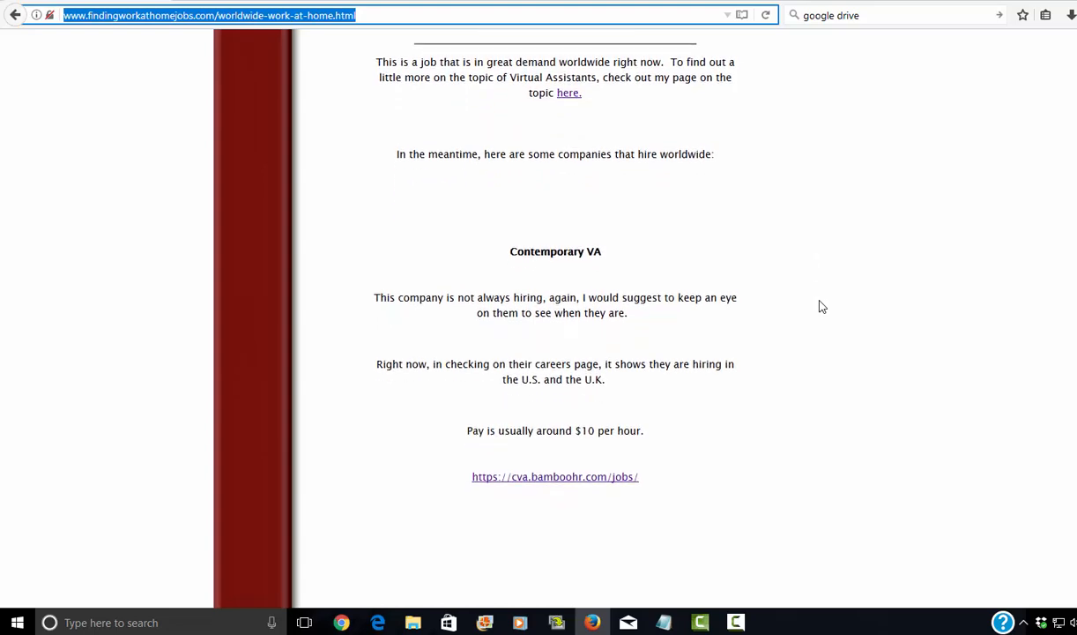
scroll("down", 3)
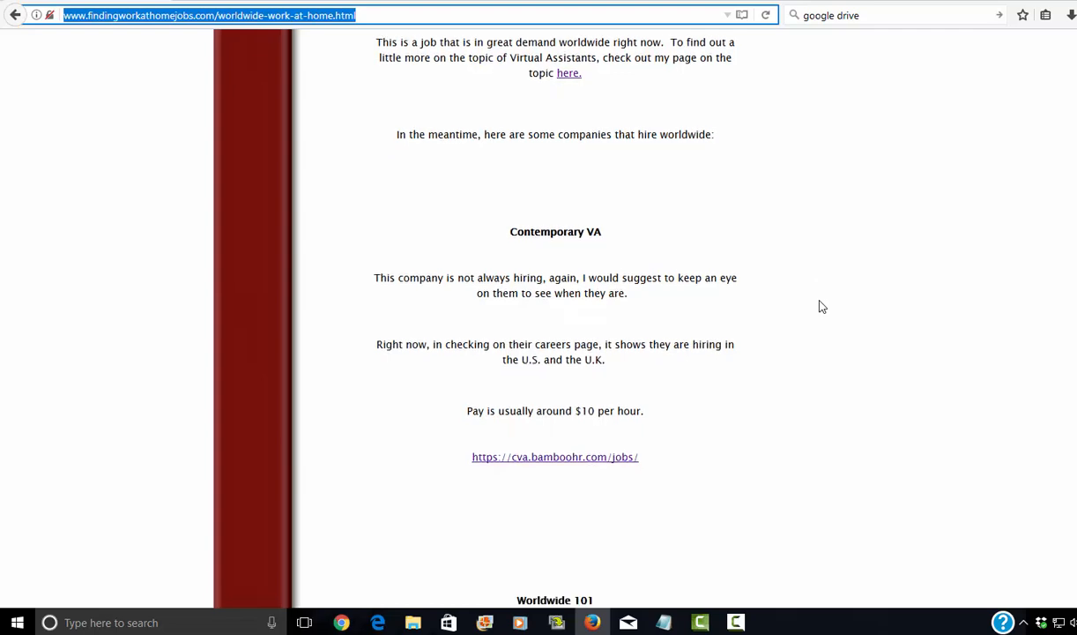
scroll("down", 3)
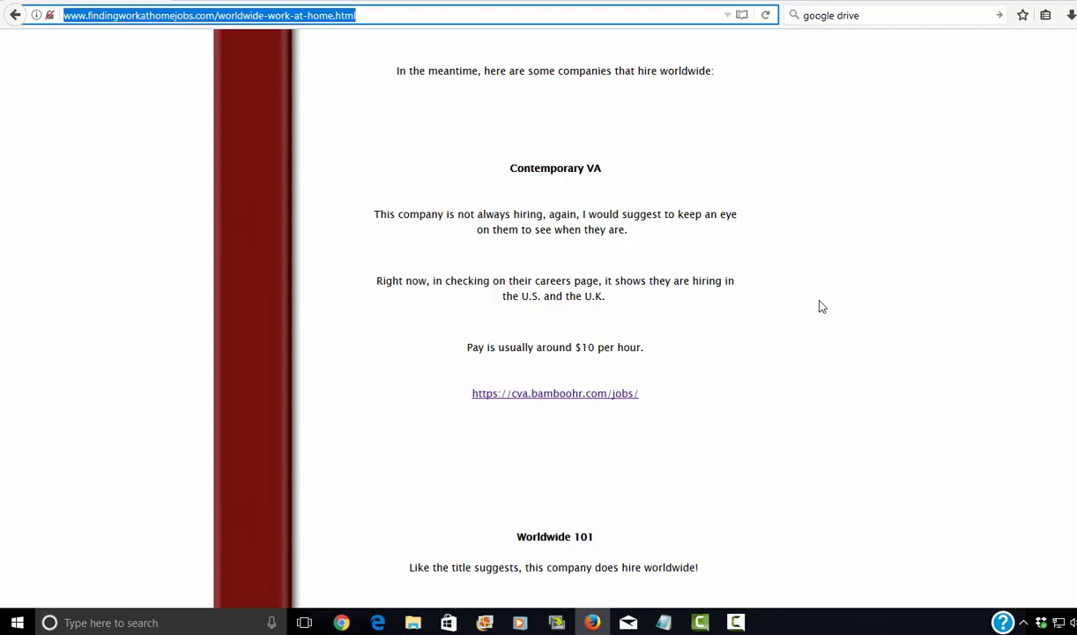
scroll("down", 3)
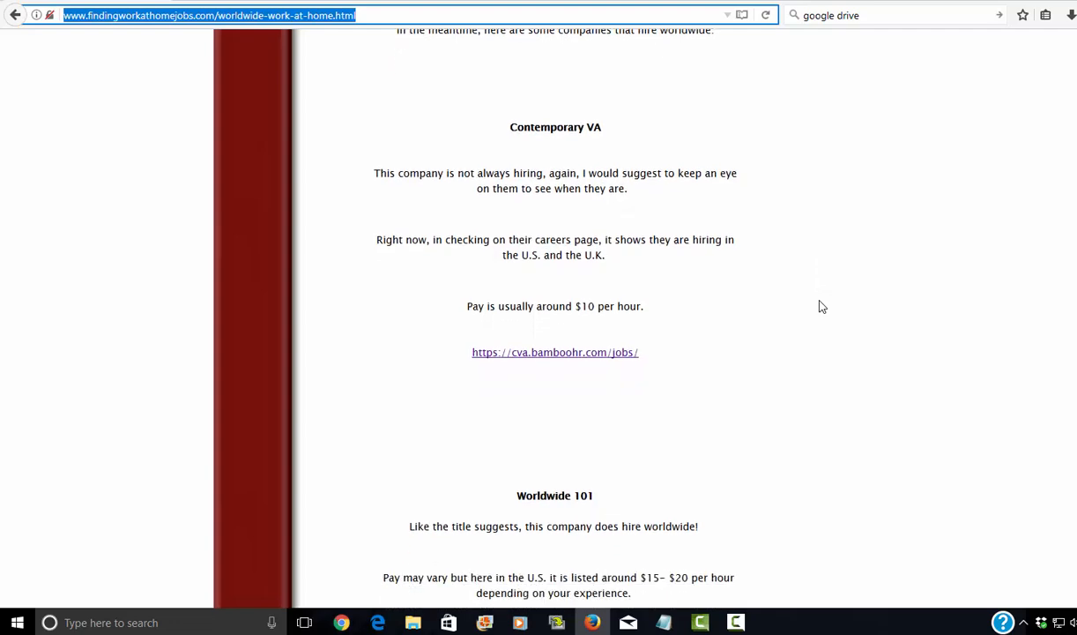
scroll("down", 3)
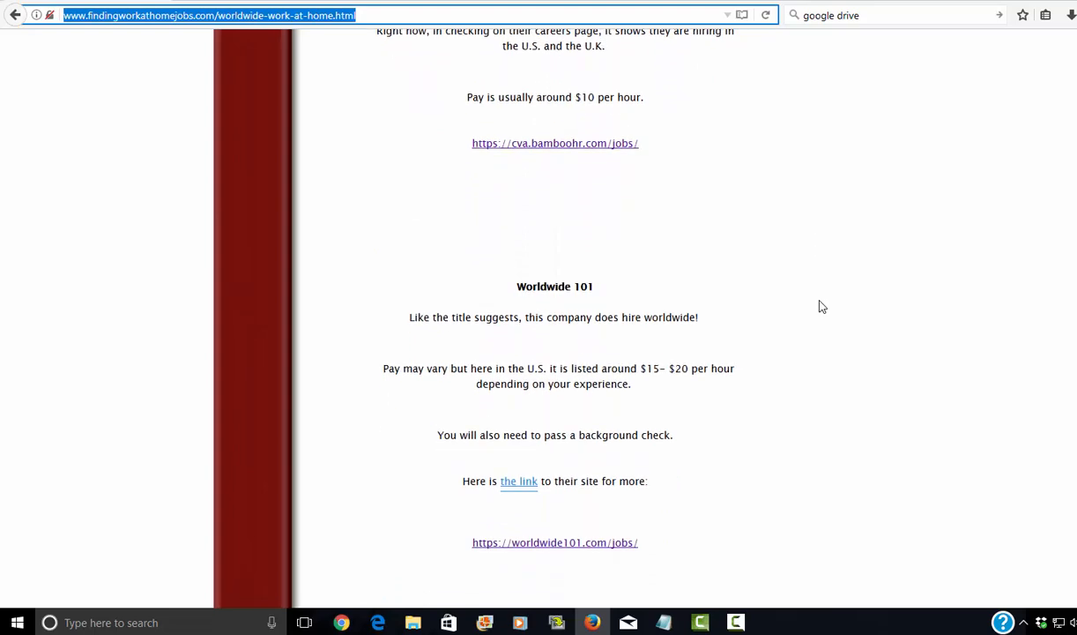
mouse_move(455, 346)
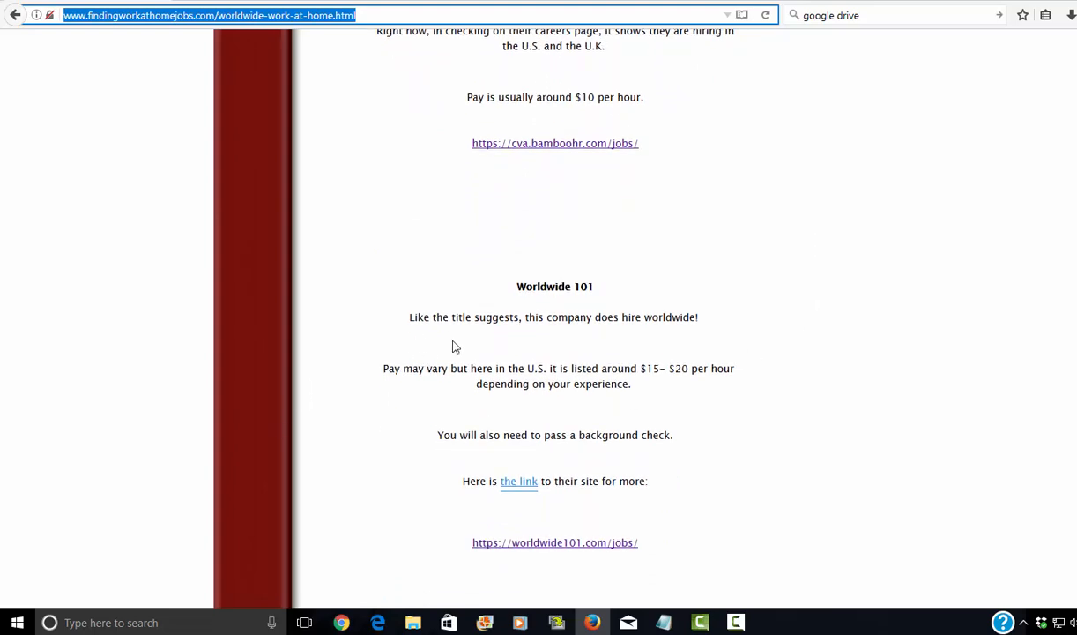
mouse_move(919, 408)
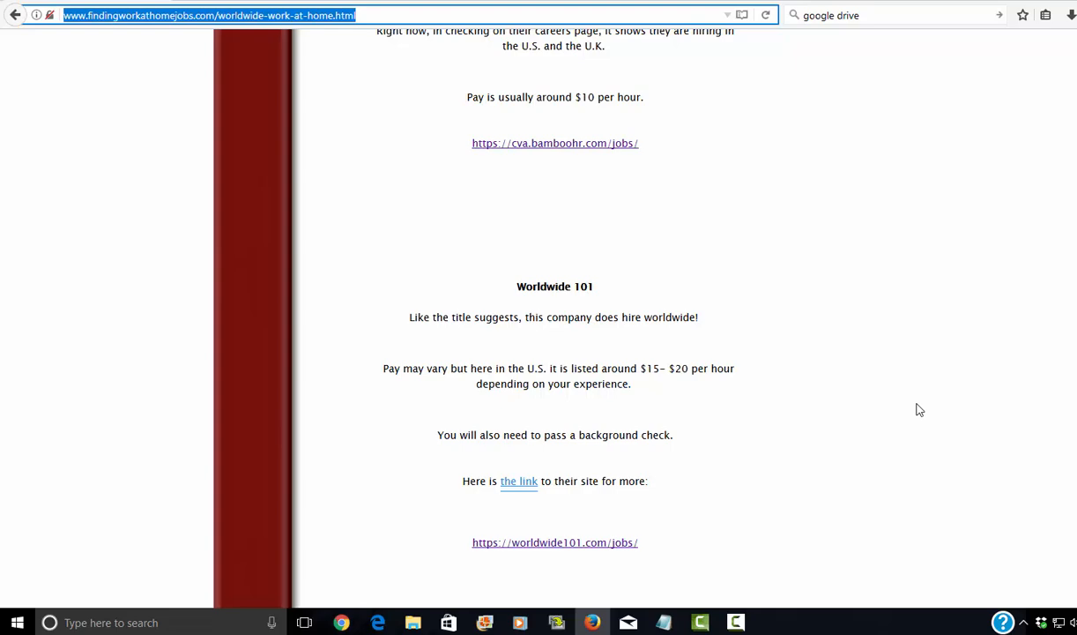
scroll("down", 3)
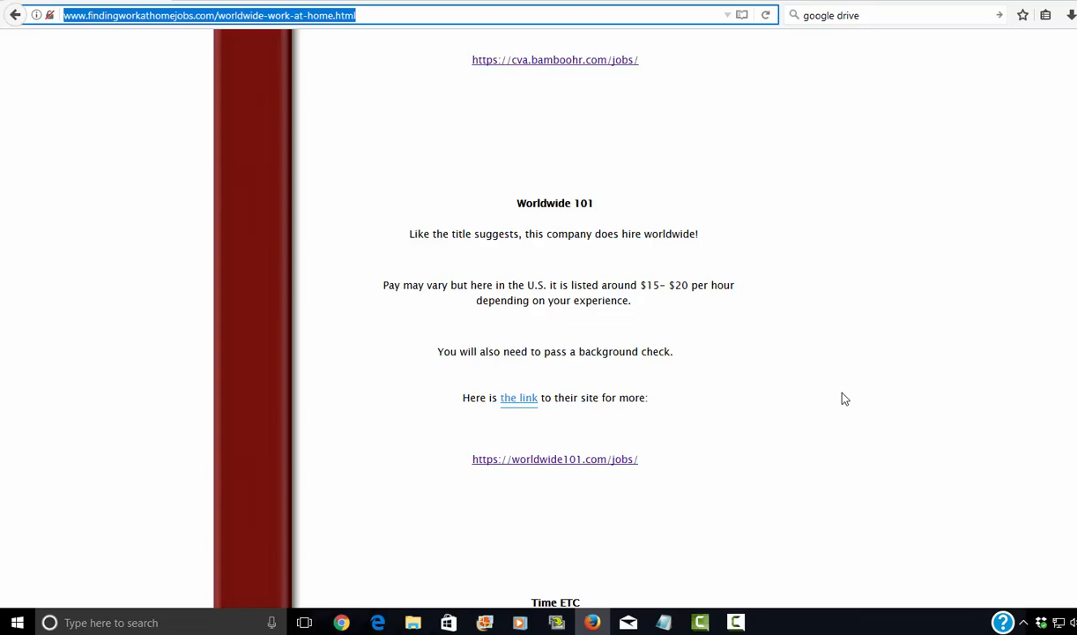
Scroll past LifeBushido to the Online Moderation heading.
scroll("down", 3)
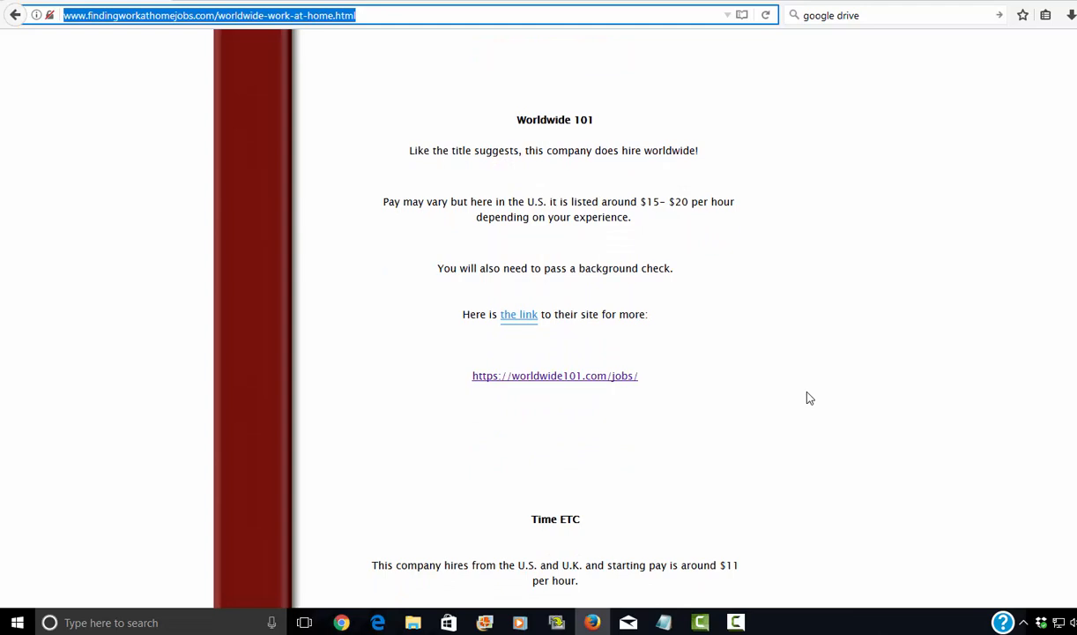
mouse_move(748, 388)
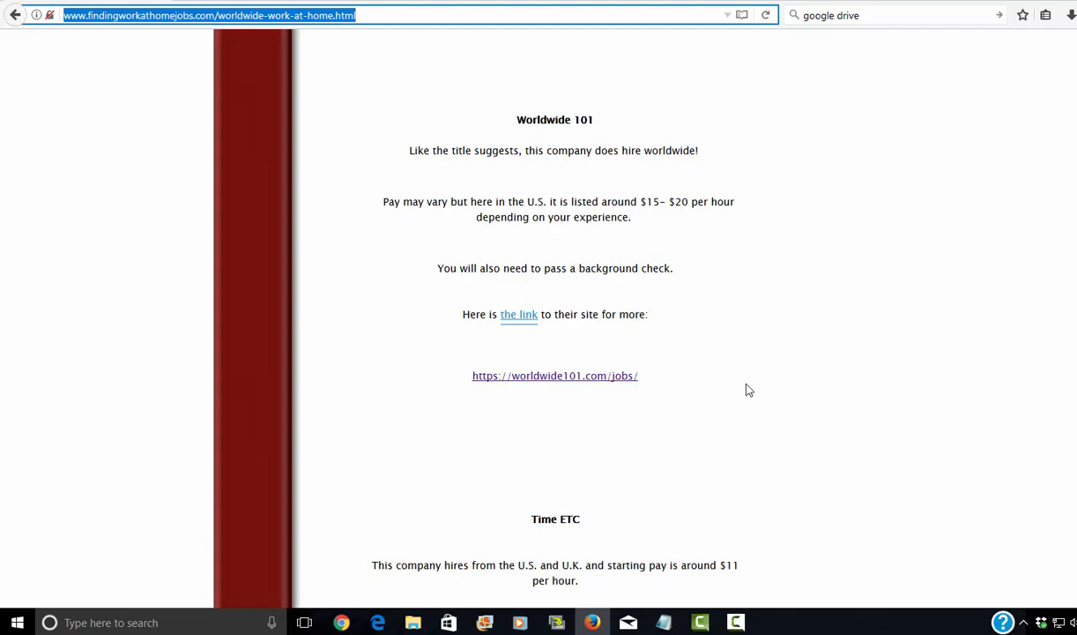
scroll("down", 3)
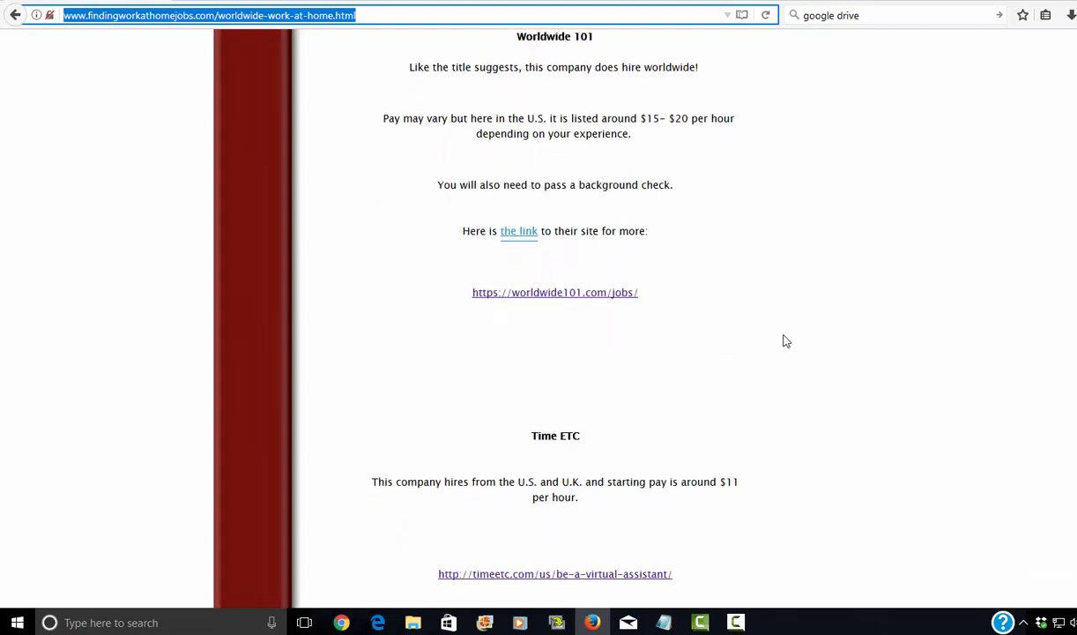
scroll("down", 3)
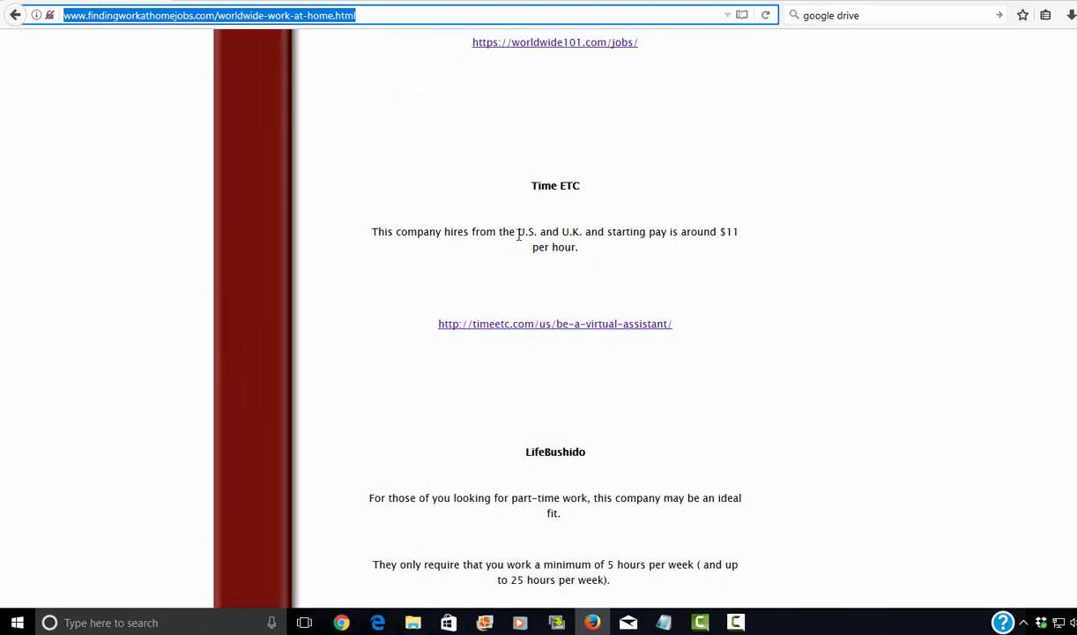
mouse_move(723, 236)
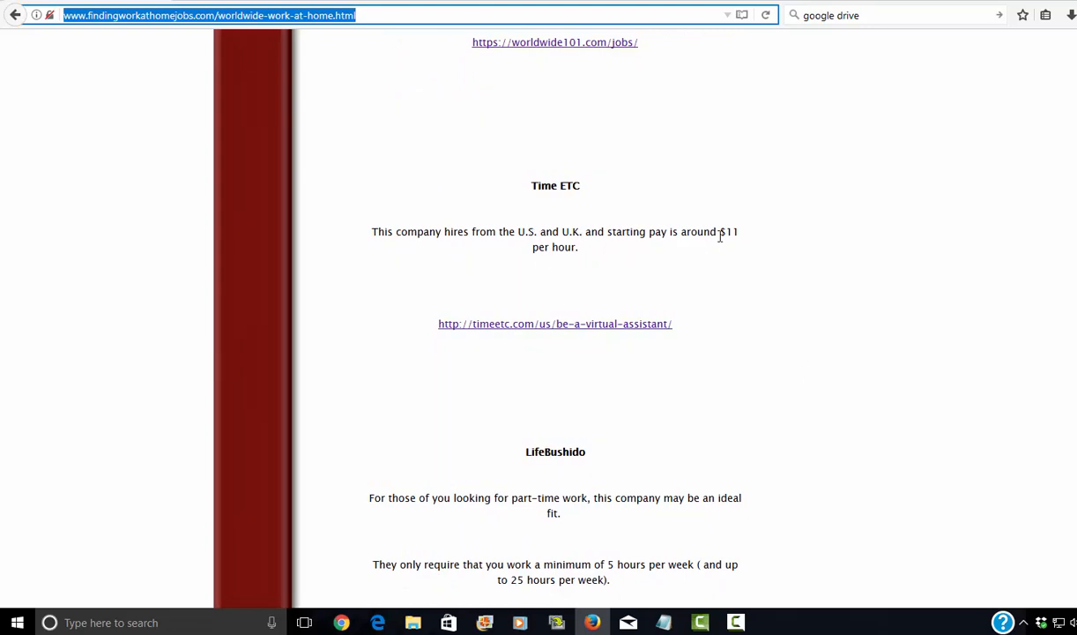
scroll("down", 3)
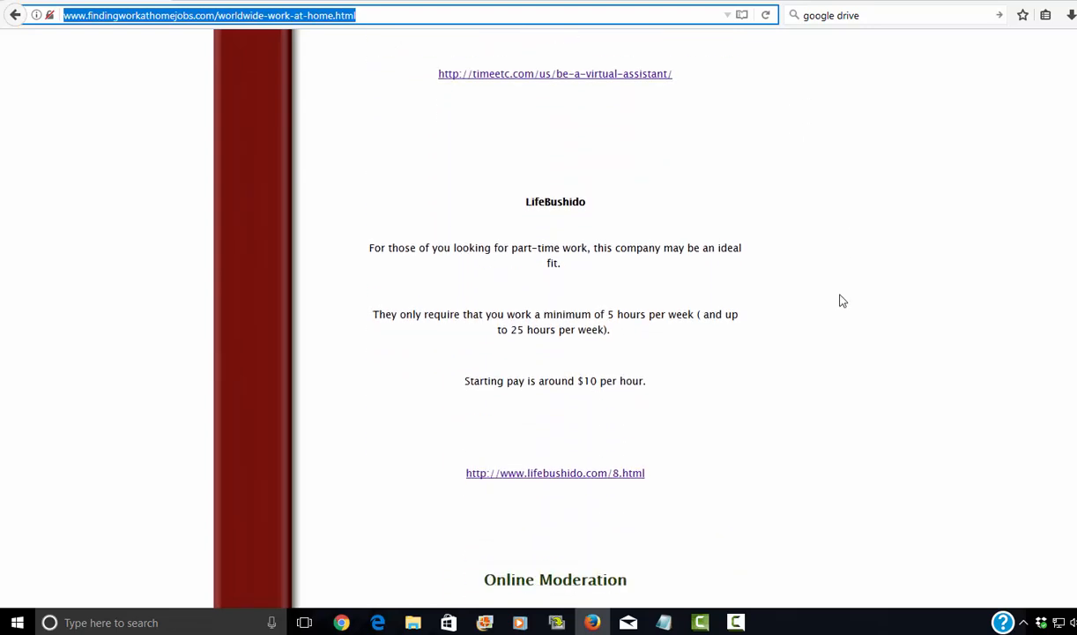
scroll("down", 3)
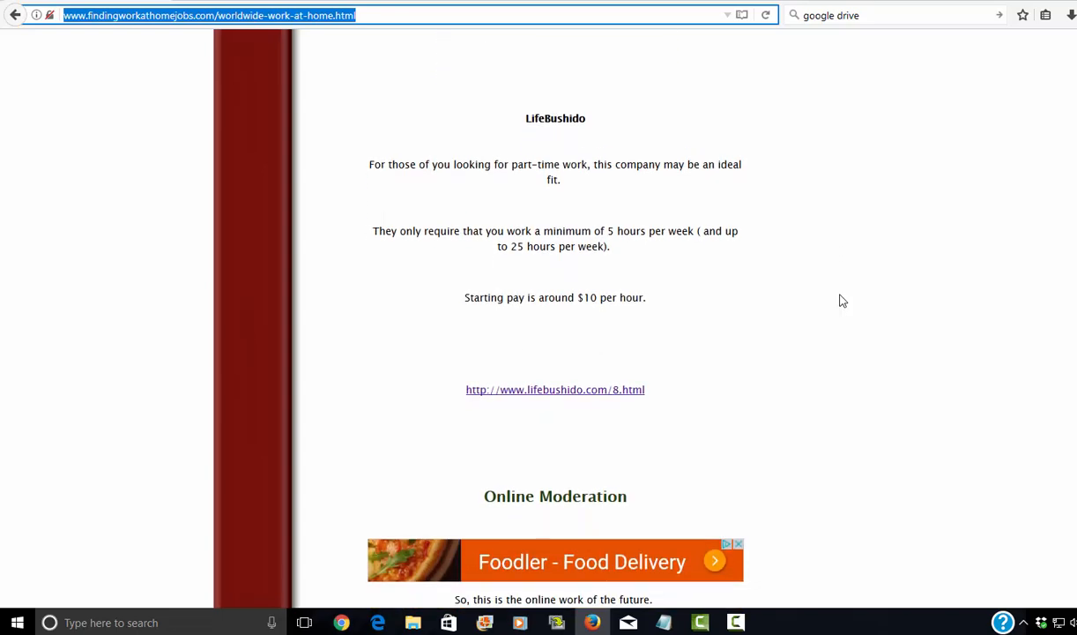
mouse_move(816, 282)
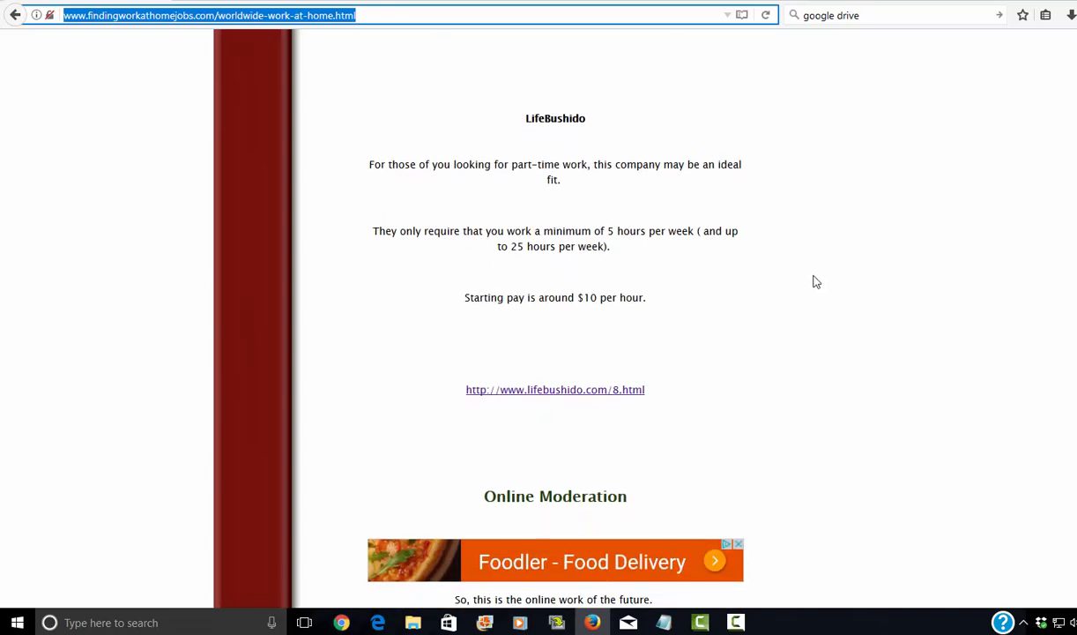
scroll("down", 3)
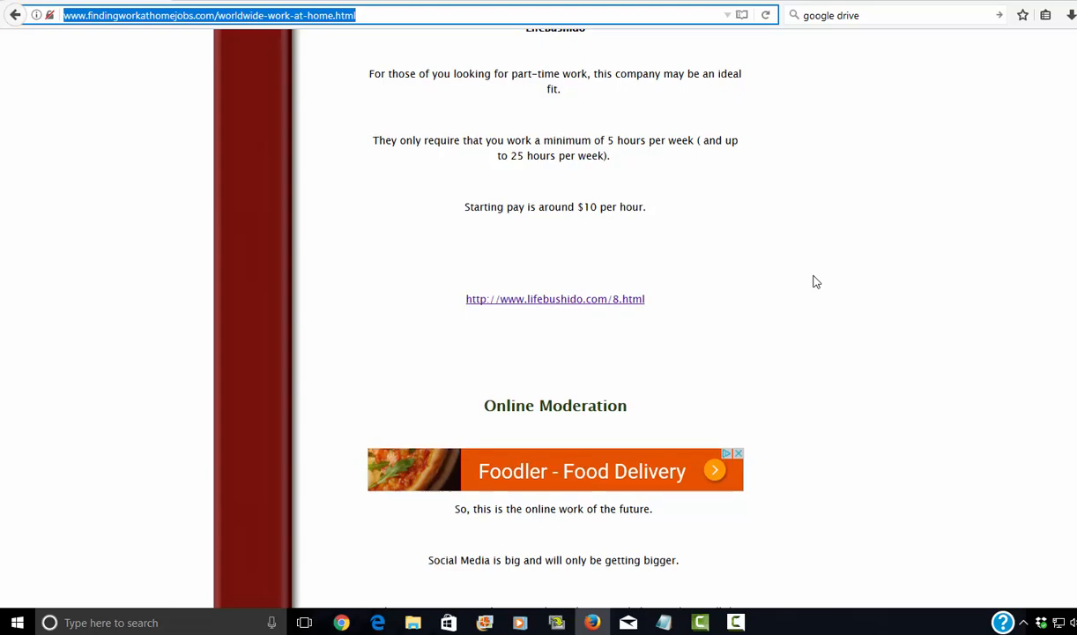
Scroll through Online Moderation past ICUC Moderation and LiveWorld to the ModSquad listing.
scroll("down", 3)
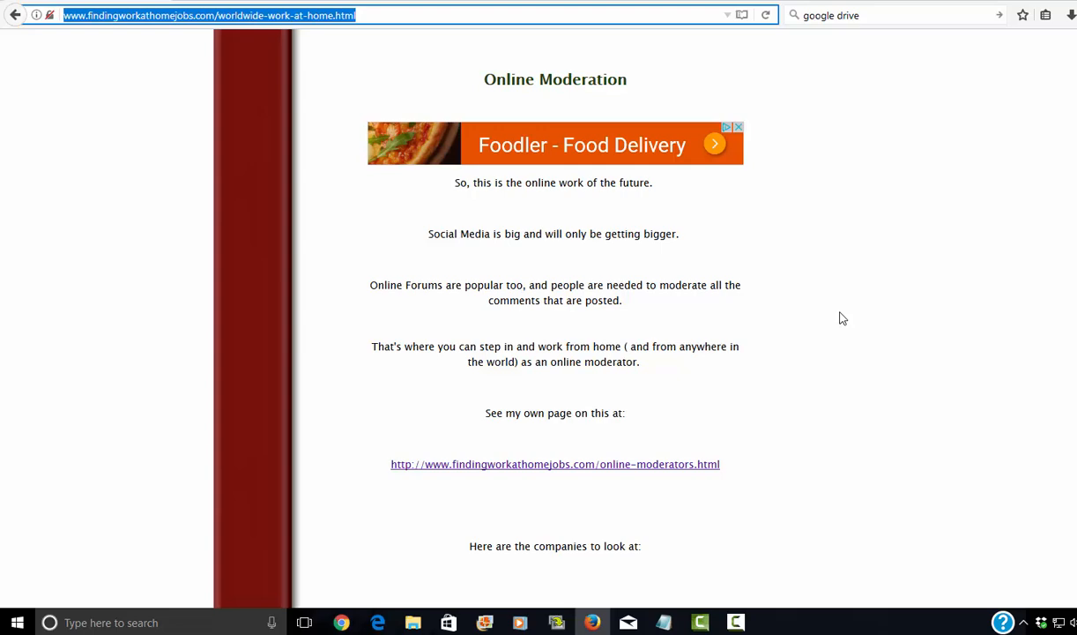
scroll("down", 3)
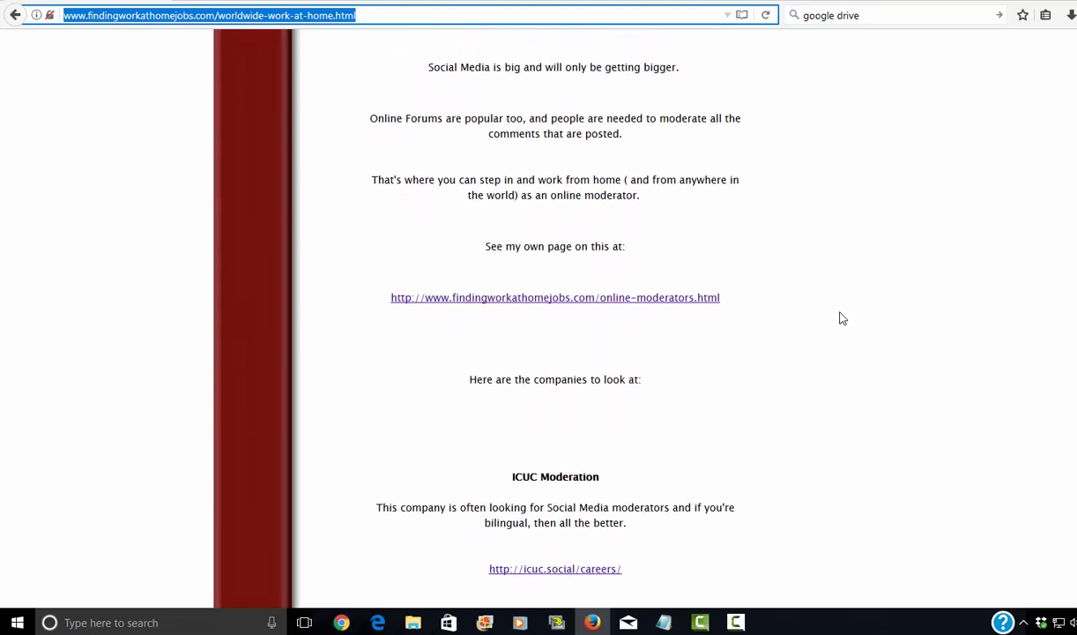
mouse_move(667, 307)
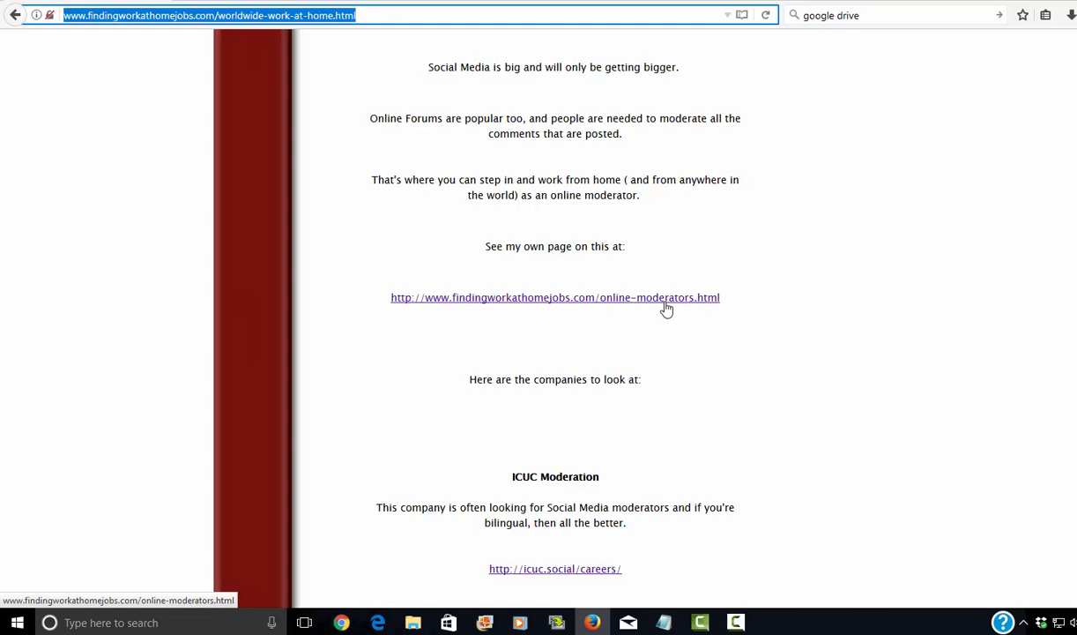
scroll("down", 3)
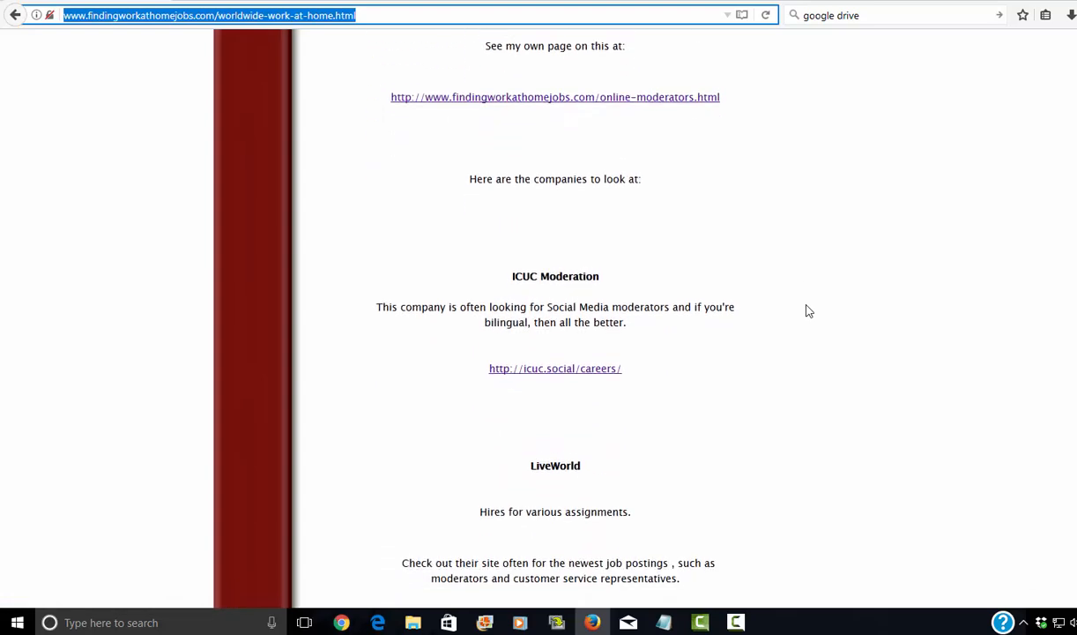
scroll("down", 3)
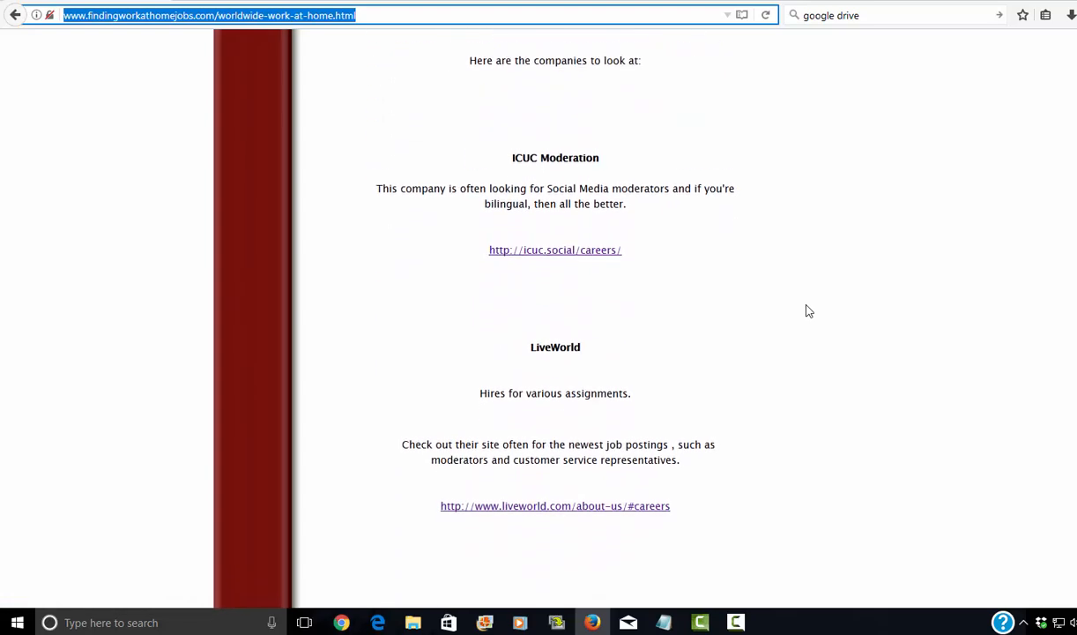
scroll("down", 3)
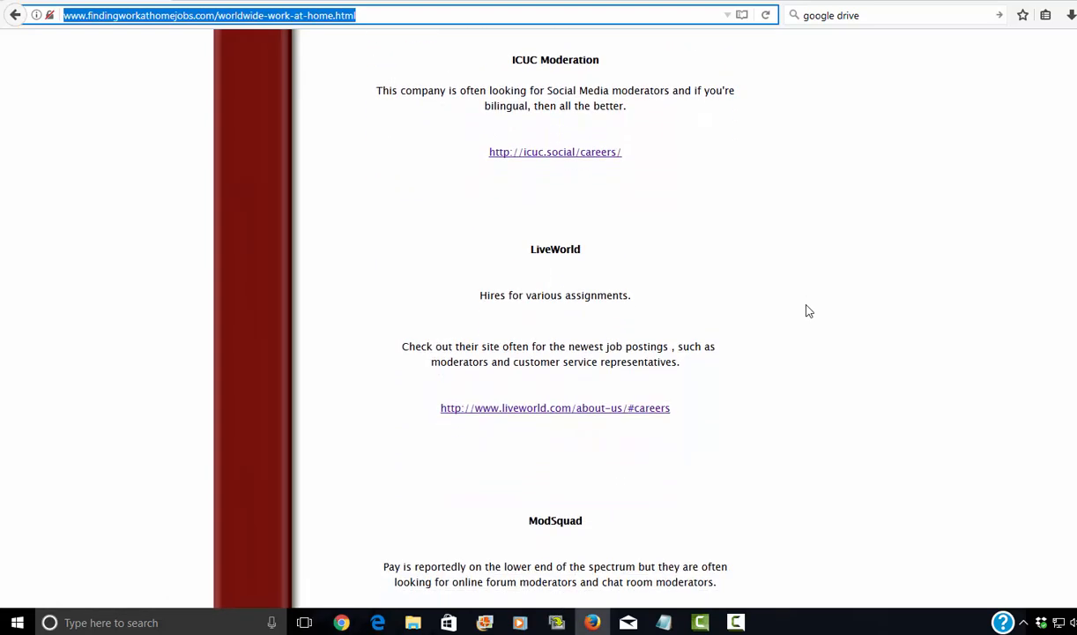
mouse_move(587, 134)
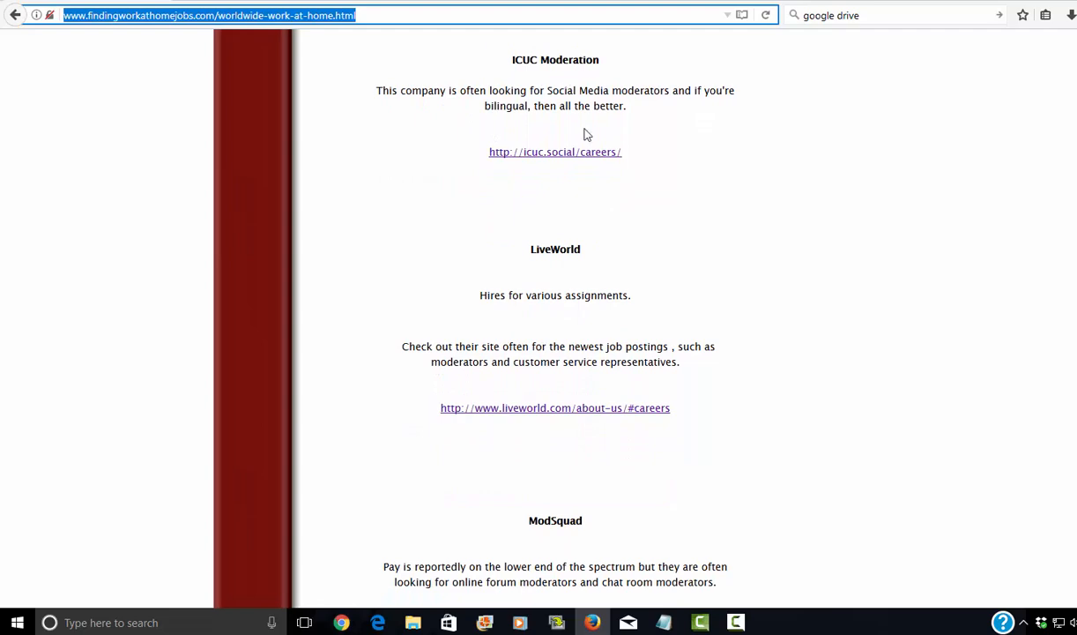
scroll("down", 3)
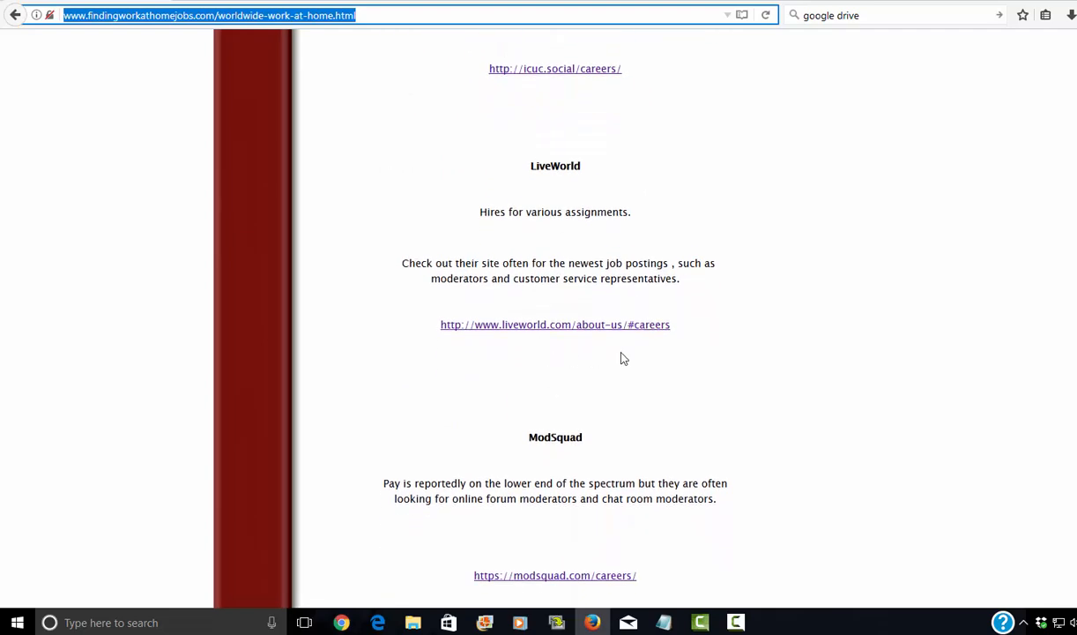
Scroll through the Website Testers section's Erlibird and Usertesting listings toward Data Entry.
scroll("down", 3)
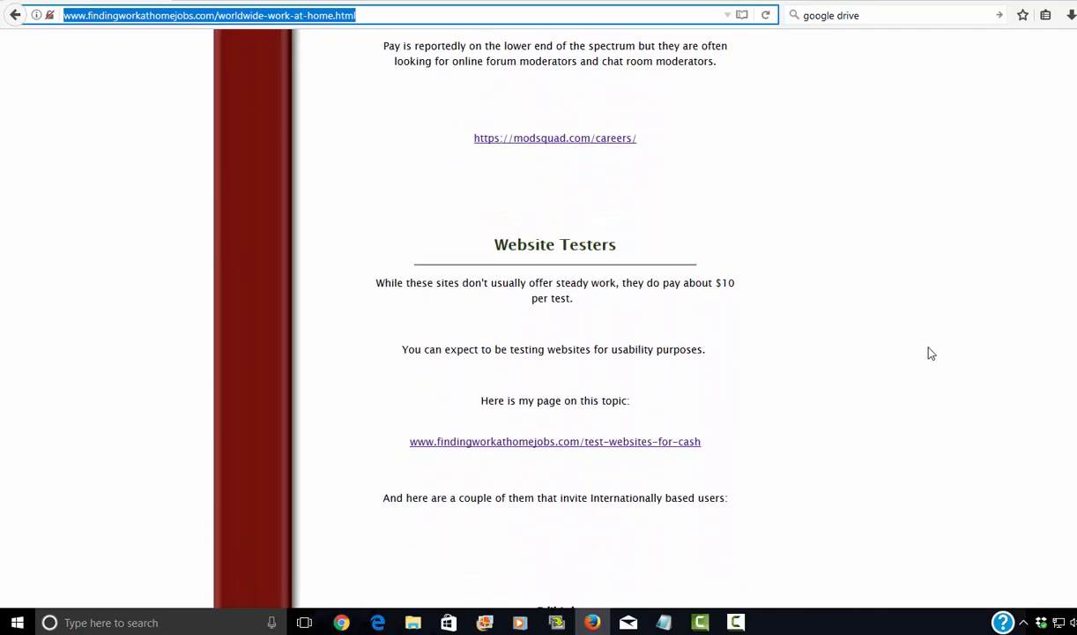
scroll("down", 3)
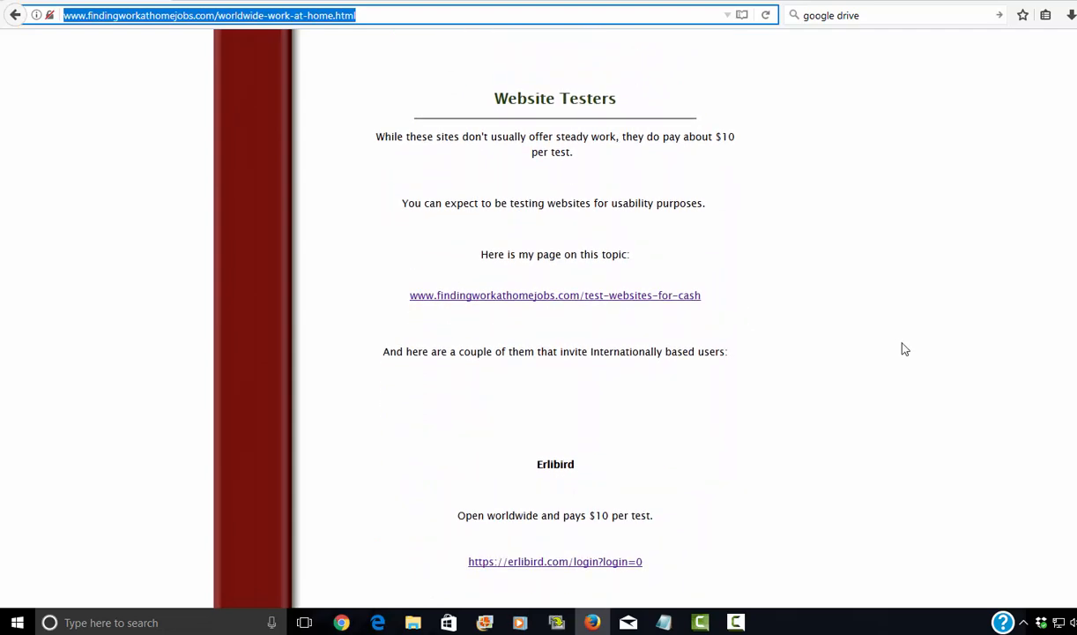
mouse_move(885, 338)
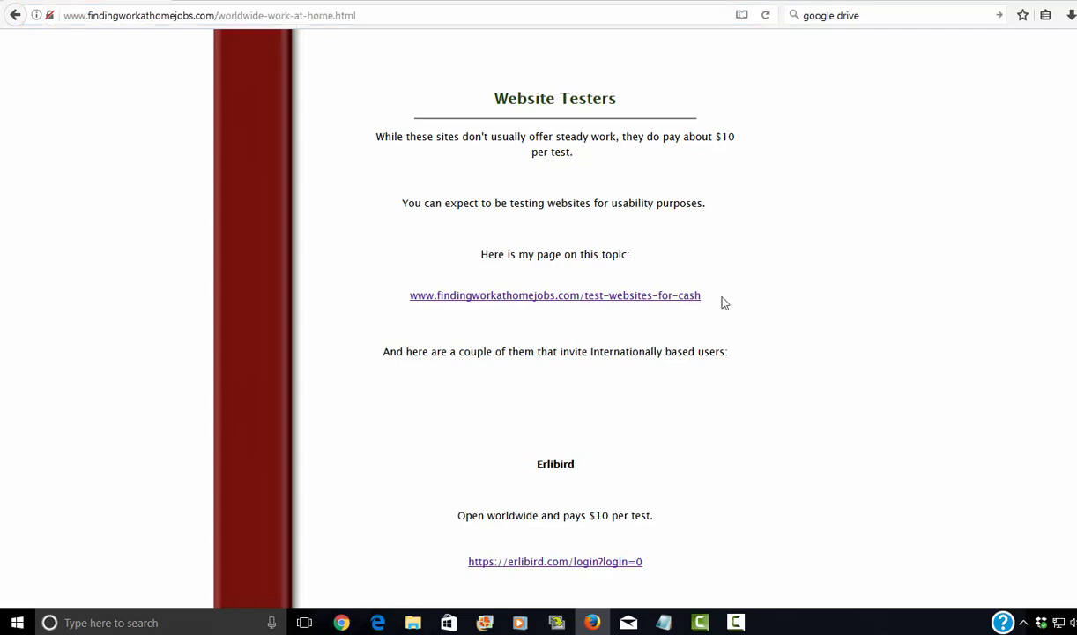
scroll("down", 3)
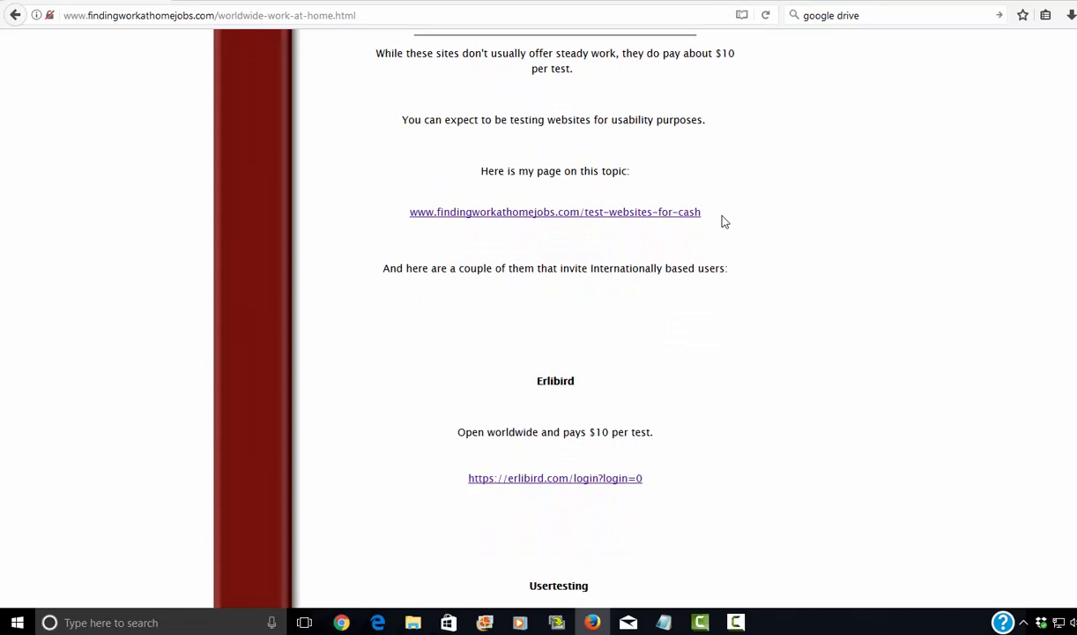
scroll("down", 3)
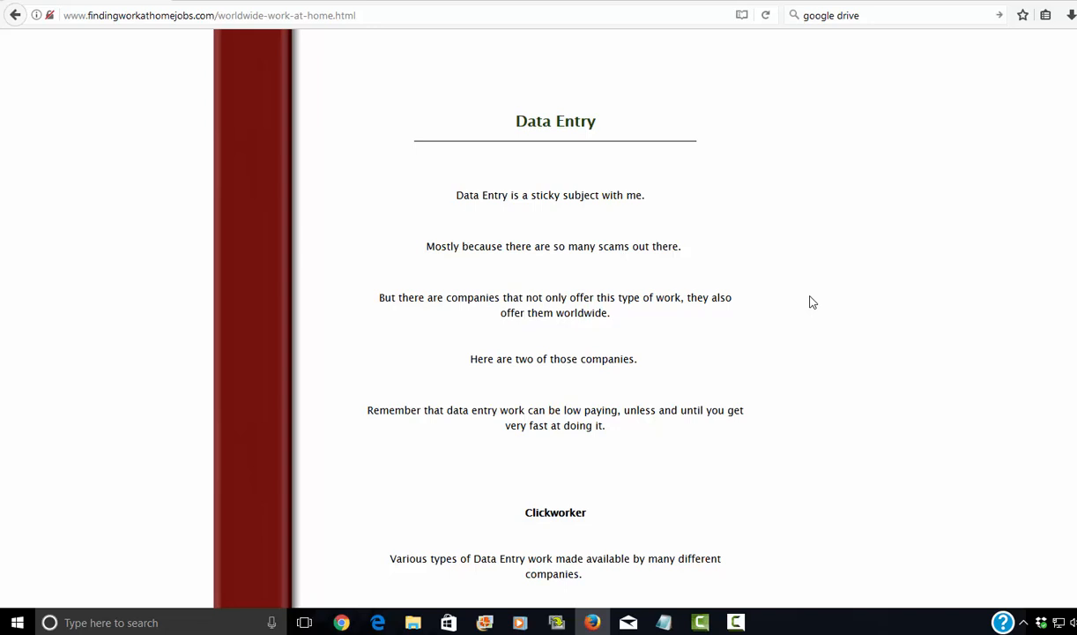
mouse_move(758, 271)
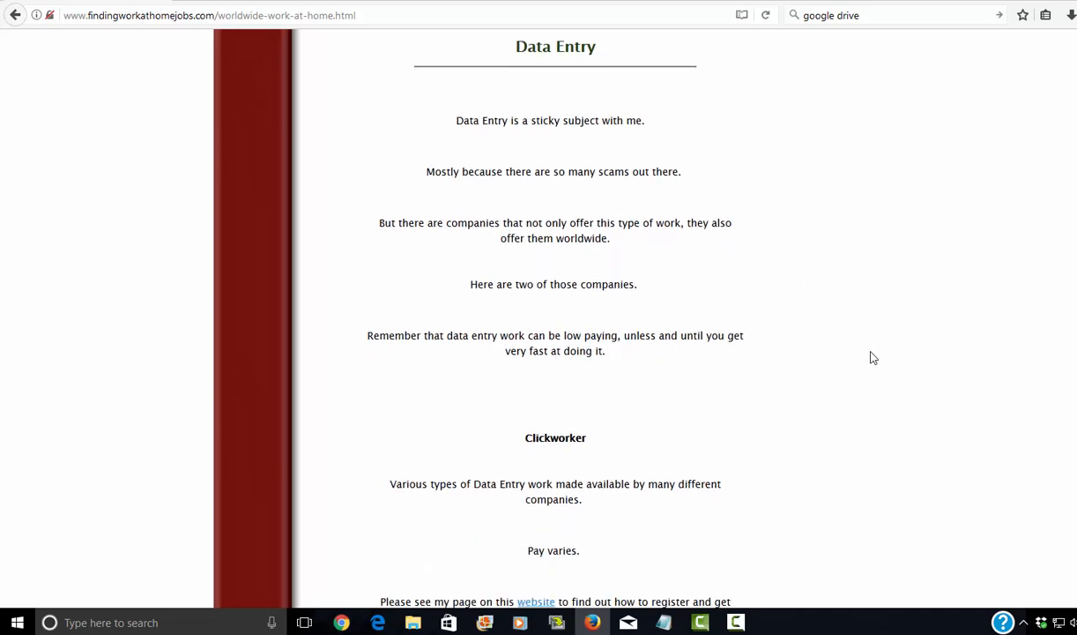
Scroll past Clickworker's Data Entry details to the TheSmartCrowd (Lionbridge) link.
scroll("down", 3)
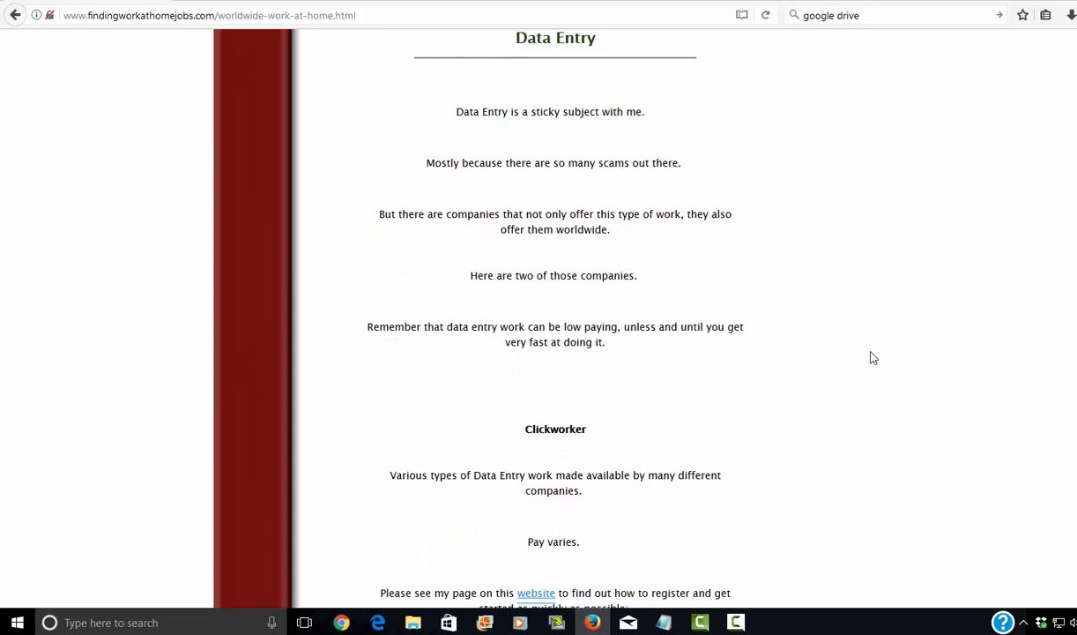
mouse_move(821, 325)
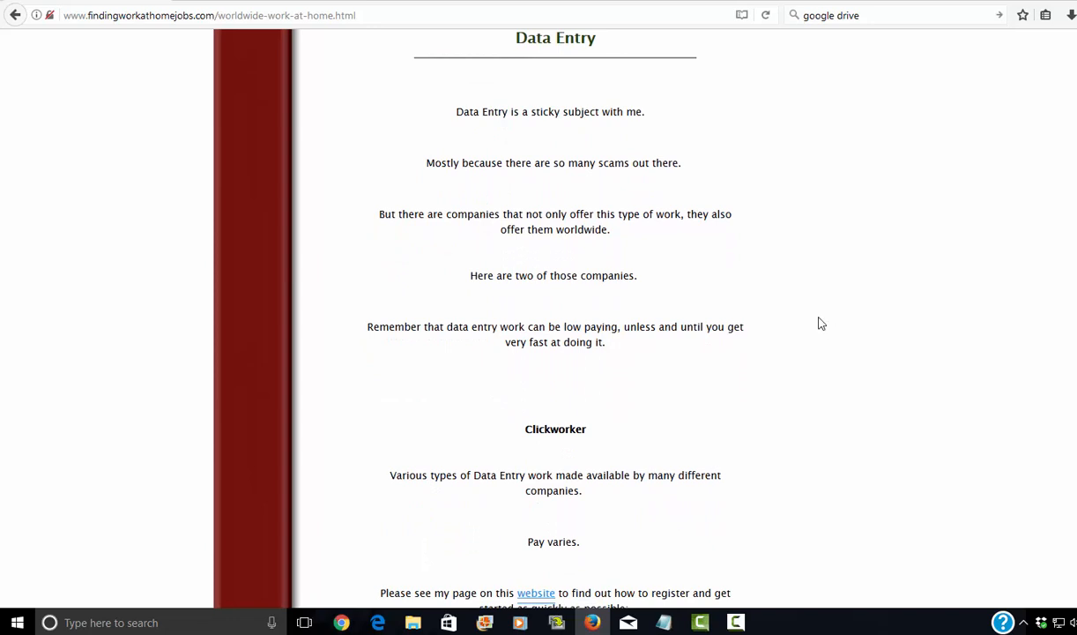
mouse_move(807, 317)
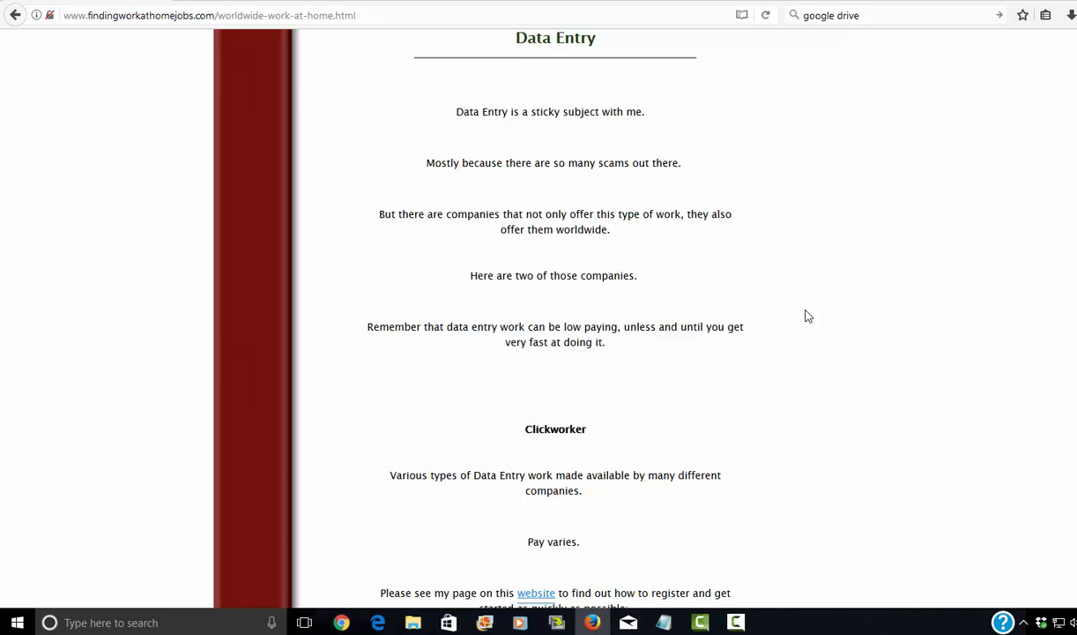
scroll("down", 3)
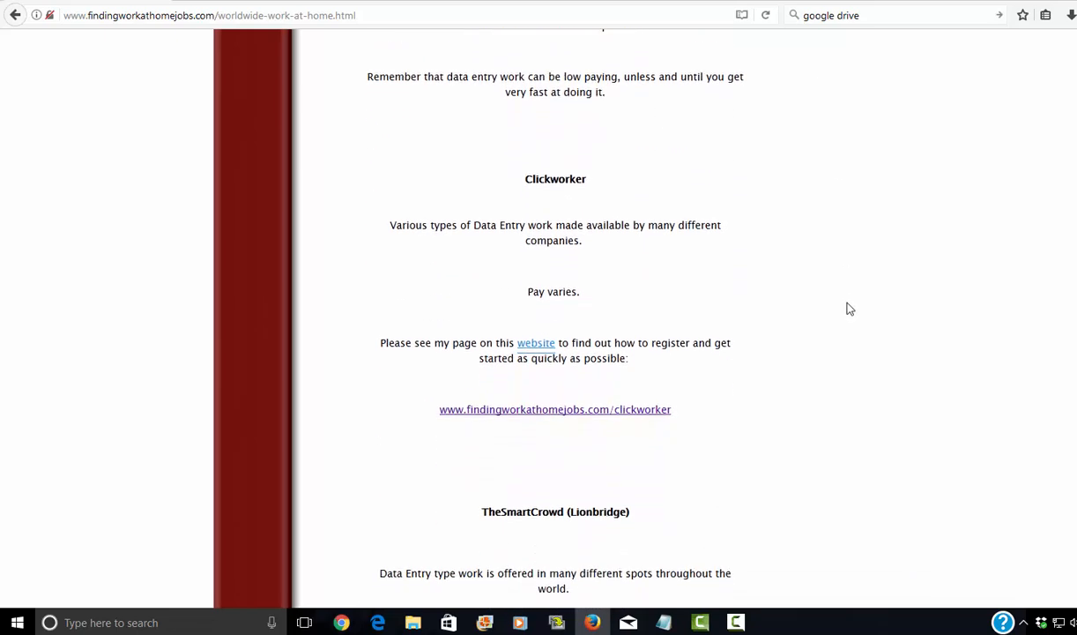
mouse_move(633, 419)
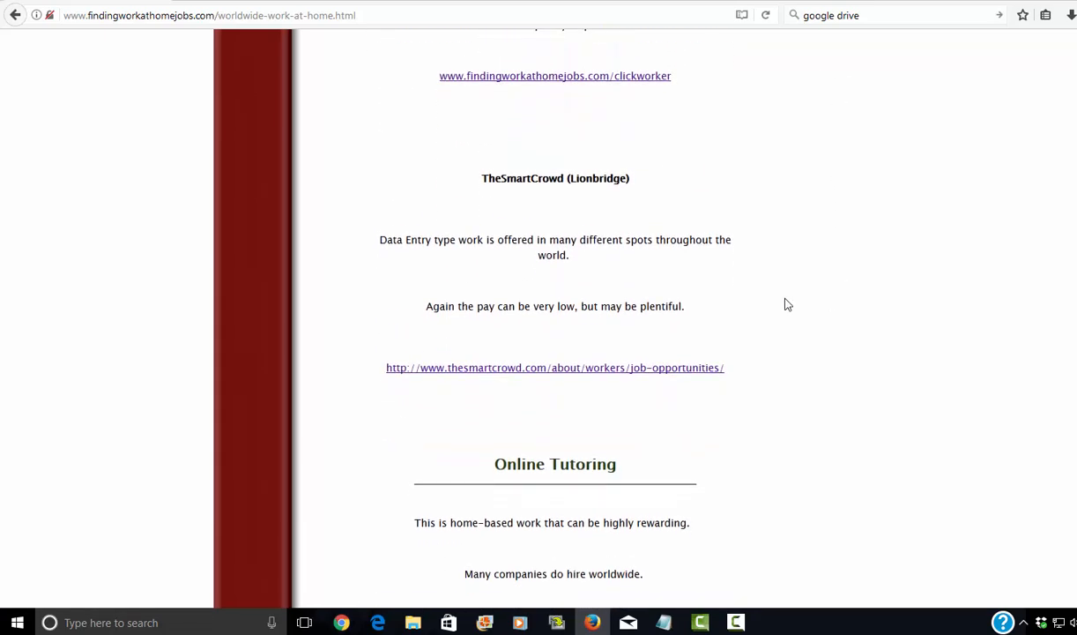
mouse_move(578, 379)
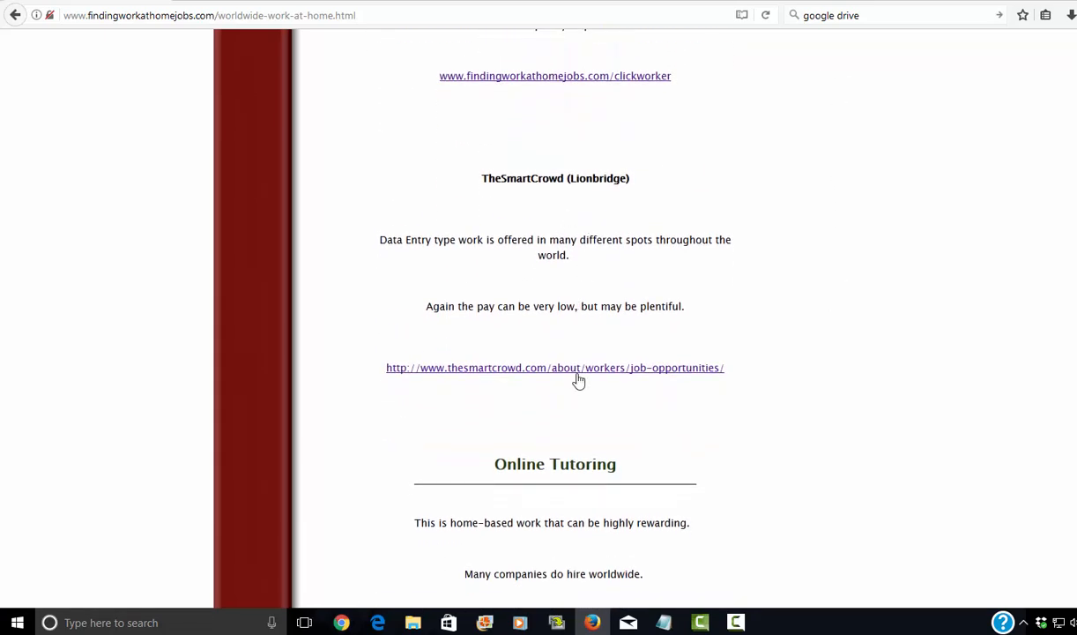
Visit TheSmartCrowd's opportunities map, view South America's countries, then return to the article.
left_click(578, 368)
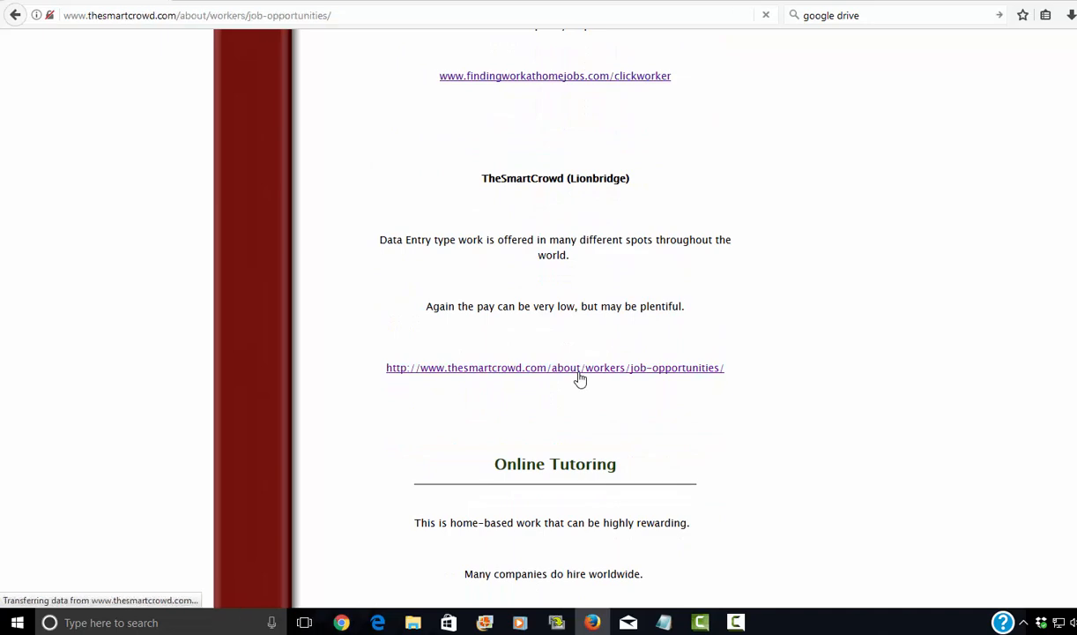
mouse_move(561, 349)
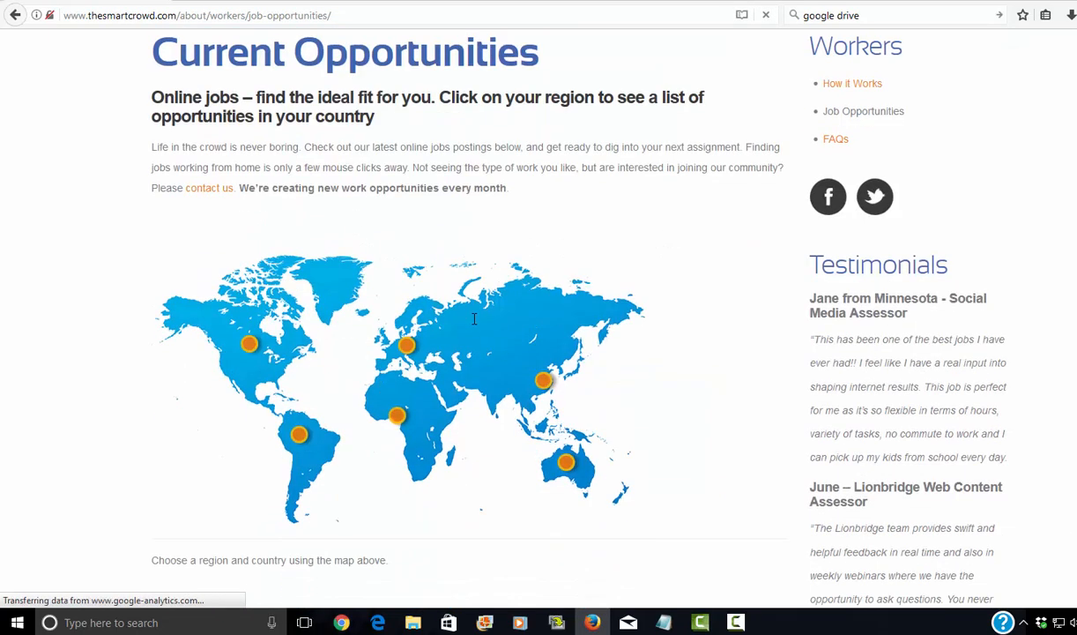
left_click(297, 436)
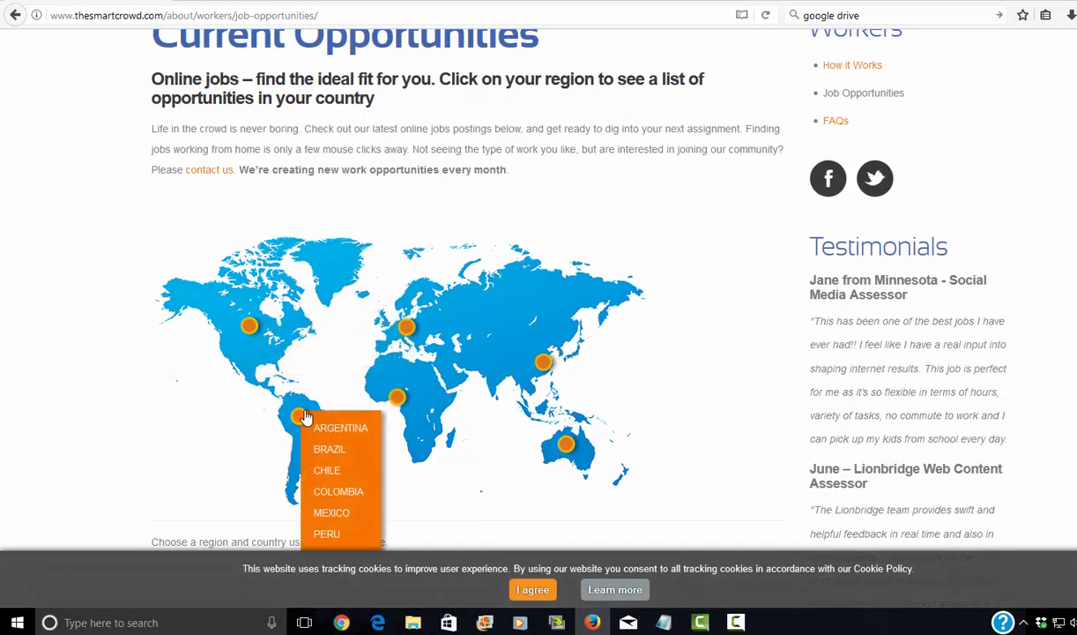
mouse_move(250, 326)
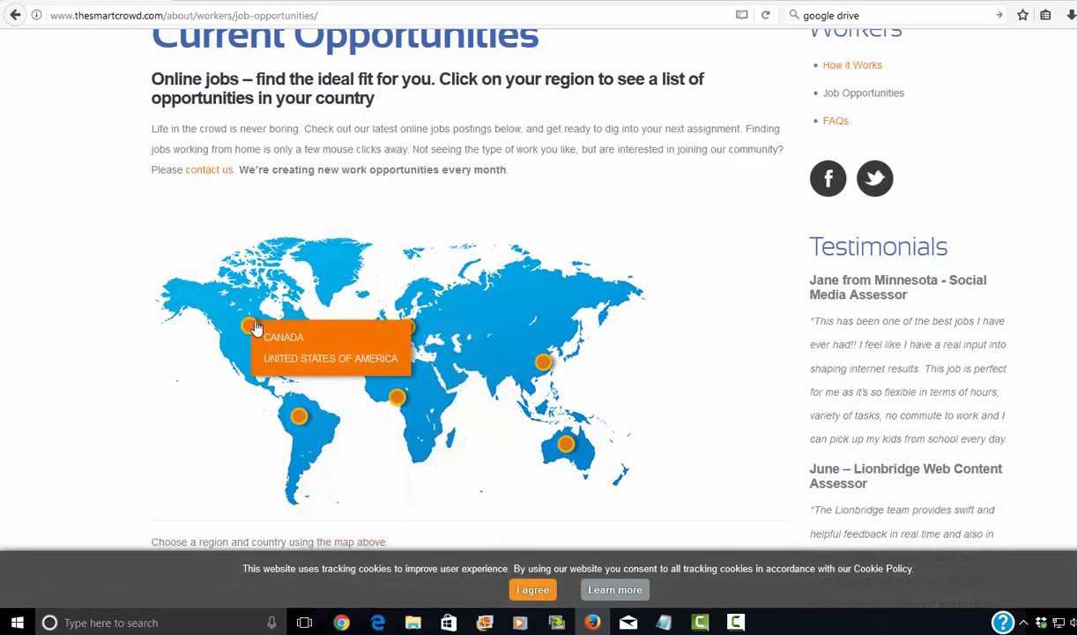
mouse_move(407, 333)
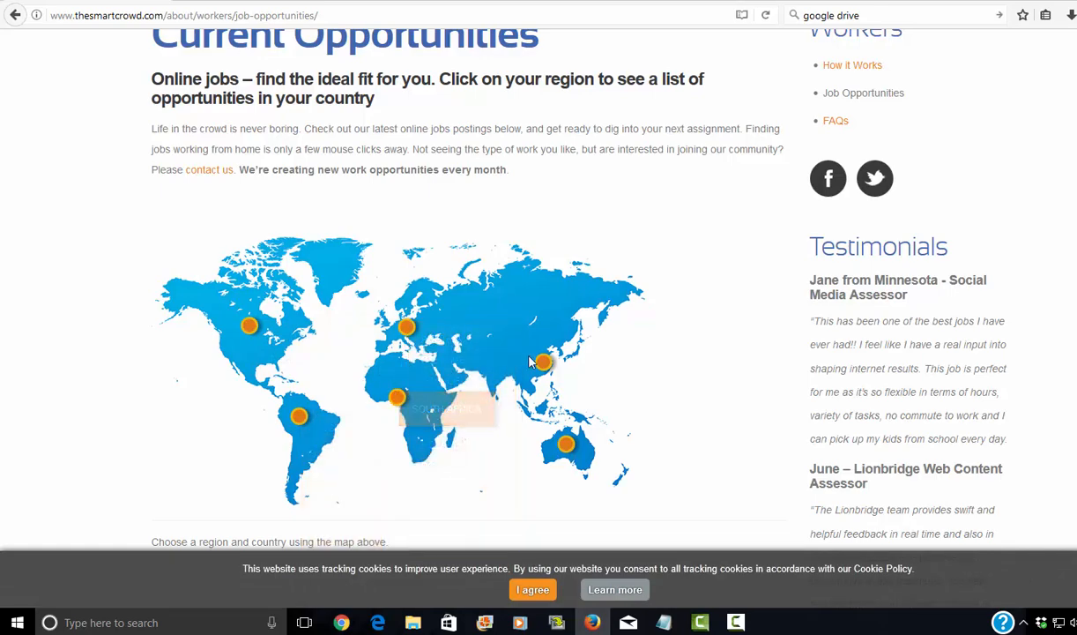
left_click(543, 362)
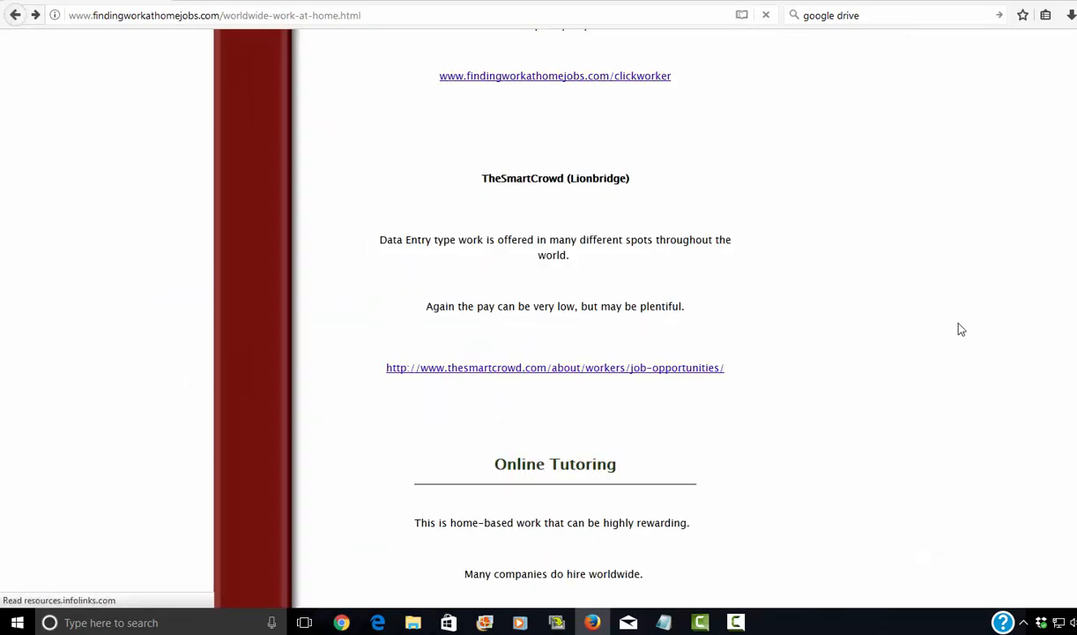
Scroll into the Online Tutoring section past the italki listing.
scroll("down", 3)
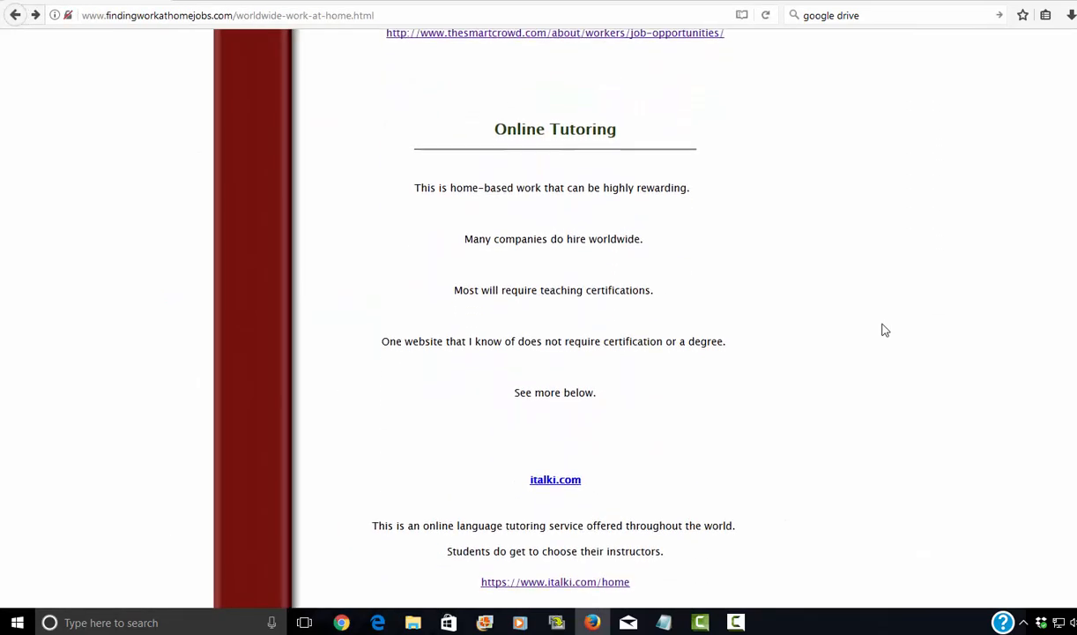
scroll("down", 3)
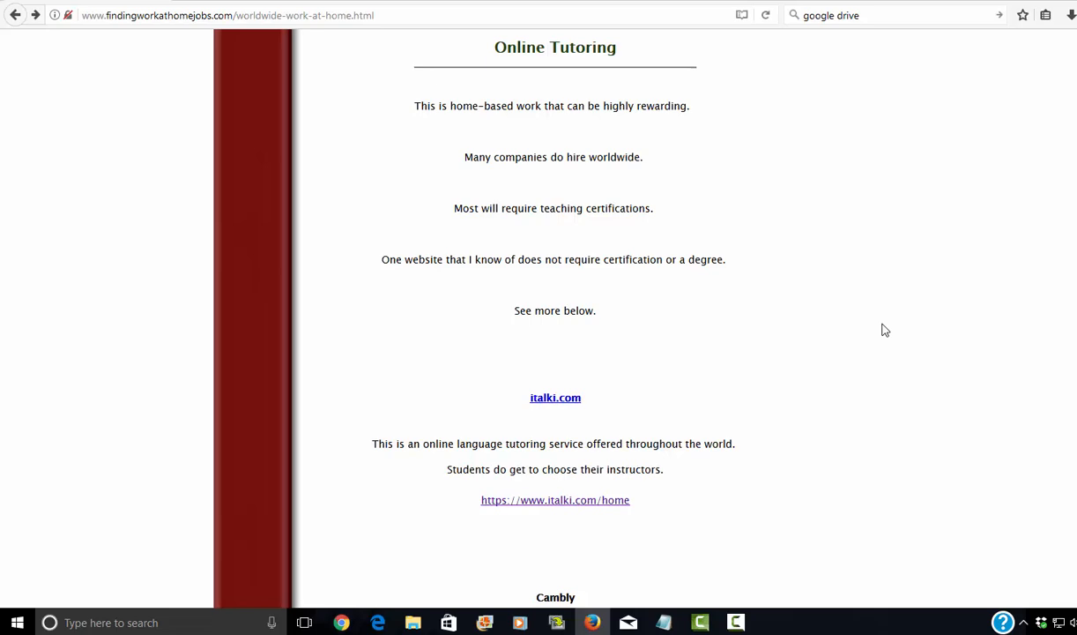
scroll("down", 3)
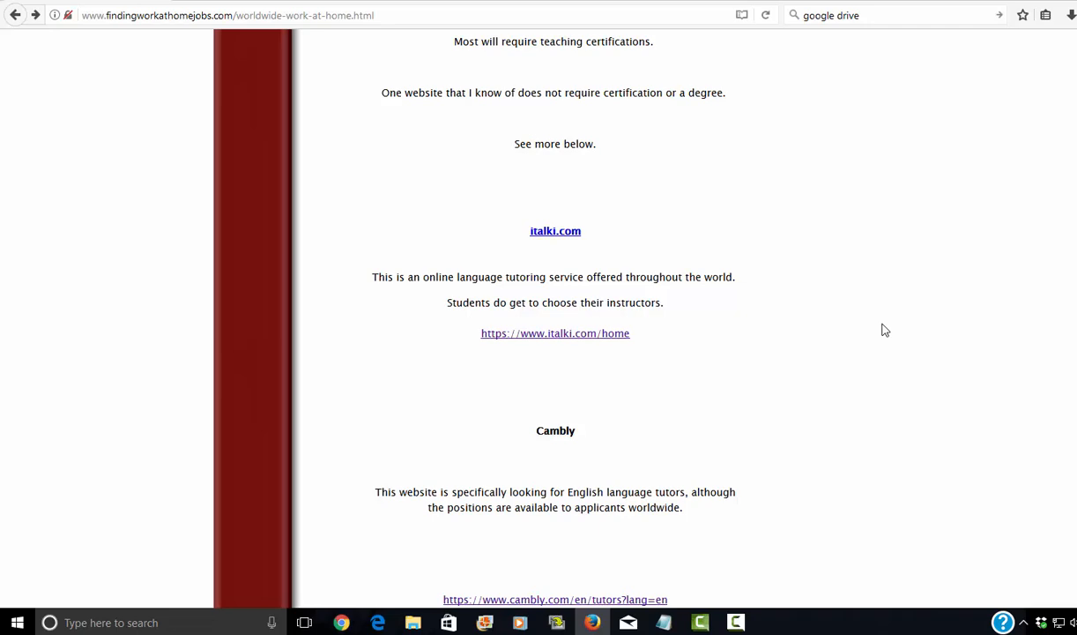
scroll("down", 3)
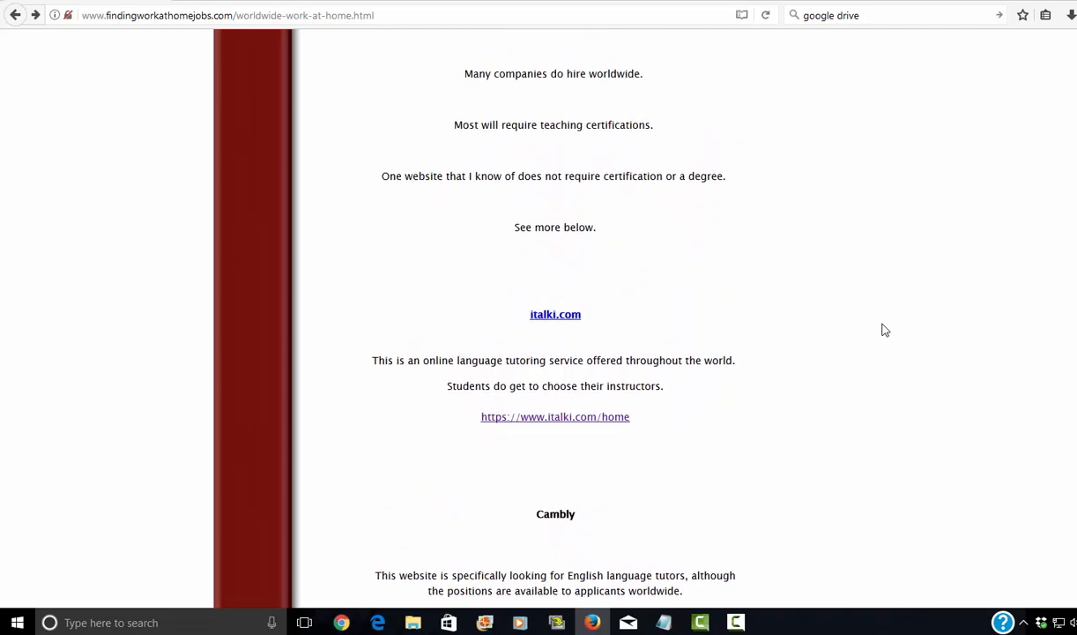
scroll("down", 3)
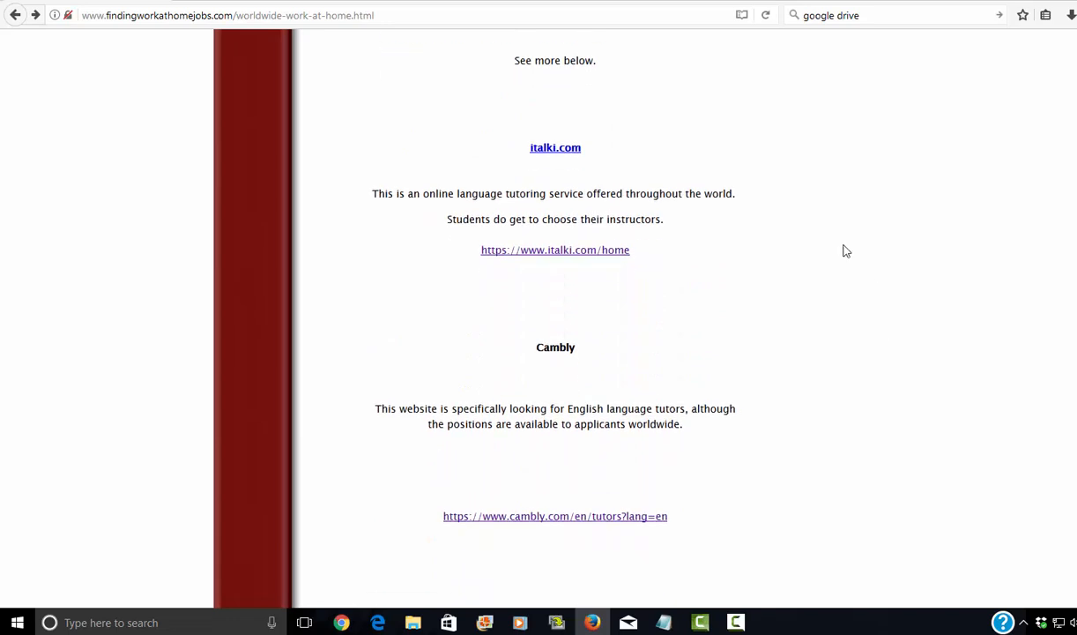
mouse_move(575, 155)
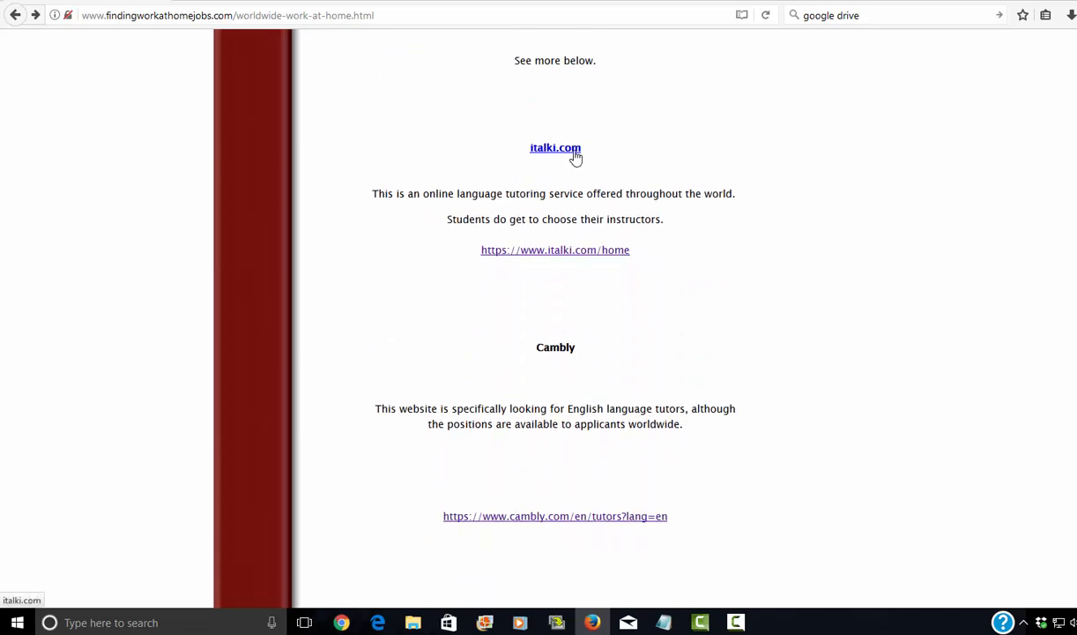
mouse_move(776, 282)
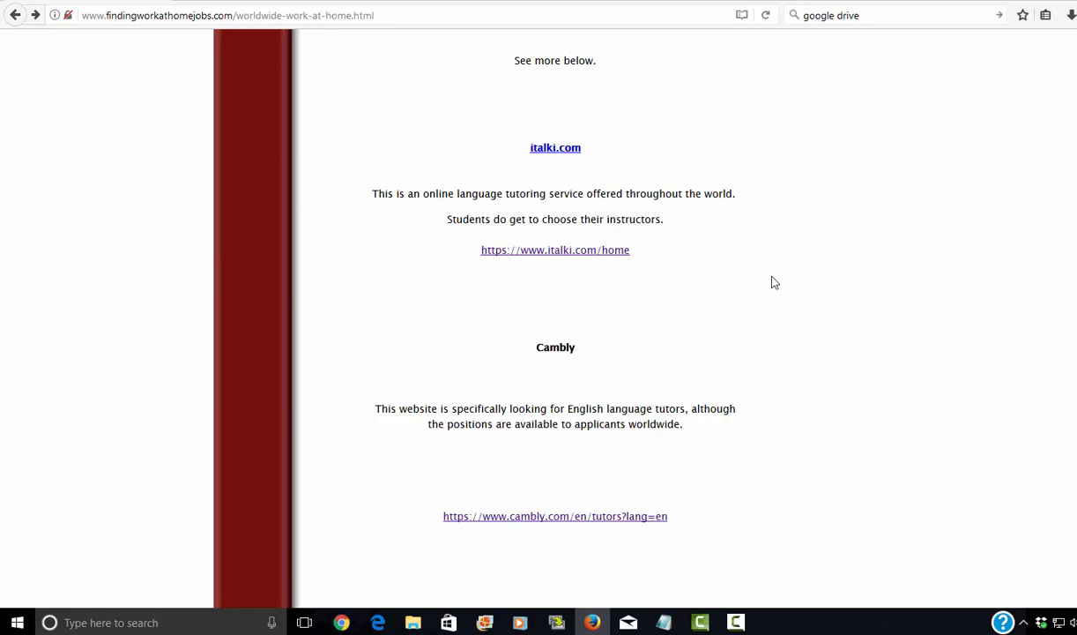
Scroll past Cambly and NiceTalk to the Customer Service Technical Support heading.
scroll("down", 3)
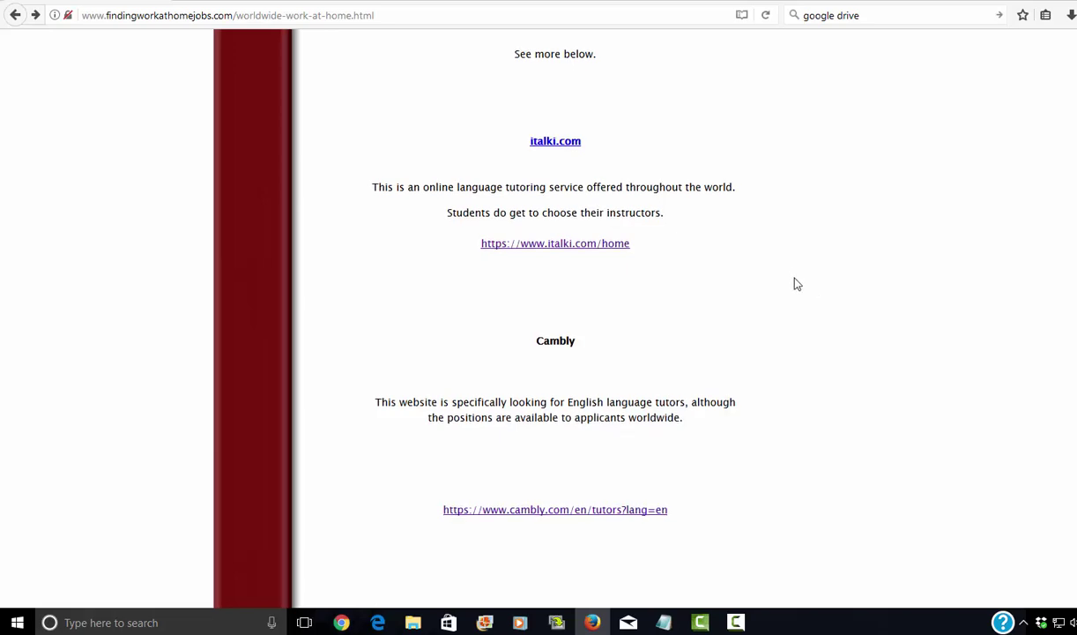
scroll("down", 3)
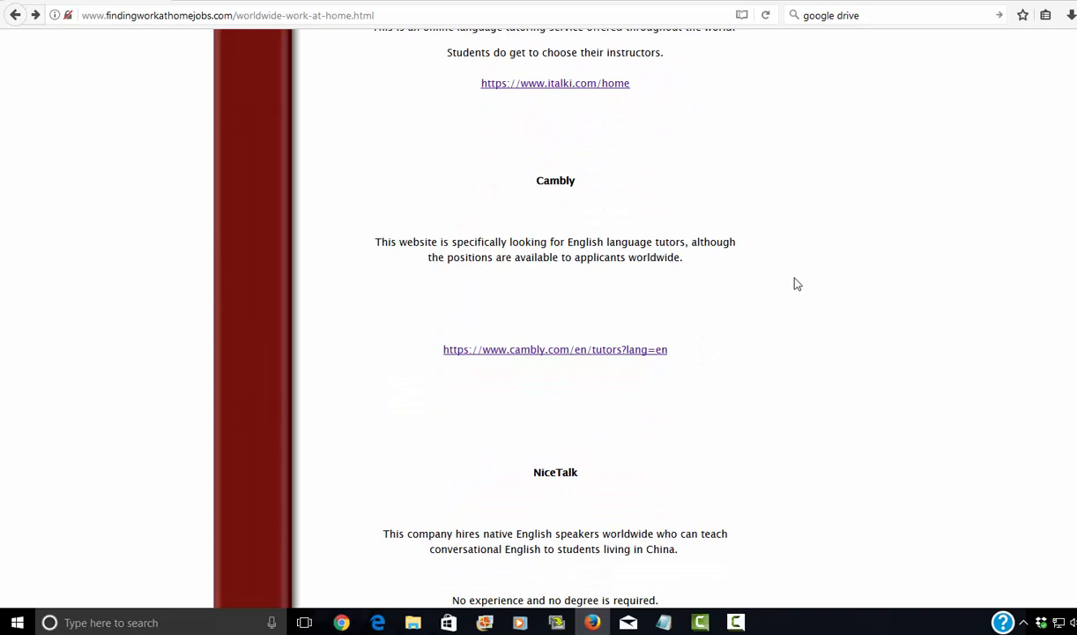
scroll("down", 3)
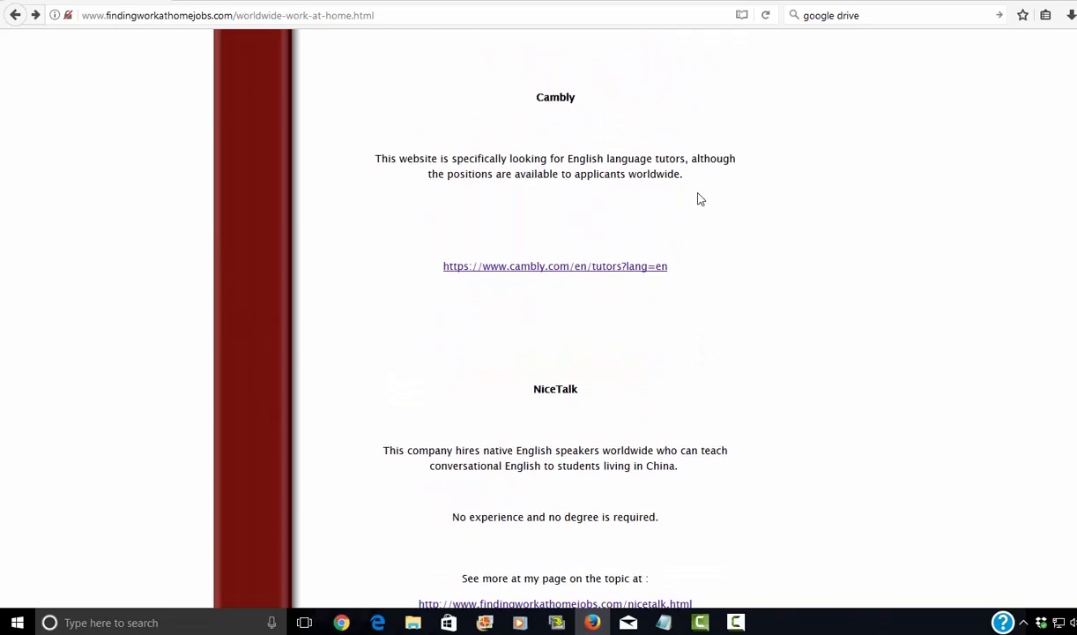
mouse_move(726, 183)
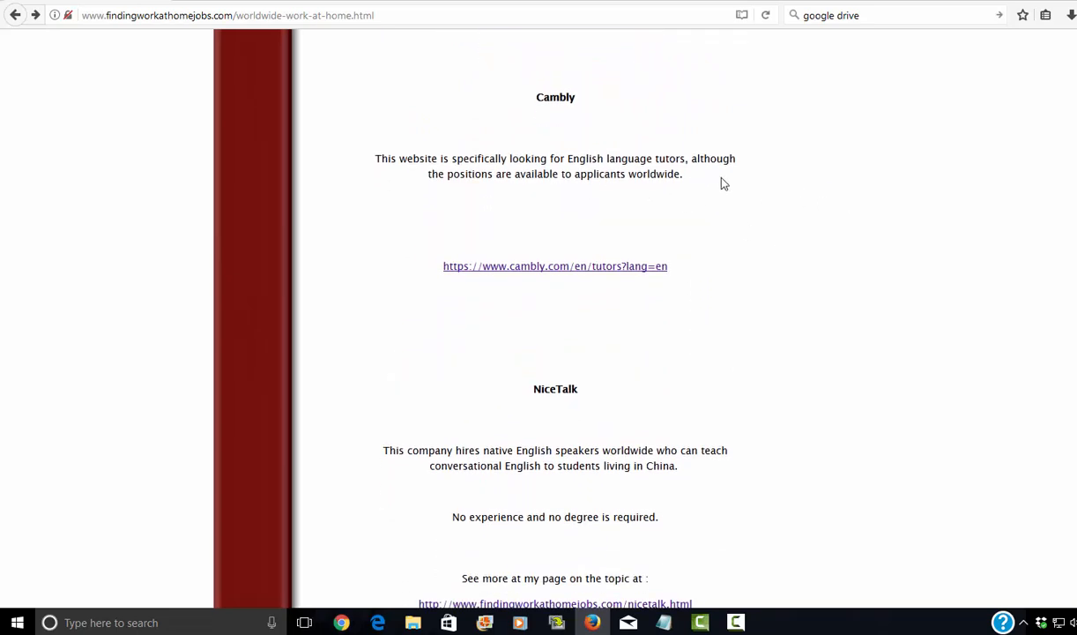
scroll("down", 3)
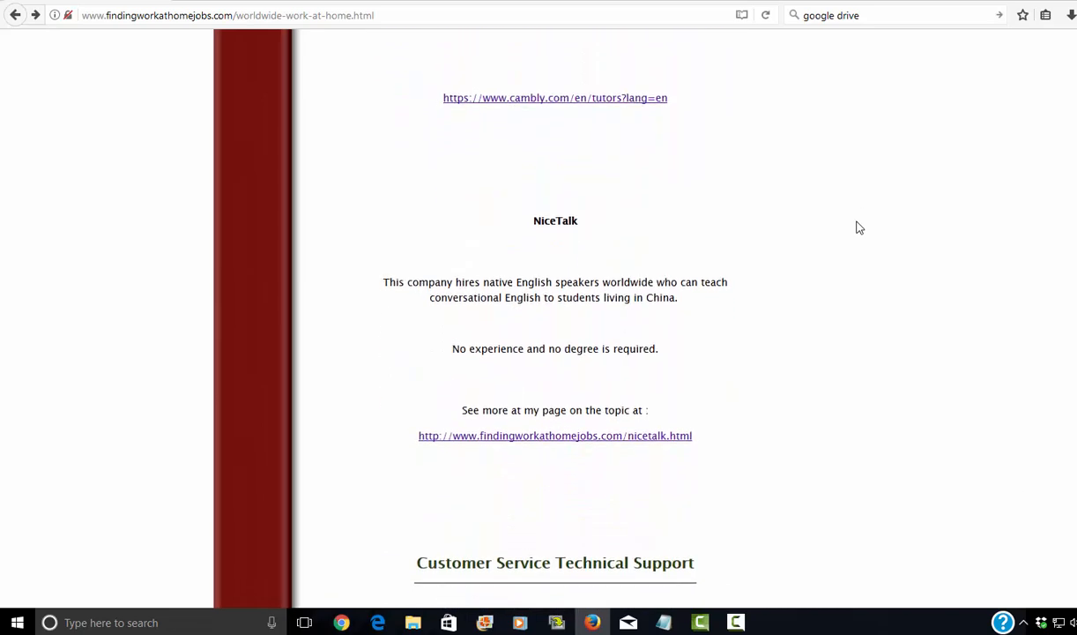
scroll("down", 3)
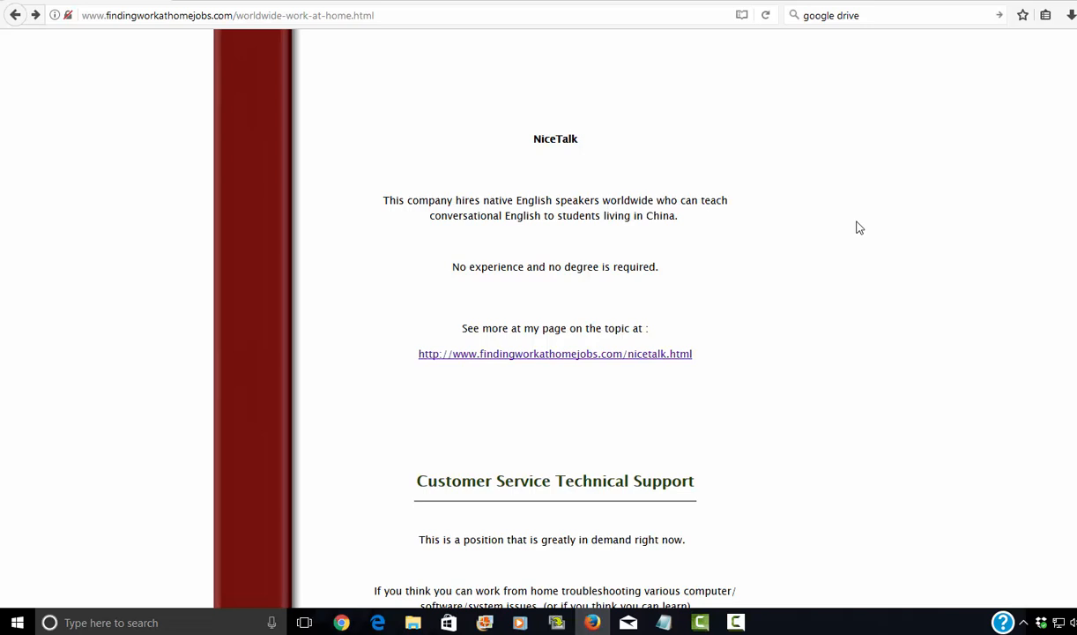
mouse_move(789, 185)
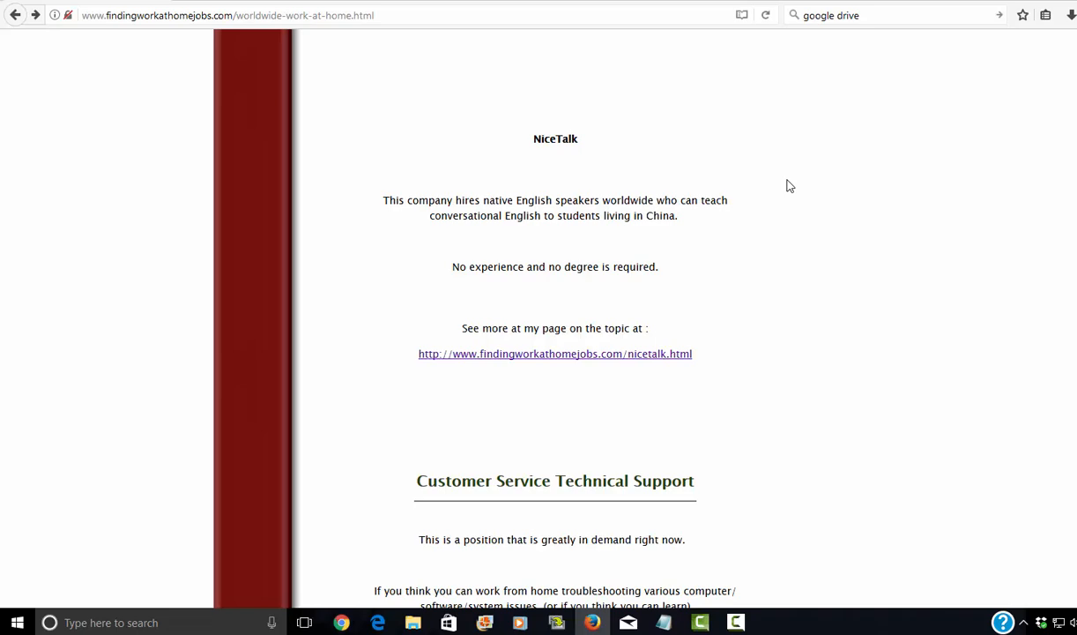
Scroll past Zapier and Automattic to Customer Service (Bilingual) with its Amazon jobs link.
scroll("down", 3)
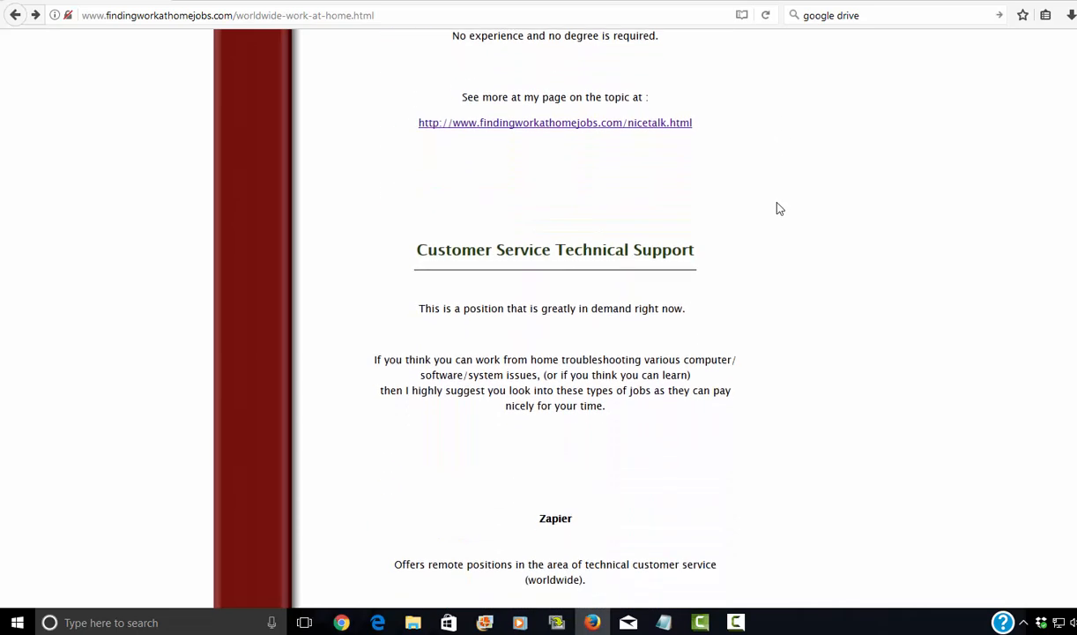
scroll("down", 3)
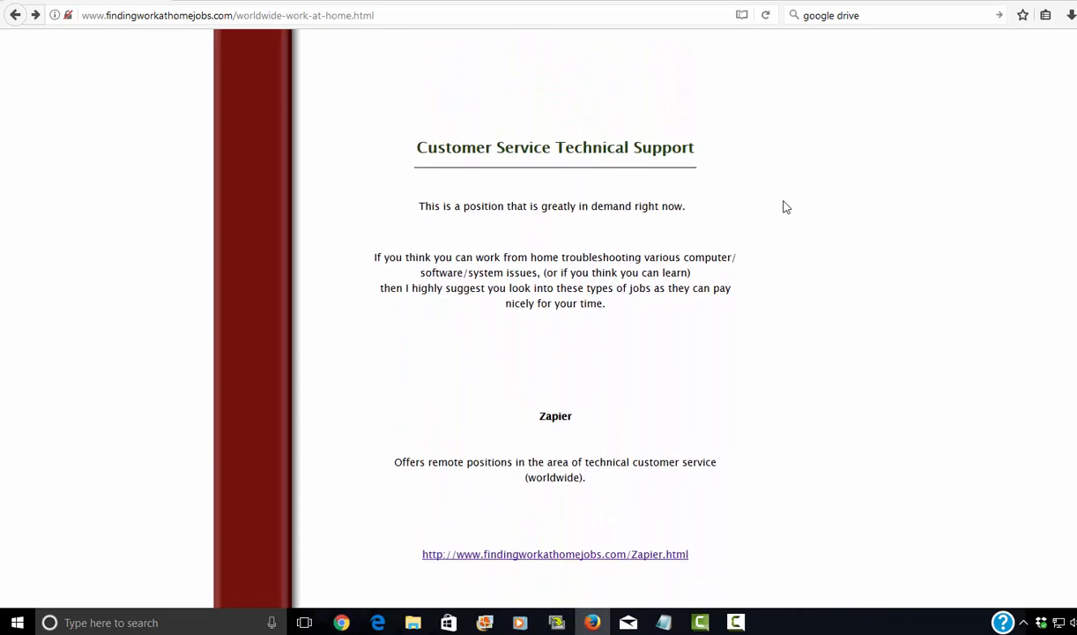
mouse_move(761, 208)
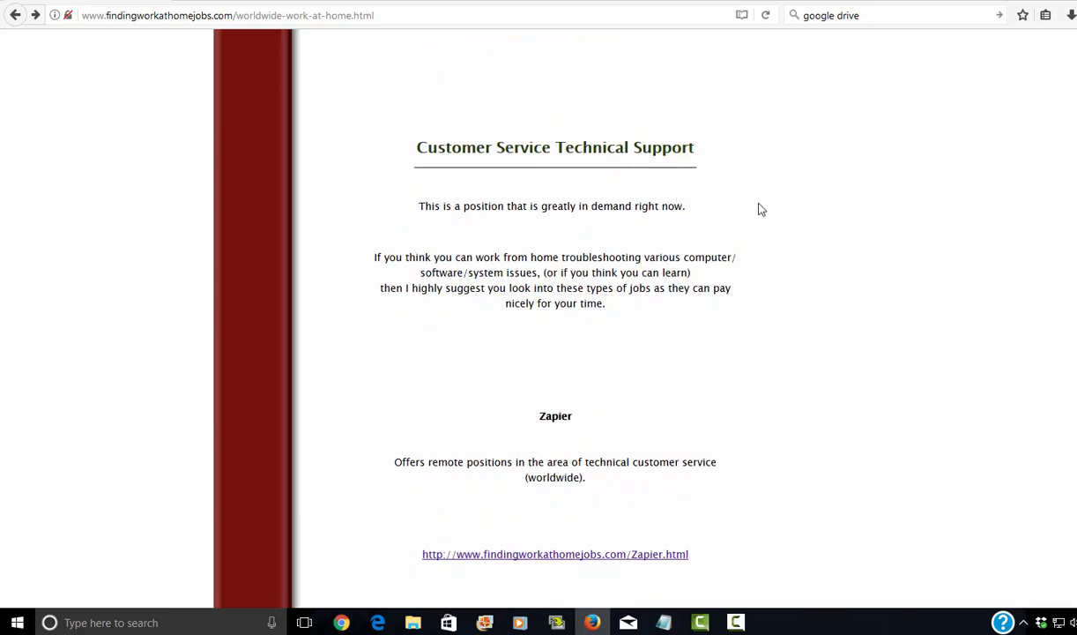
scroll("down", 3)
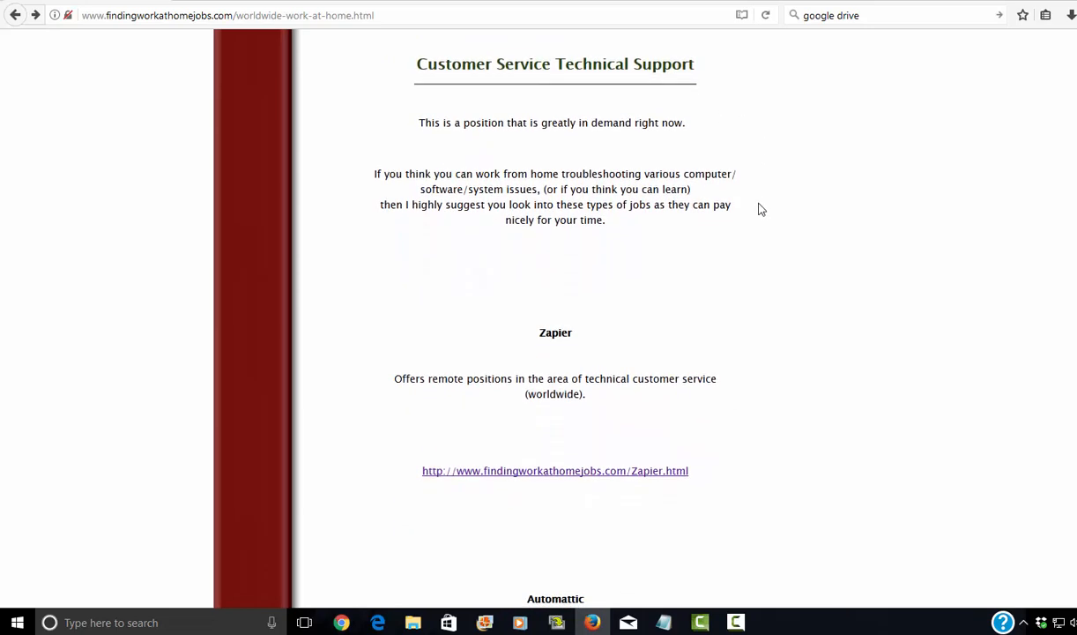
scroll("down", 3)
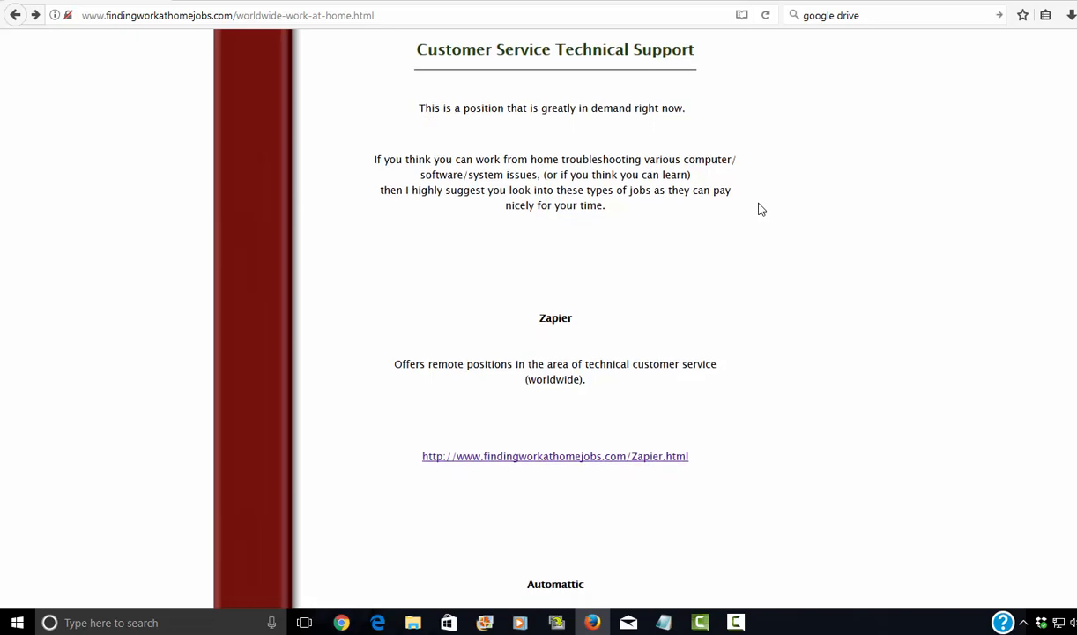
scroll("down", 3)
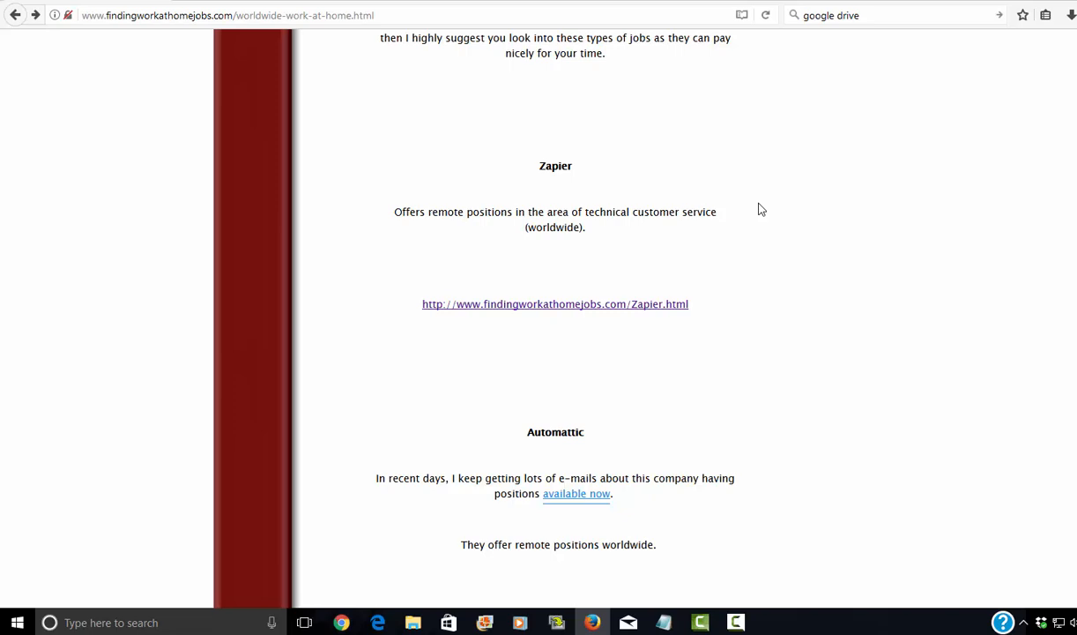
scroll("down", 3)
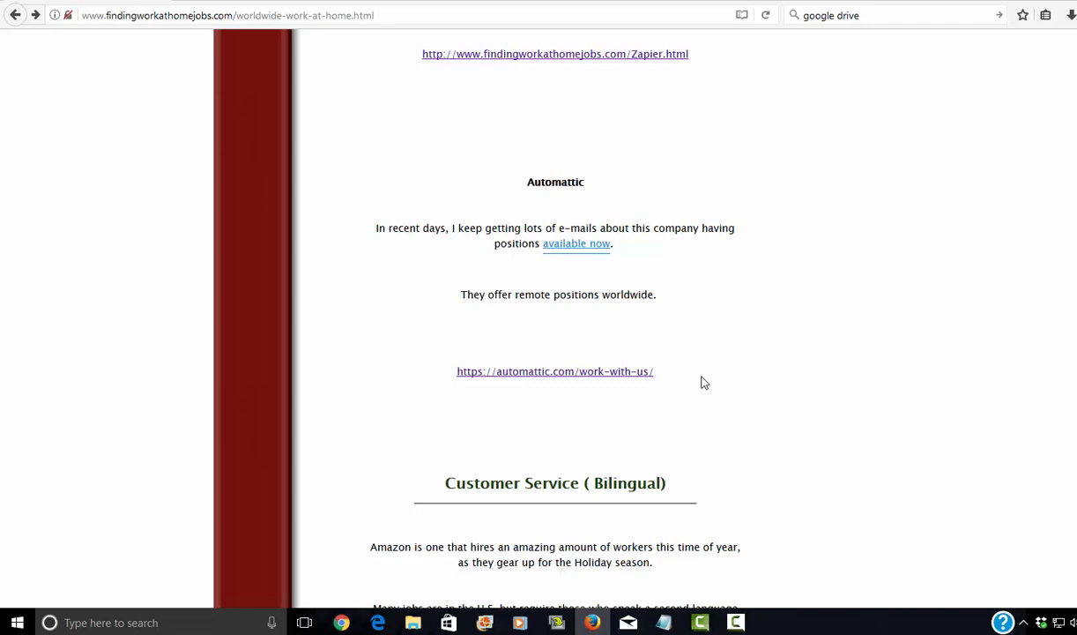
mouse_move(723, 360)
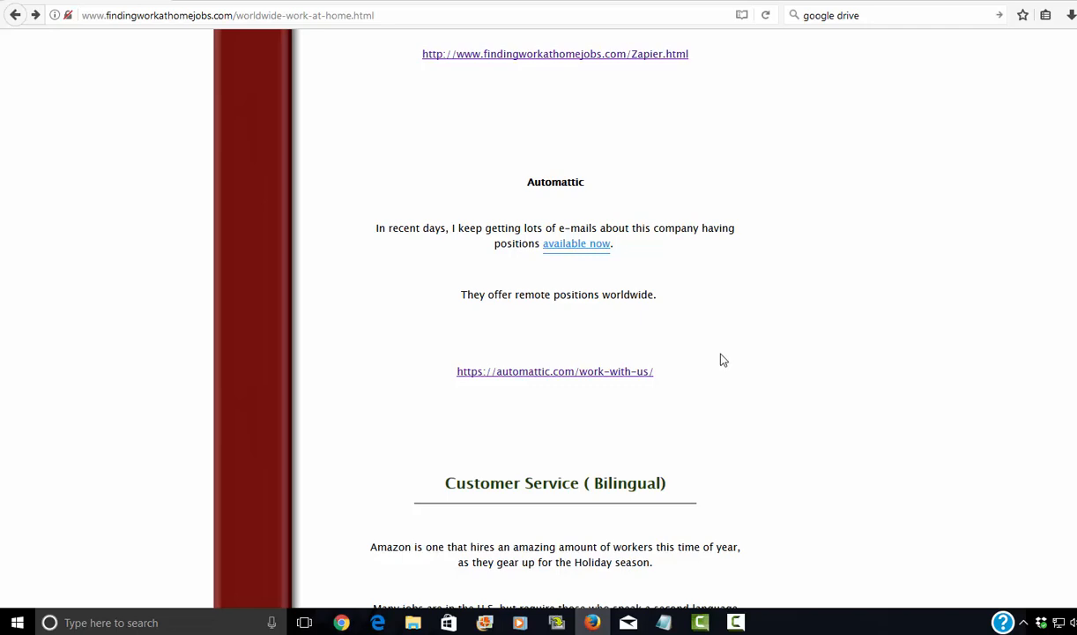
scroll("down", 3)
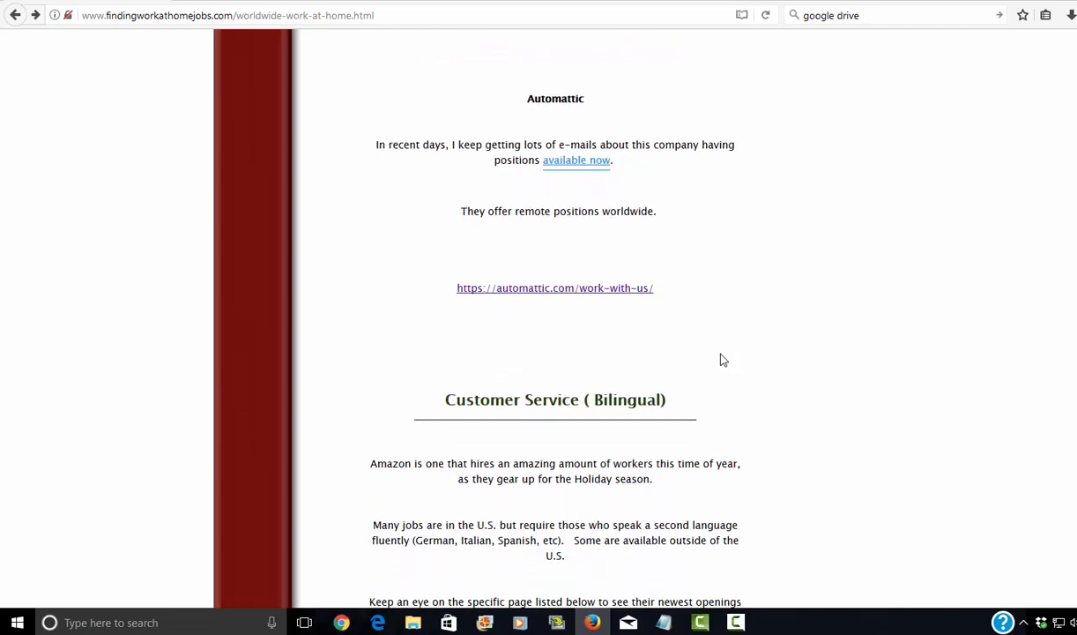
scroll("down", 3)
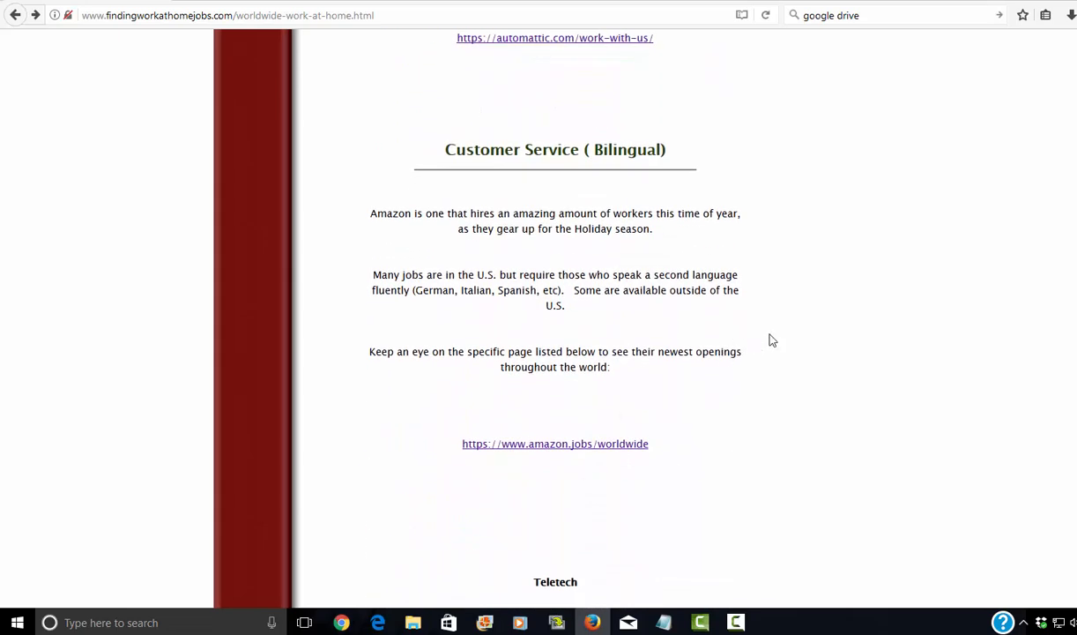
mouse_move(793, 344)
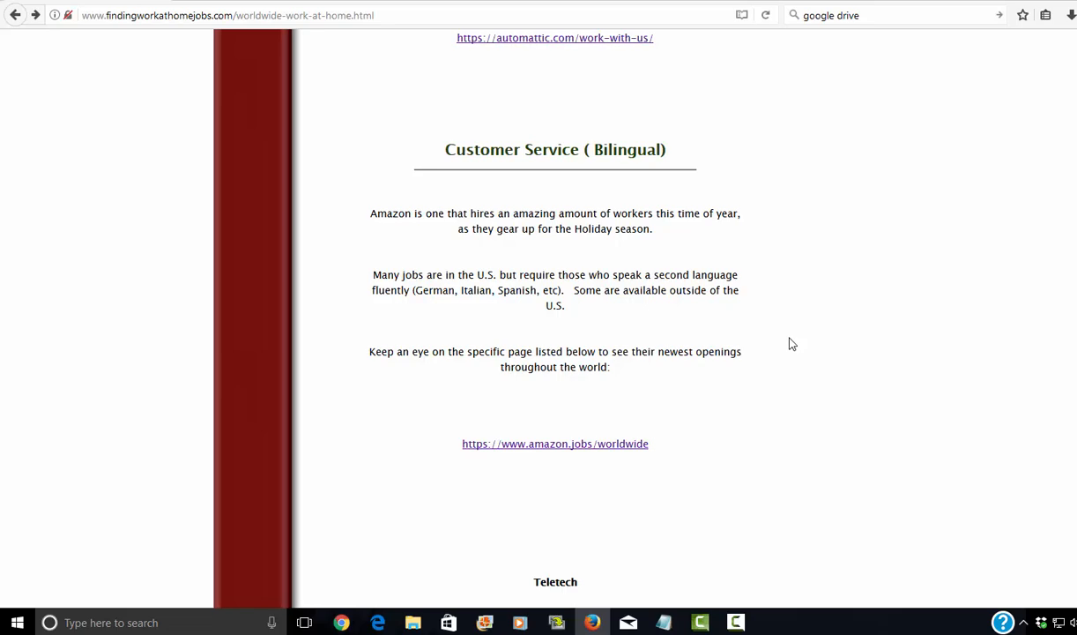
Follow the amazon.jobs/worldwide link under the Customer Service (Bilingual) entry.
scroll("down", 3)
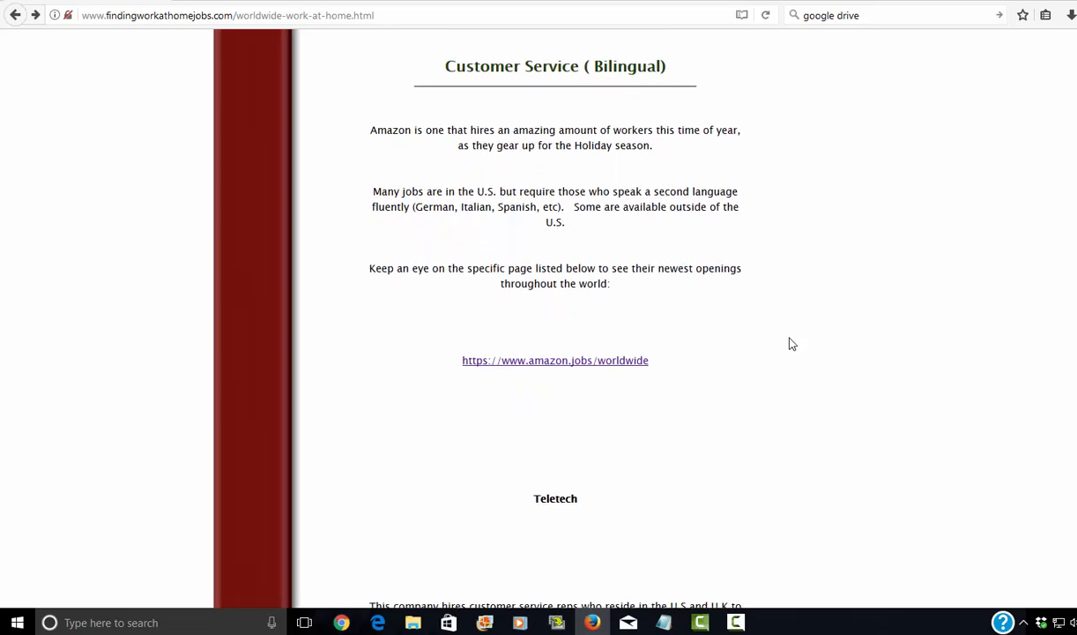
mouse_move(763, 320)
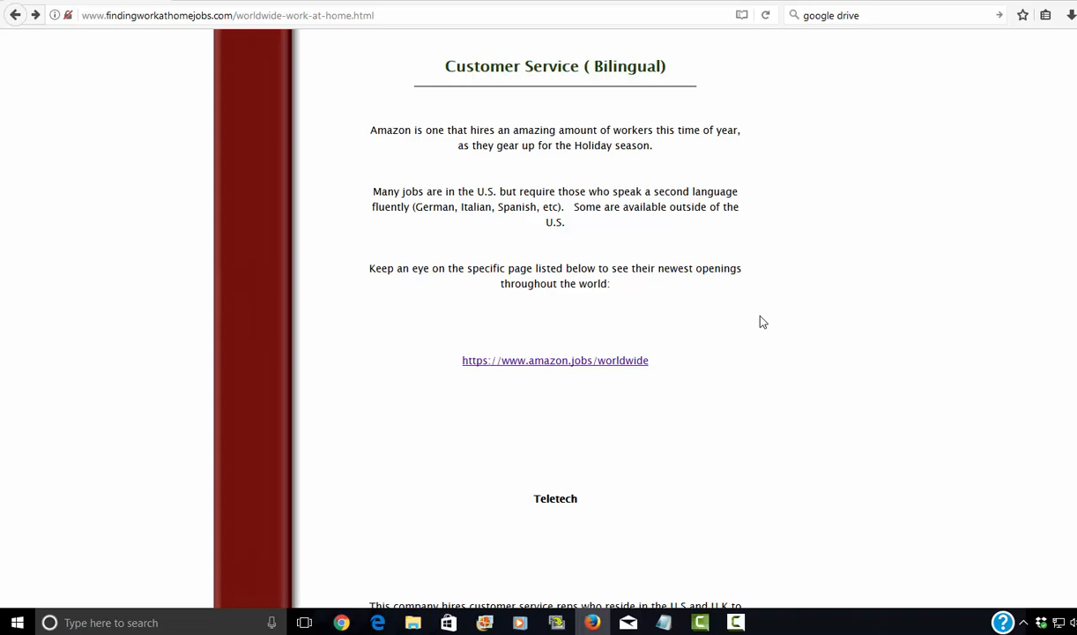
scroll("down", 3)
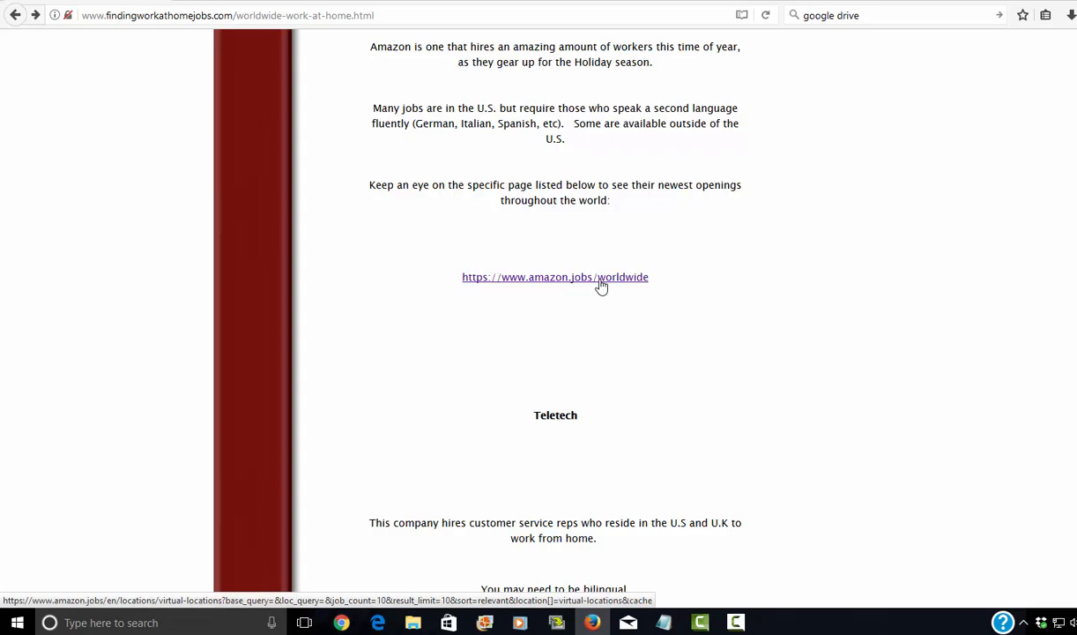
left_click(555, 277)
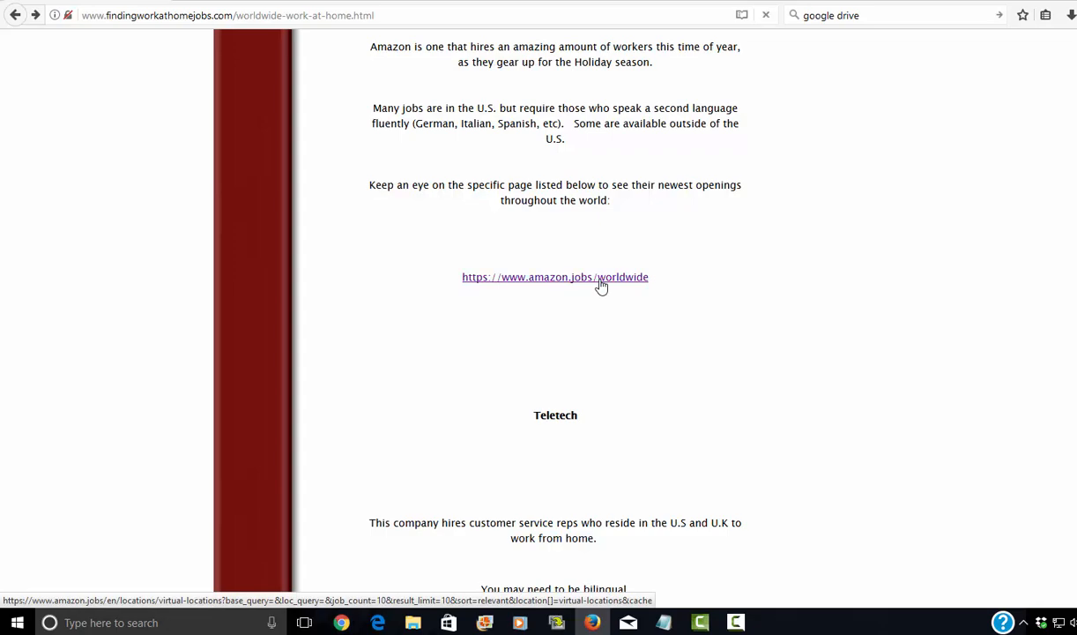
Browse the Virtual Locations page's first ten of 193 listings down to Load more jobs.
left_click(555, 277)
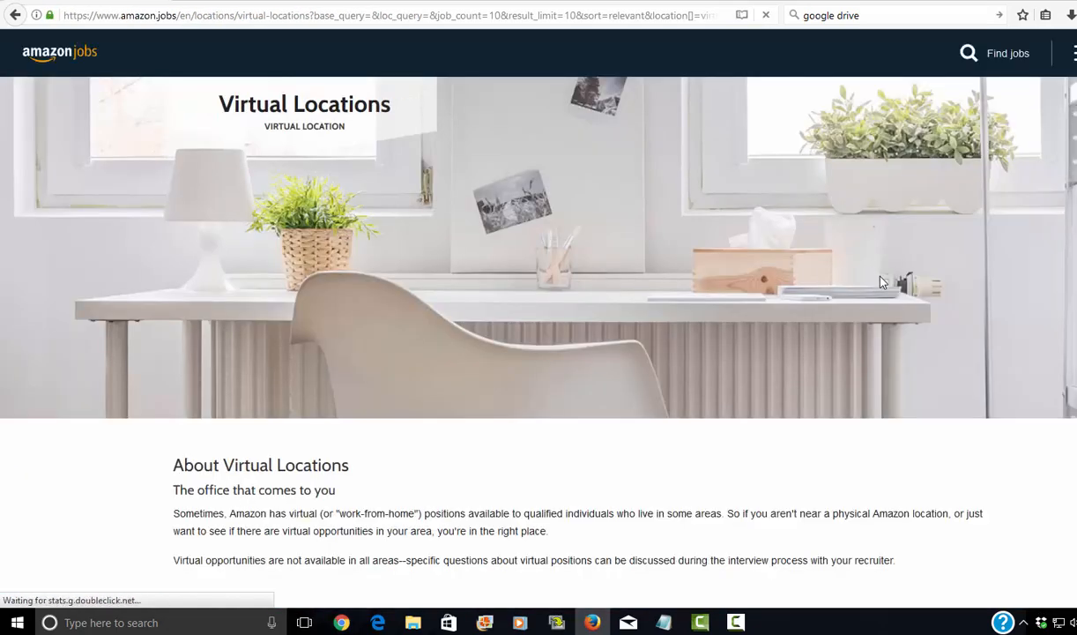
scroll("down", 3)
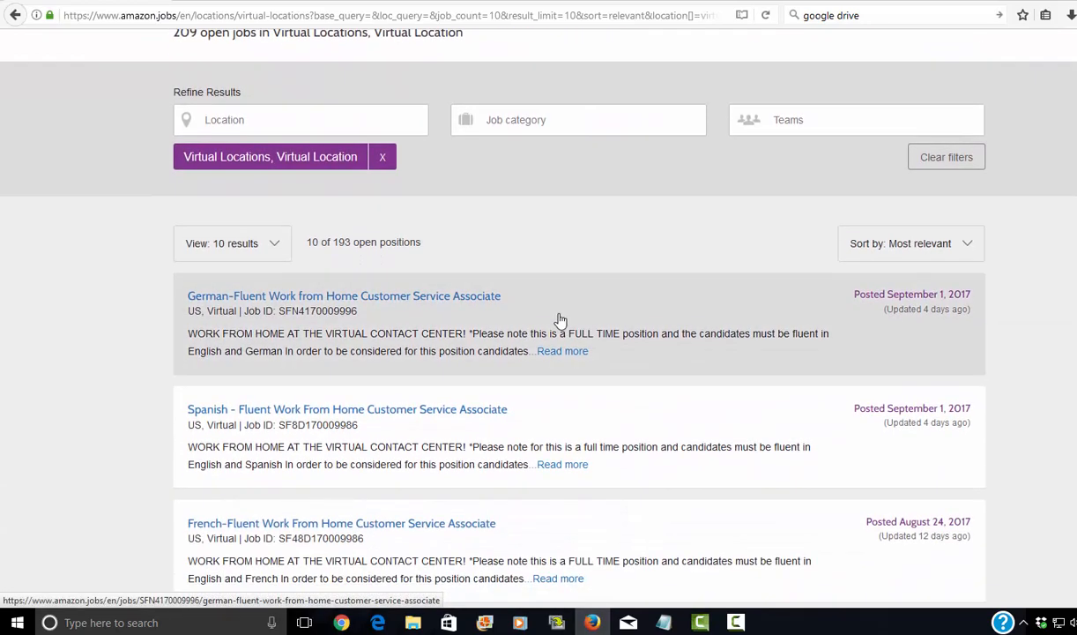
scroll("down", 3)
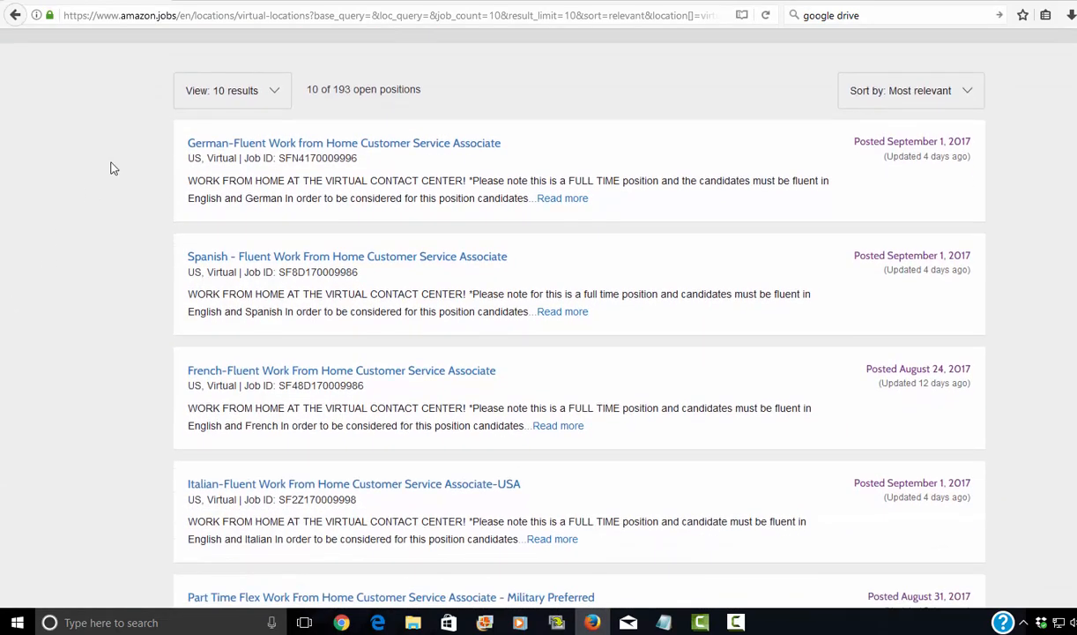
scroll("down", 3)
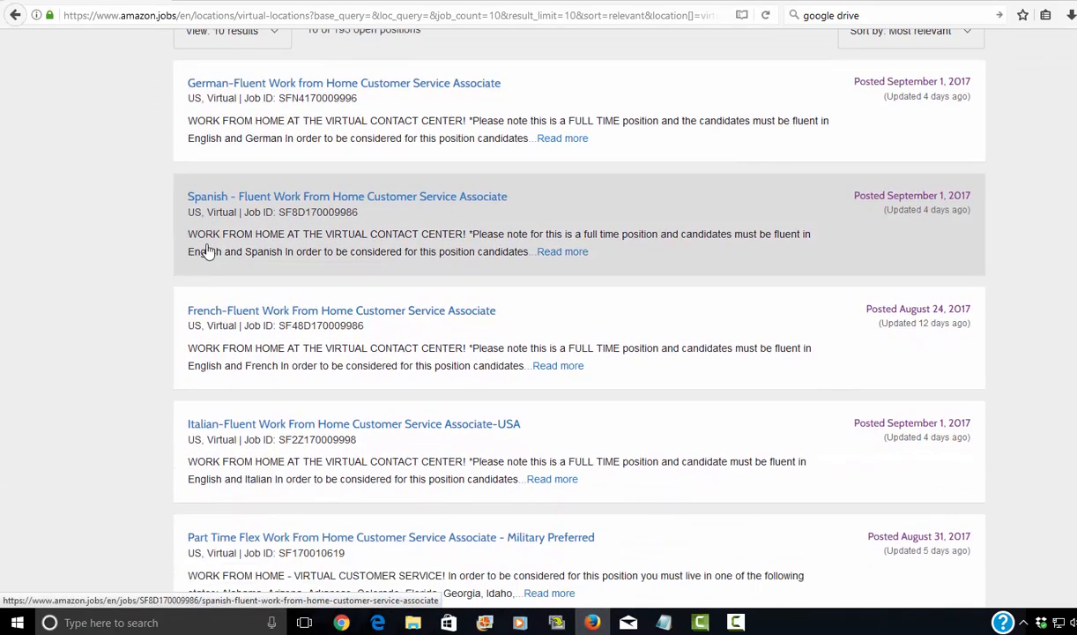
scroll("down", 3)
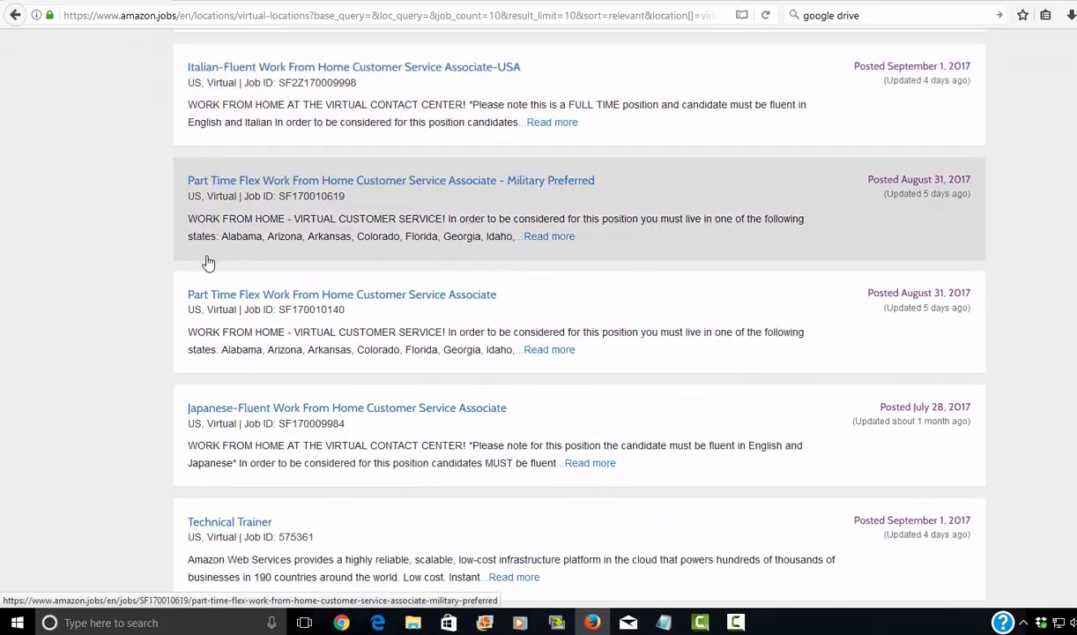
scroll("down", 3)
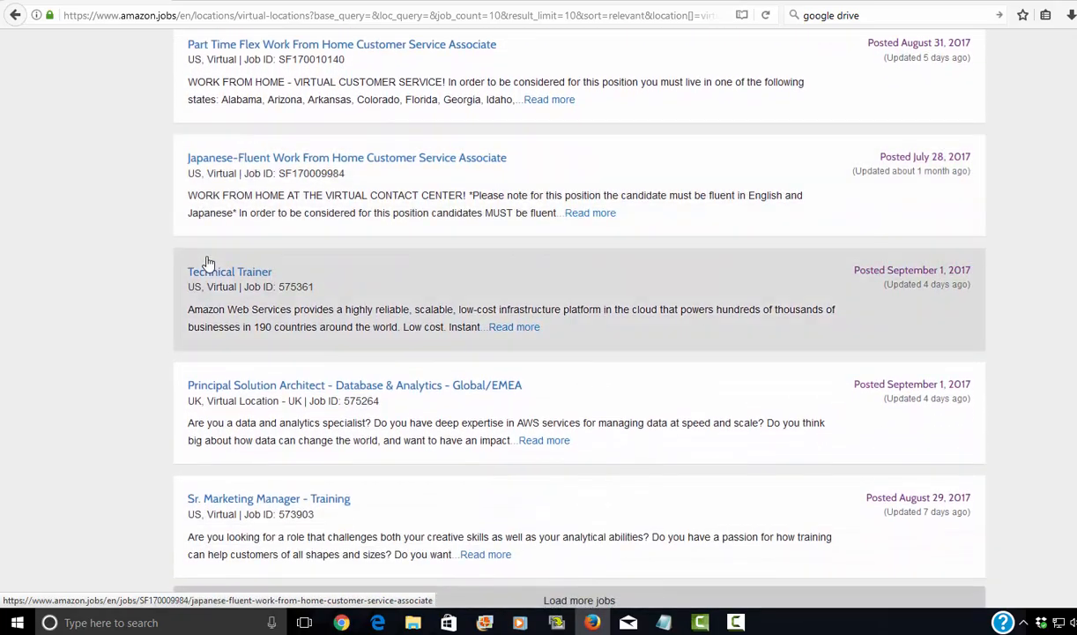
scroll("down", 3)
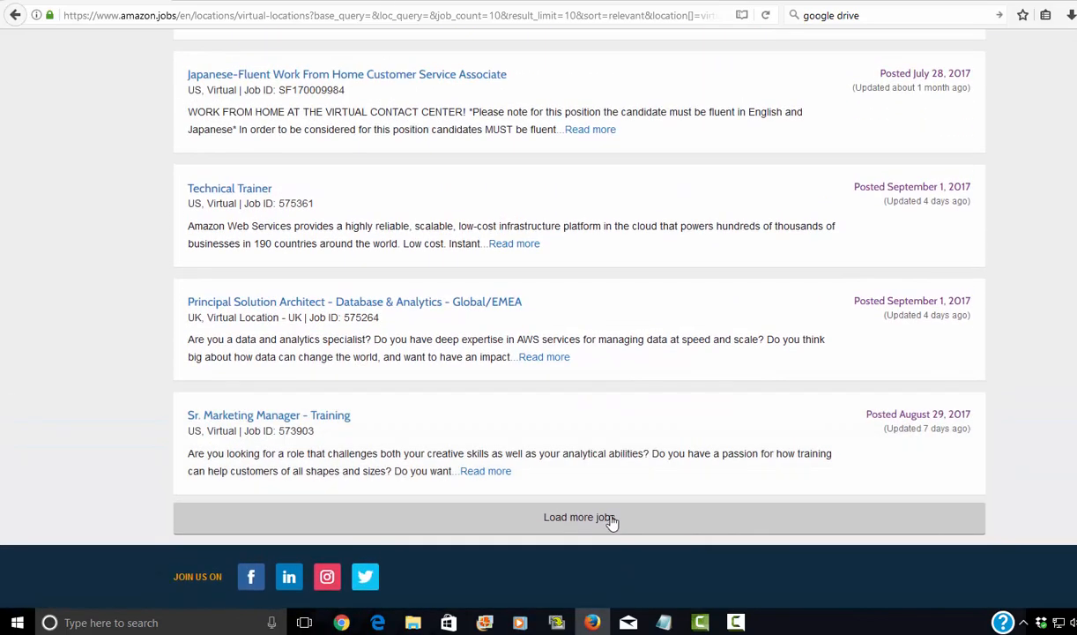
Load the next batch to twenty listings, read down to Partner Development Manager, then back up to Technical Trainer.
left_click(575, 516)
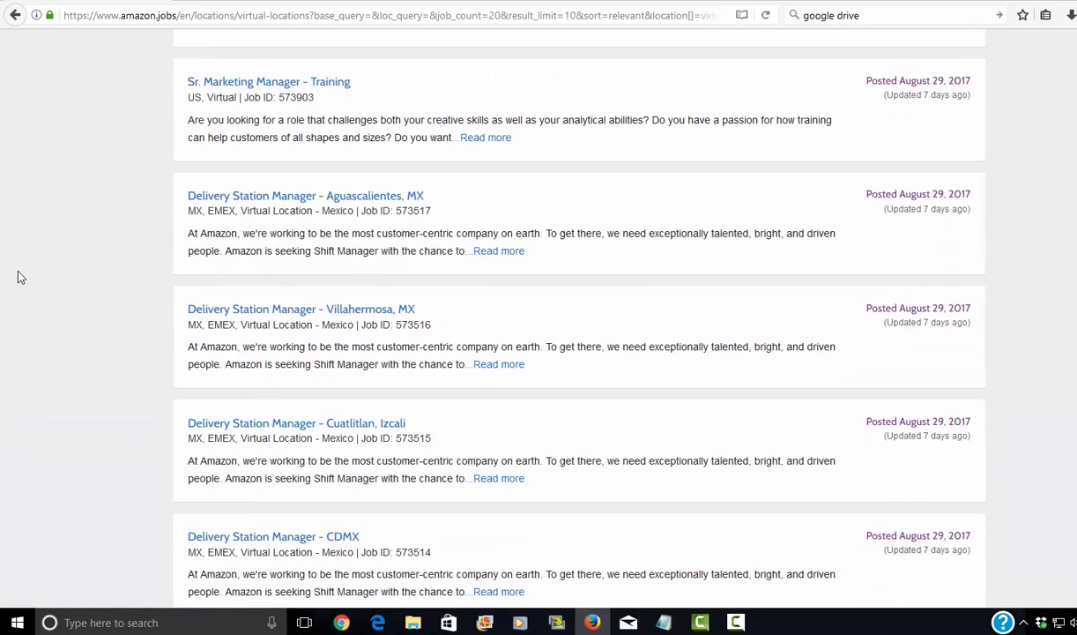
scroll("down", 3)
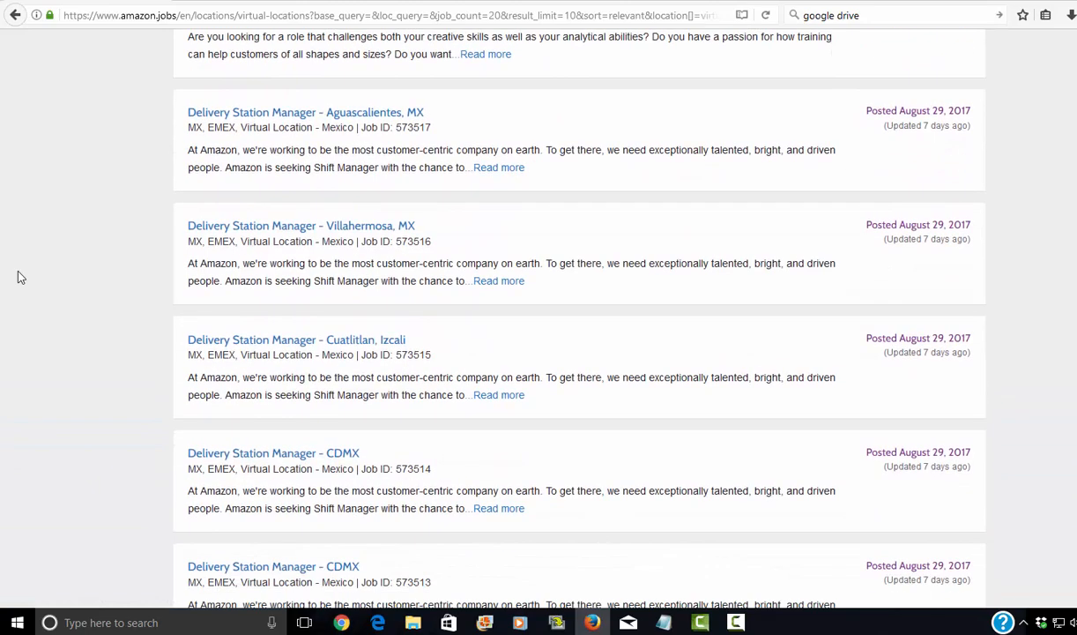
scroll("down", 3)
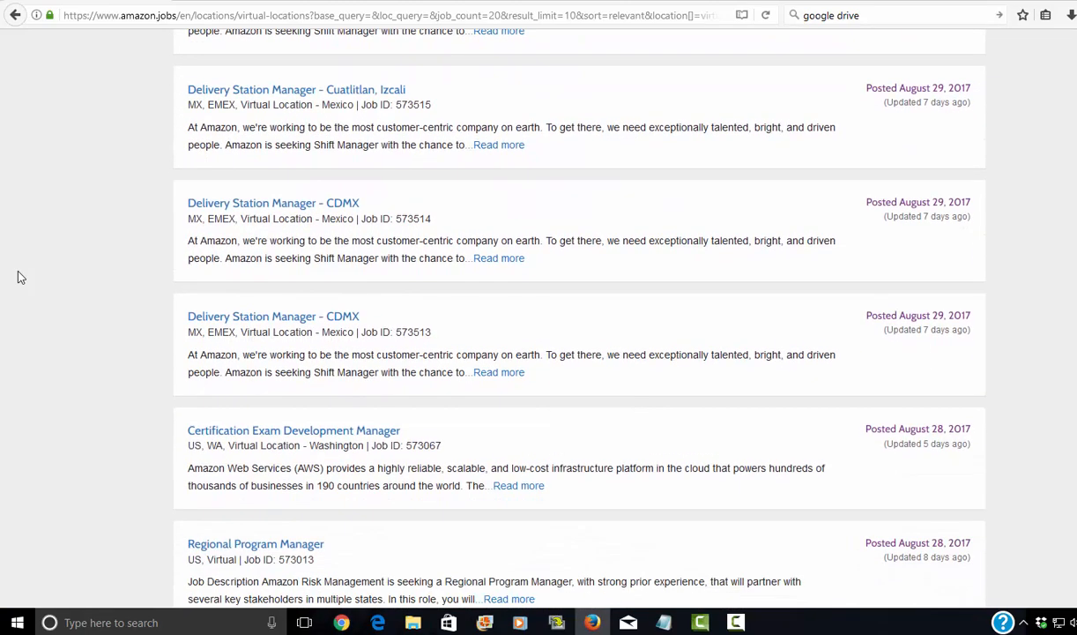
mouse_move(338, 349)
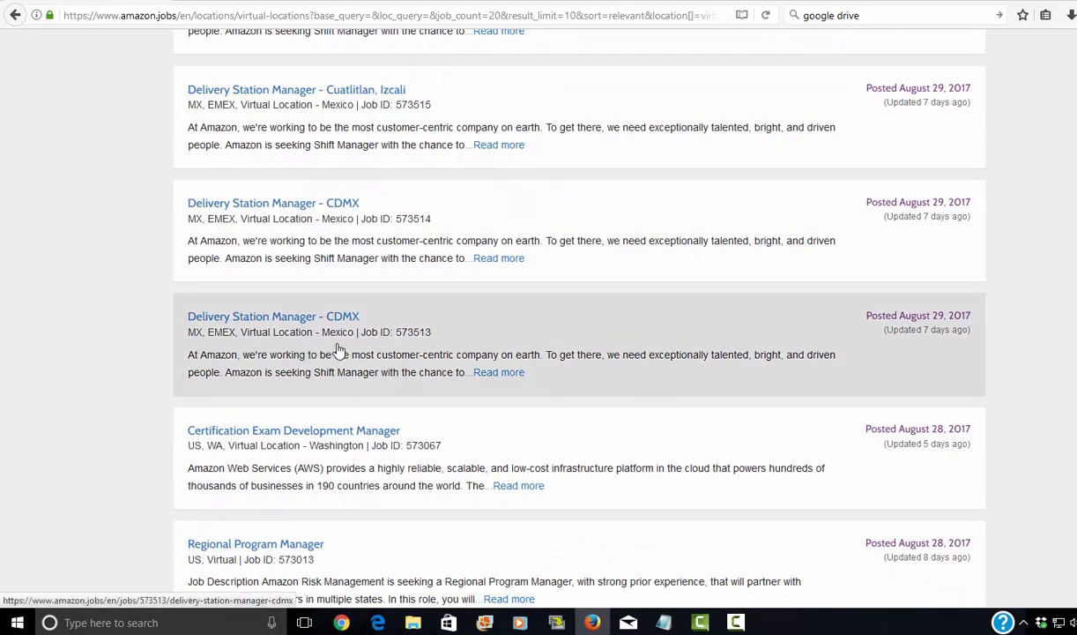
scroll("down", 3)
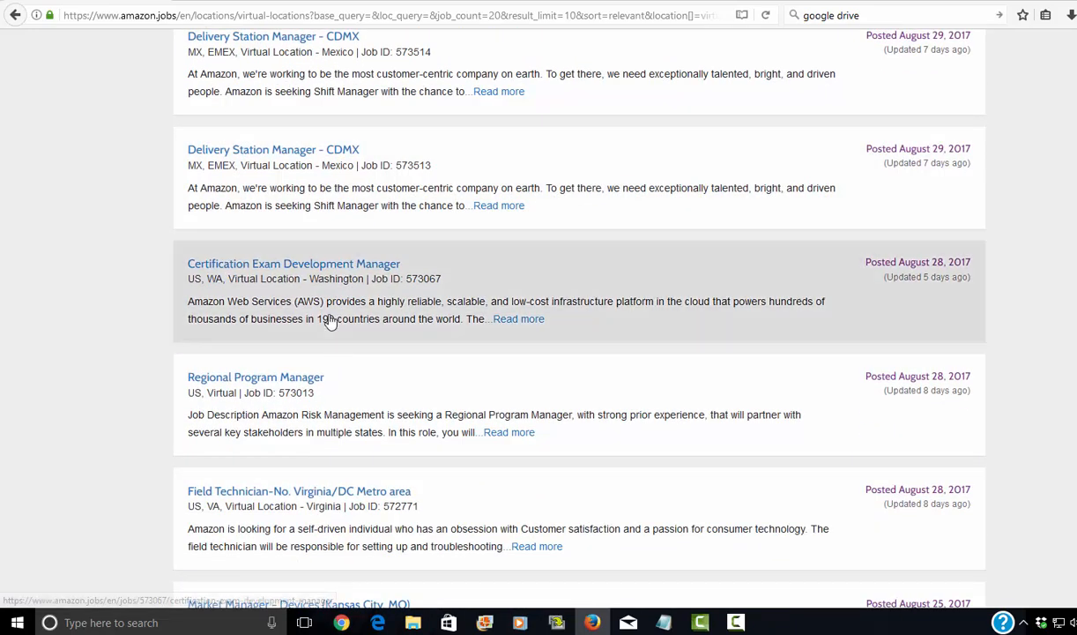
scroll("down", 3)
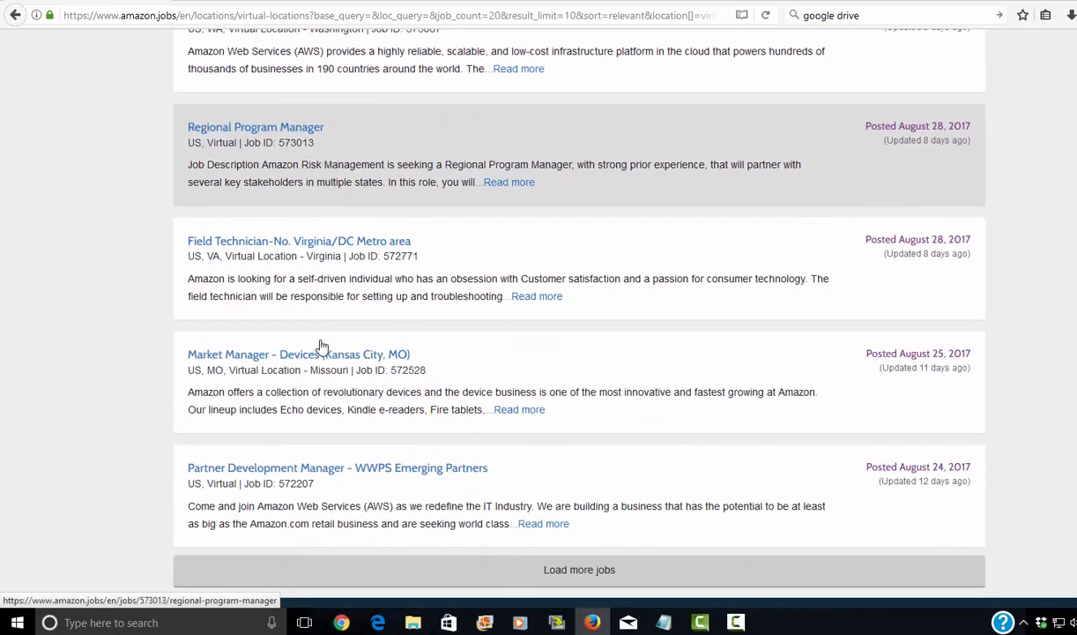
scroll("down", 3)
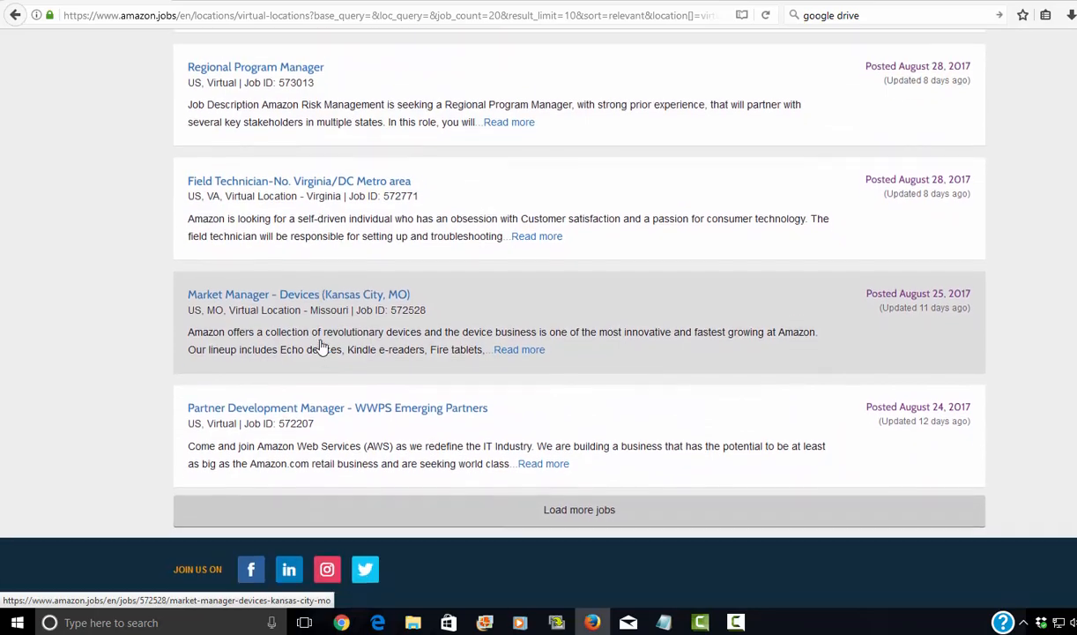
left_click(578, 510)
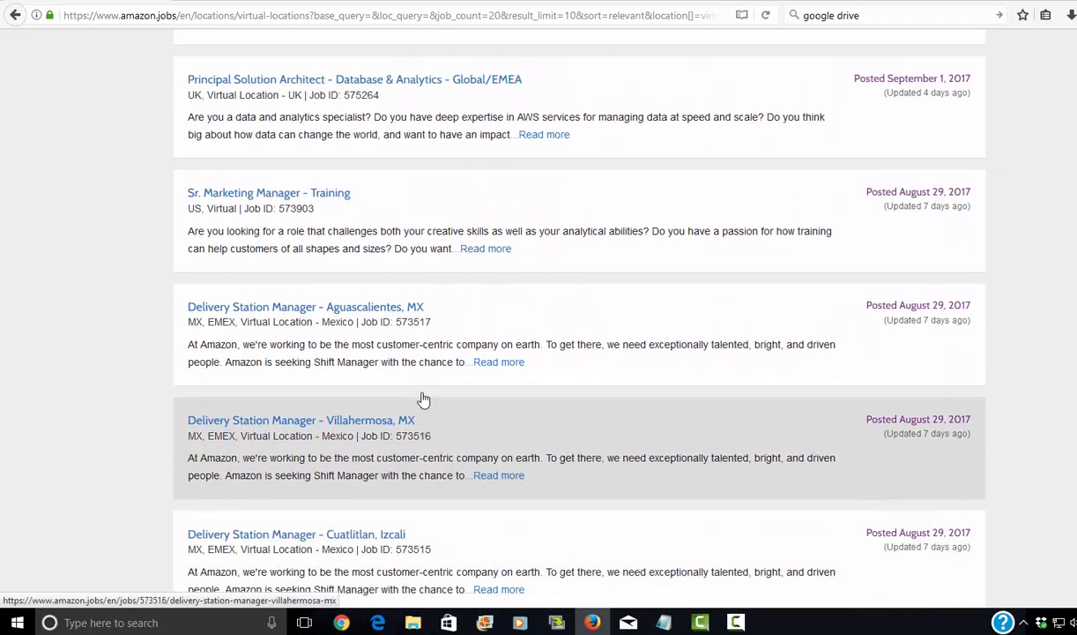
scroll("up", 3)
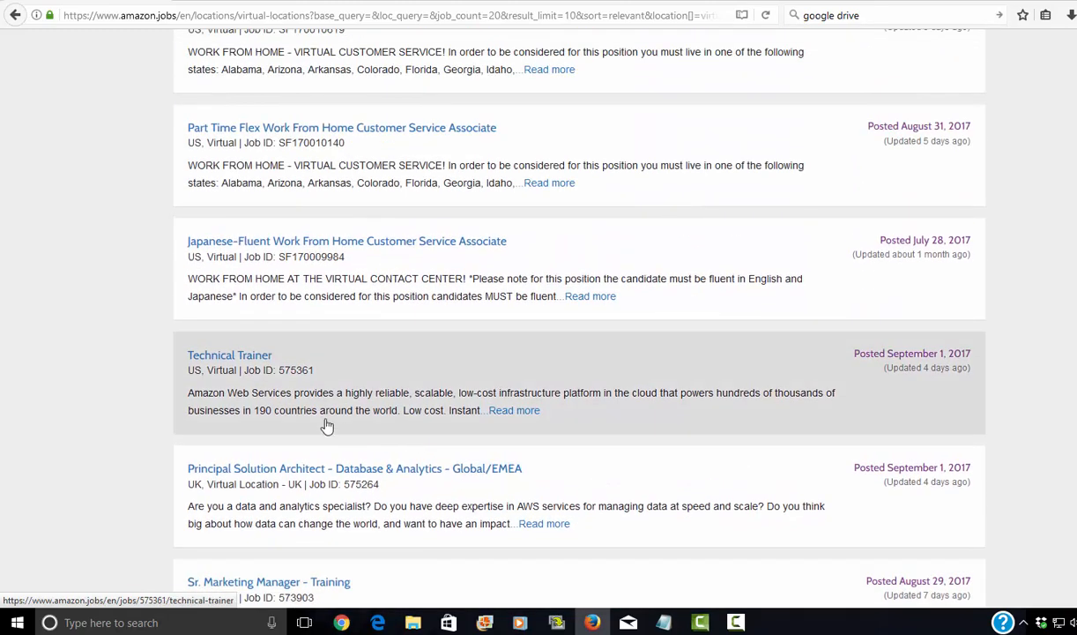
mouse_move(367, 266)
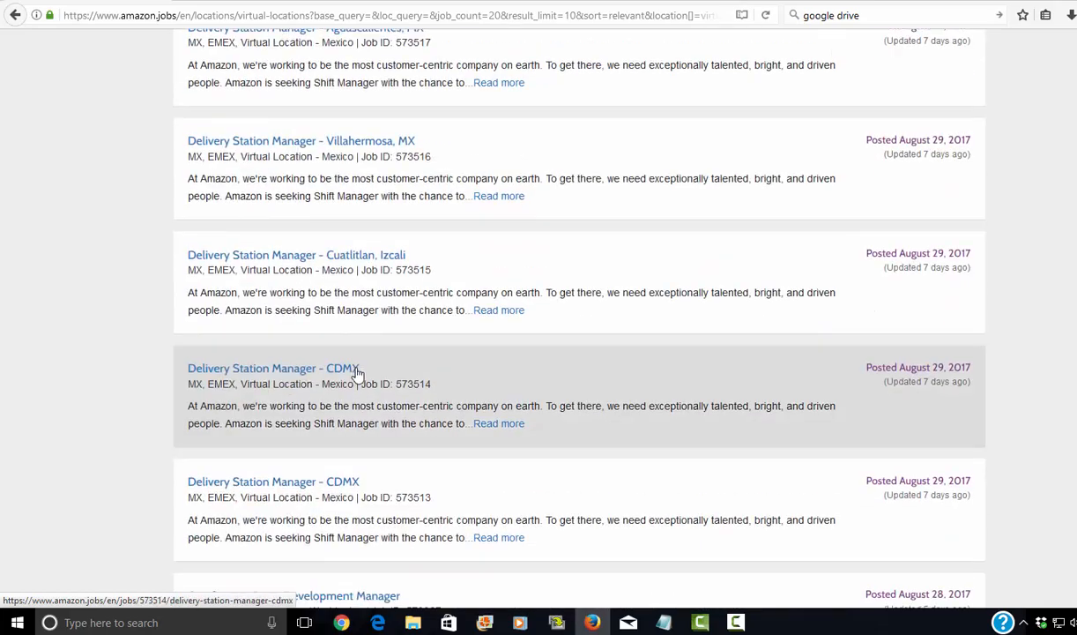
Load more listings, read down to Cloud Infrastructure Architect, then return to the About Virtual Locations intro.
left_click(578, 349)
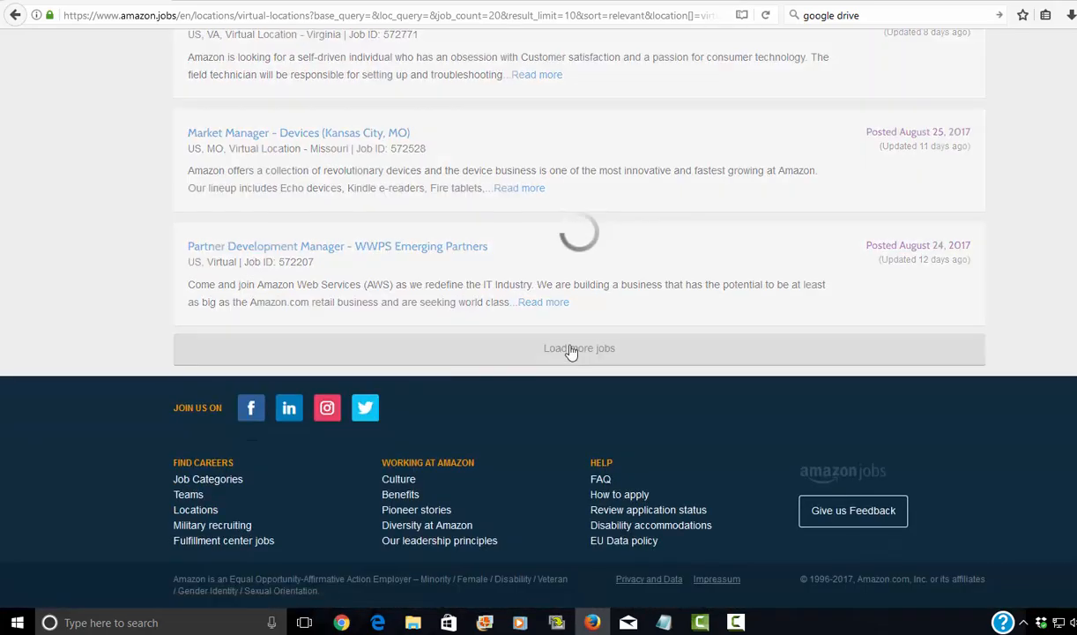
left_click(578, 349)
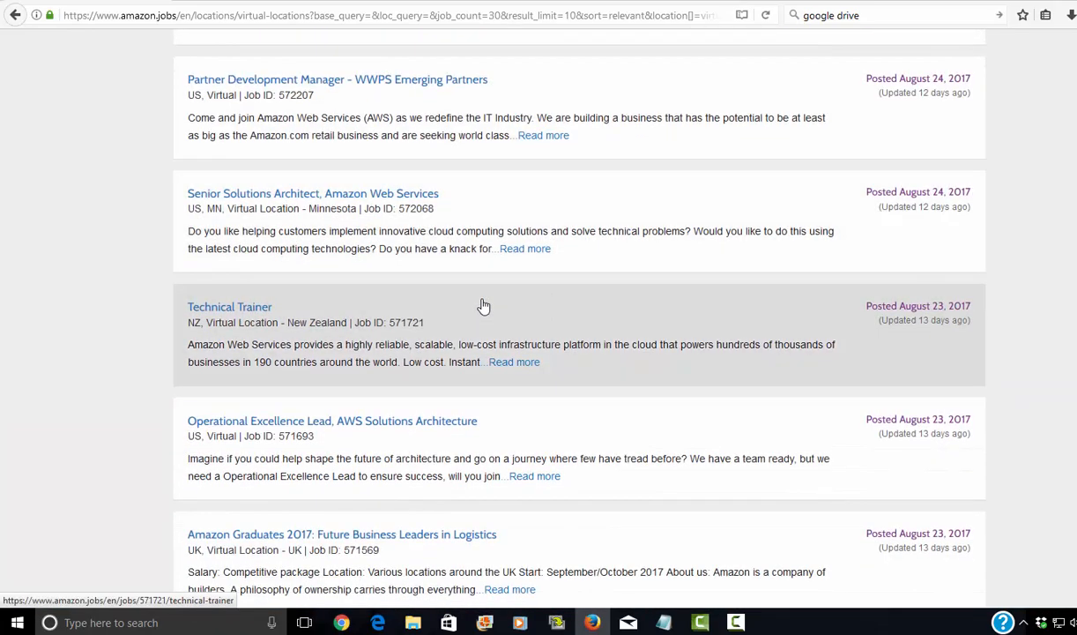
scroll("down", 3)
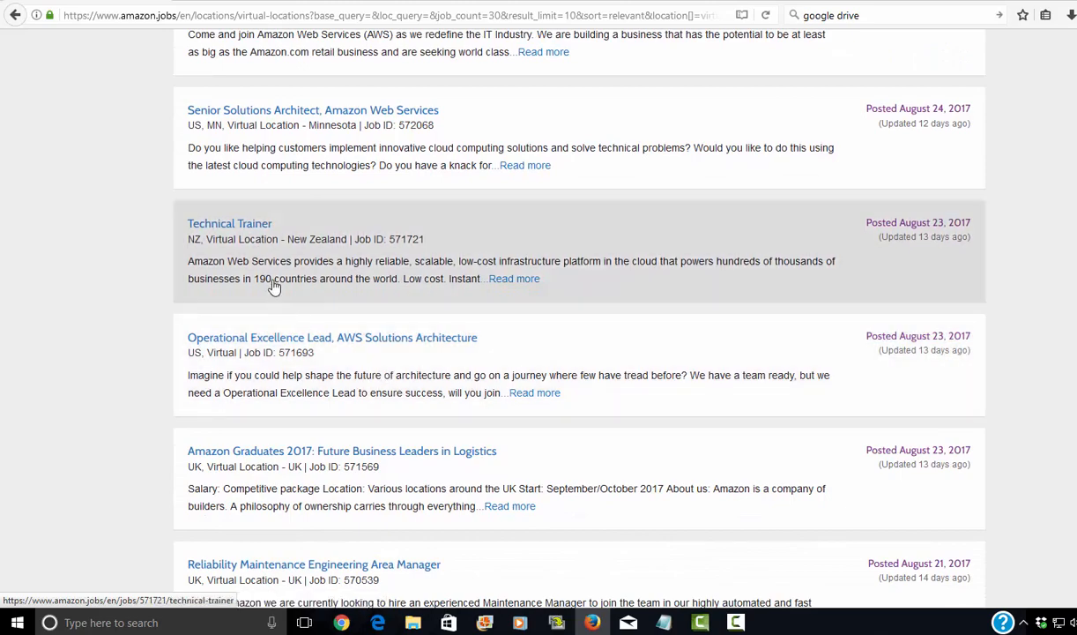
mouse_move(77, 291)
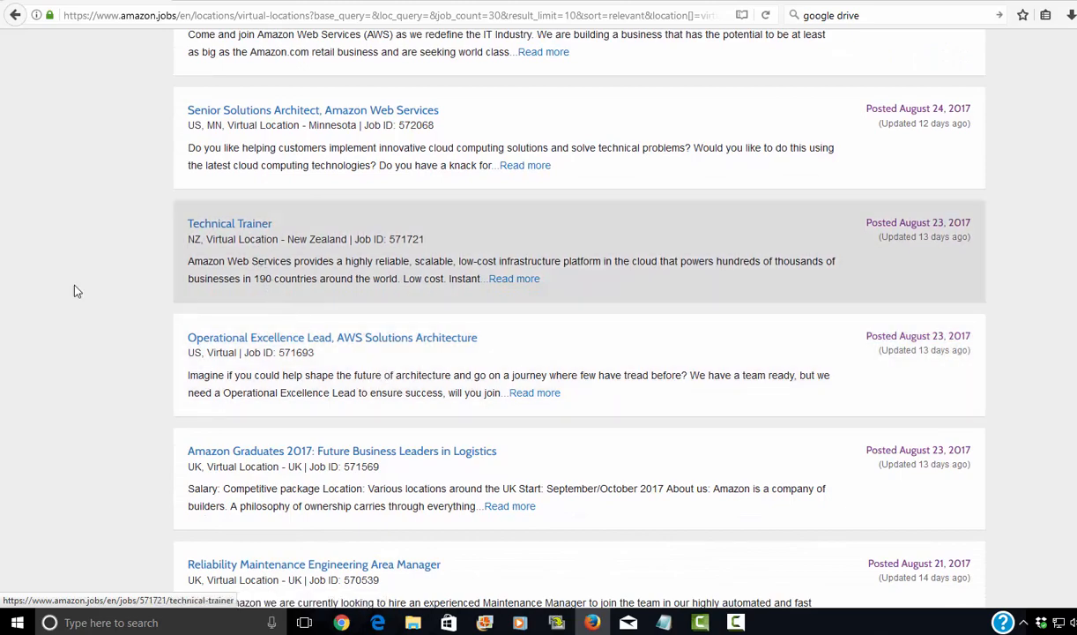
scroll("down", 3)
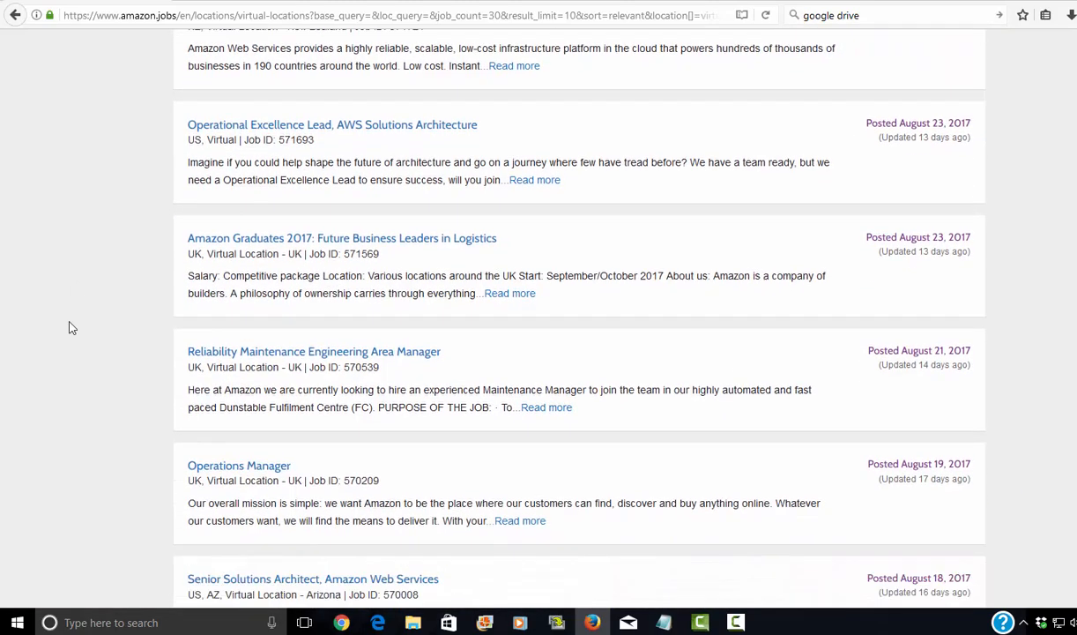
scroll("down", 3)
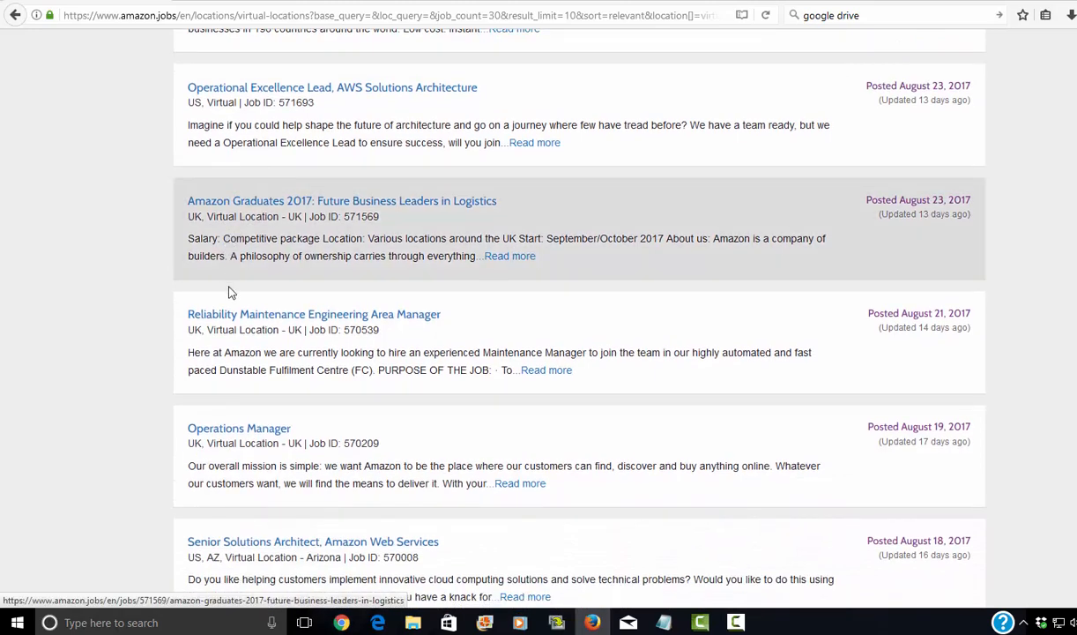
scroll("down", 3)
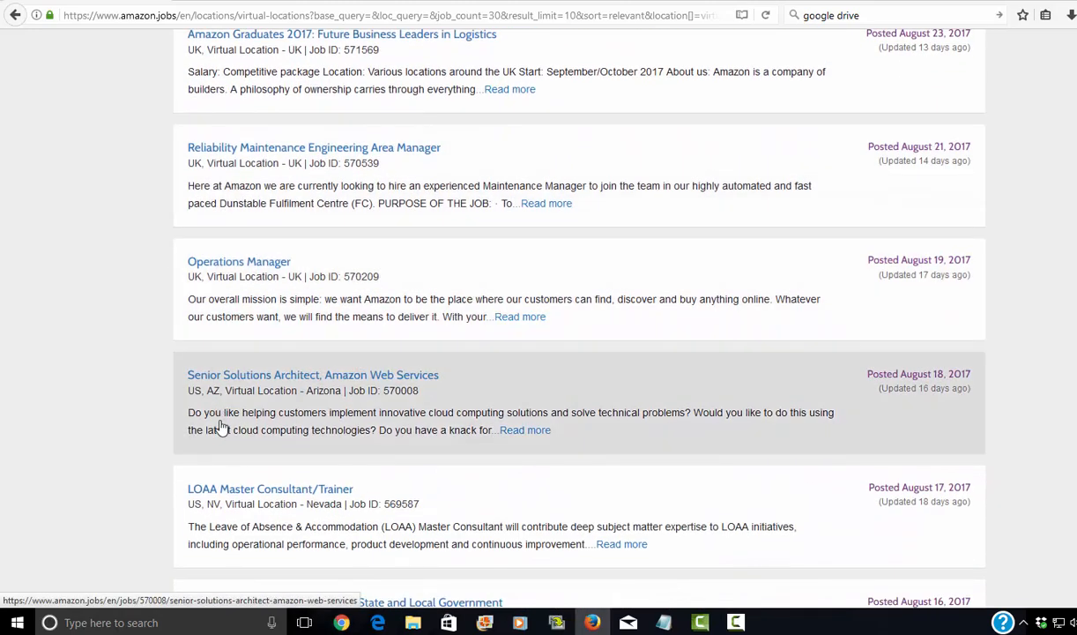
scroll("down", 3)
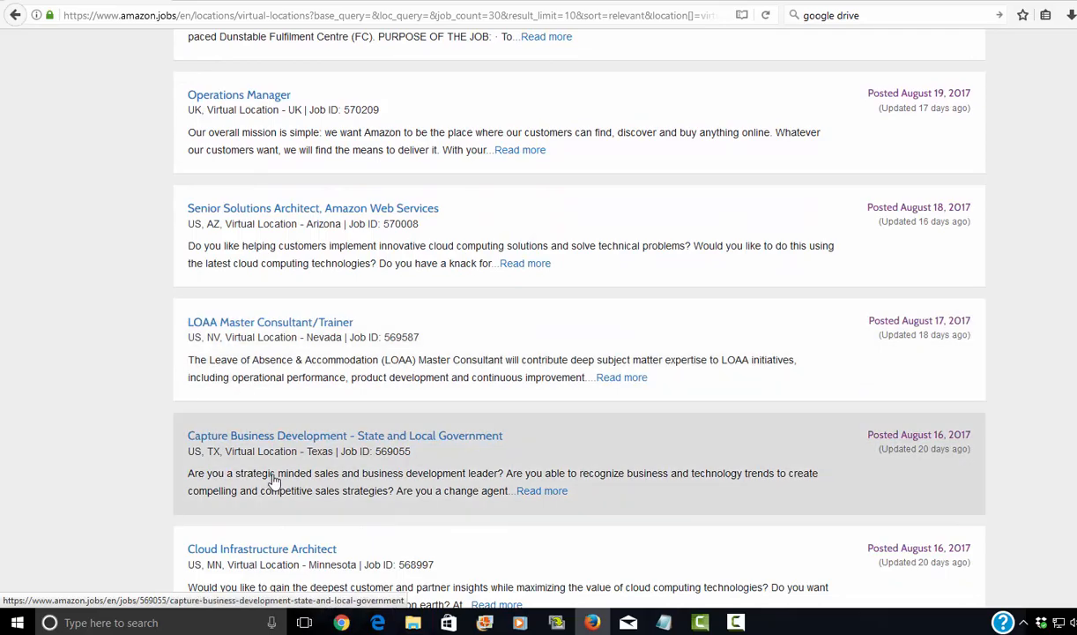
scroll("down", 3)
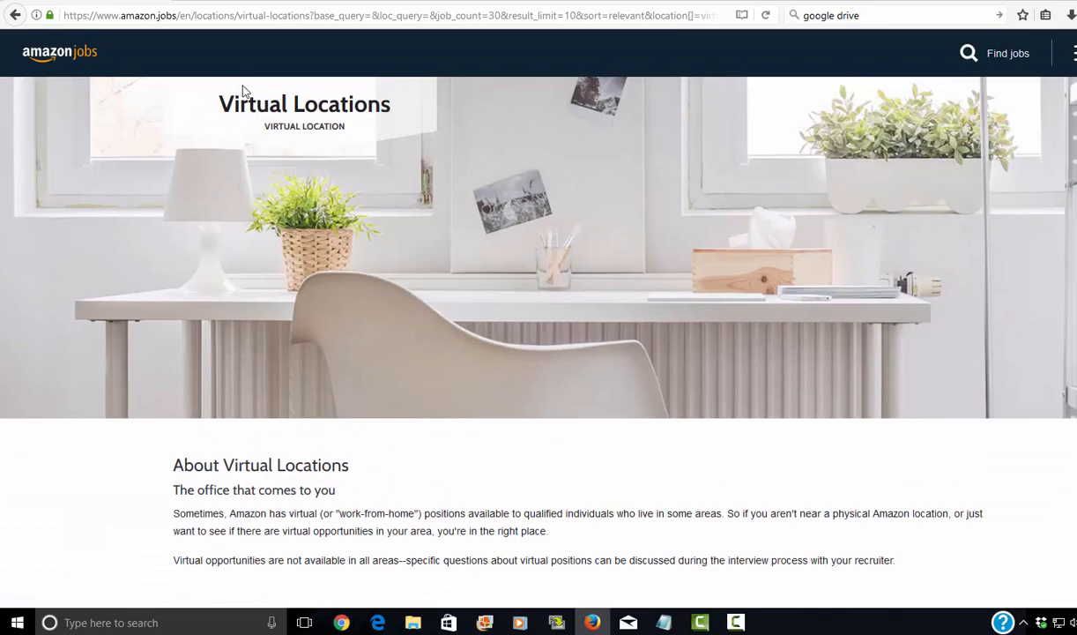
mouse_move(12, 20)
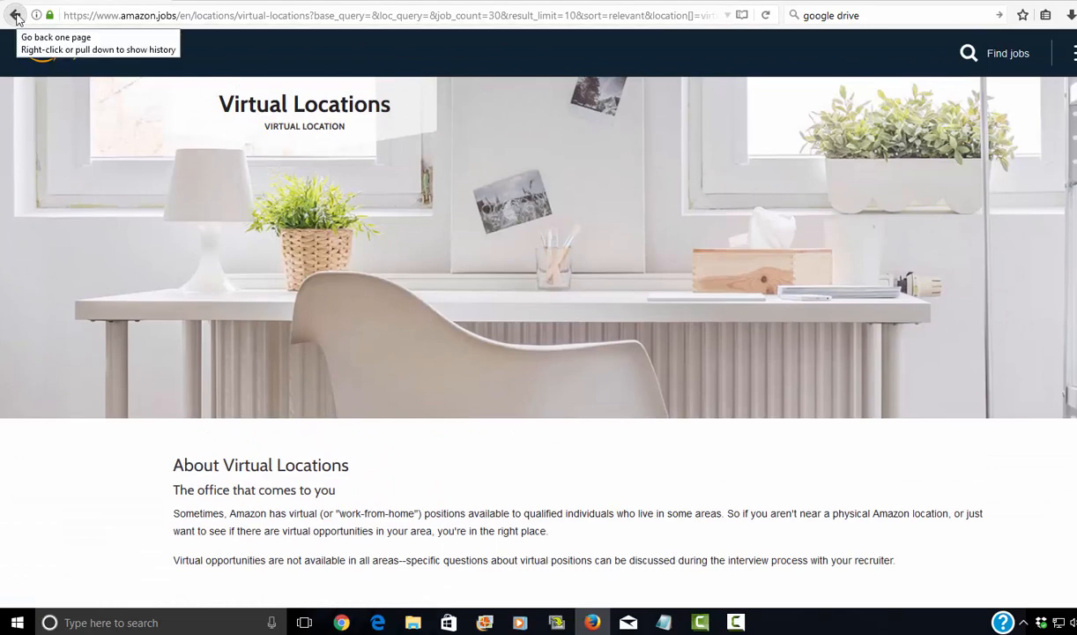
Go back to the article and read past Teletech into the What Else? Microwork and Freelance suggestions.
left_click(15, 21)
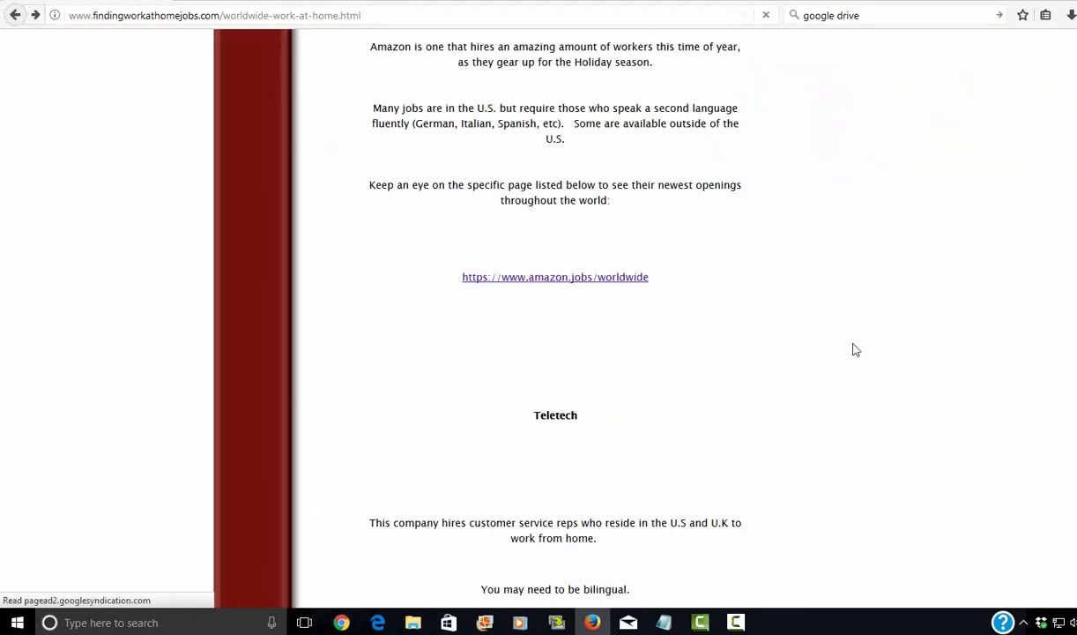
mouse_move(633, 289)
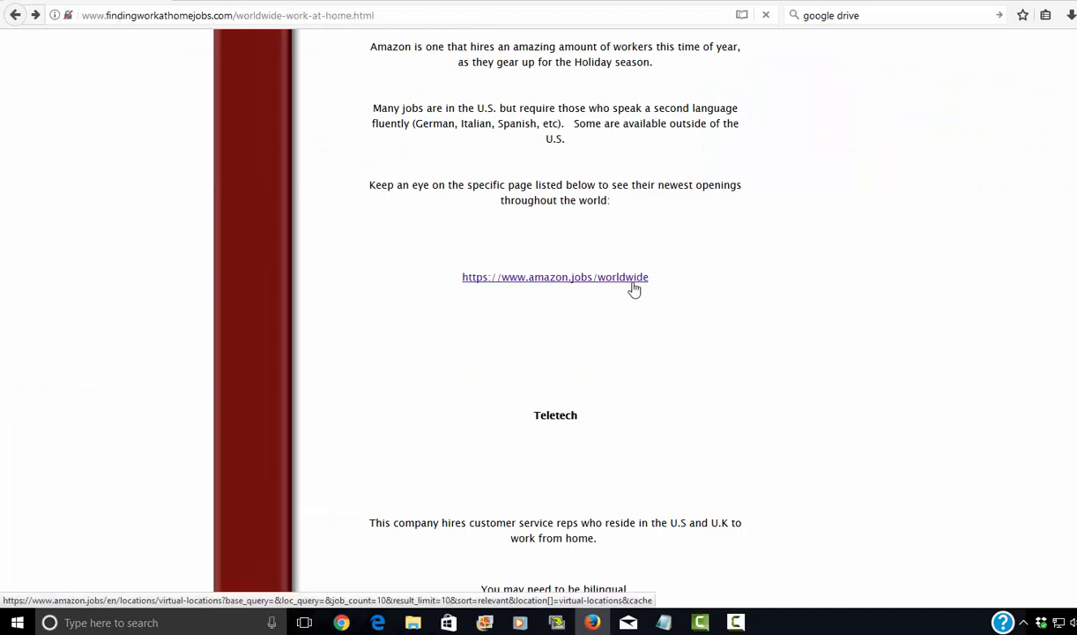
scroll("down", 3)
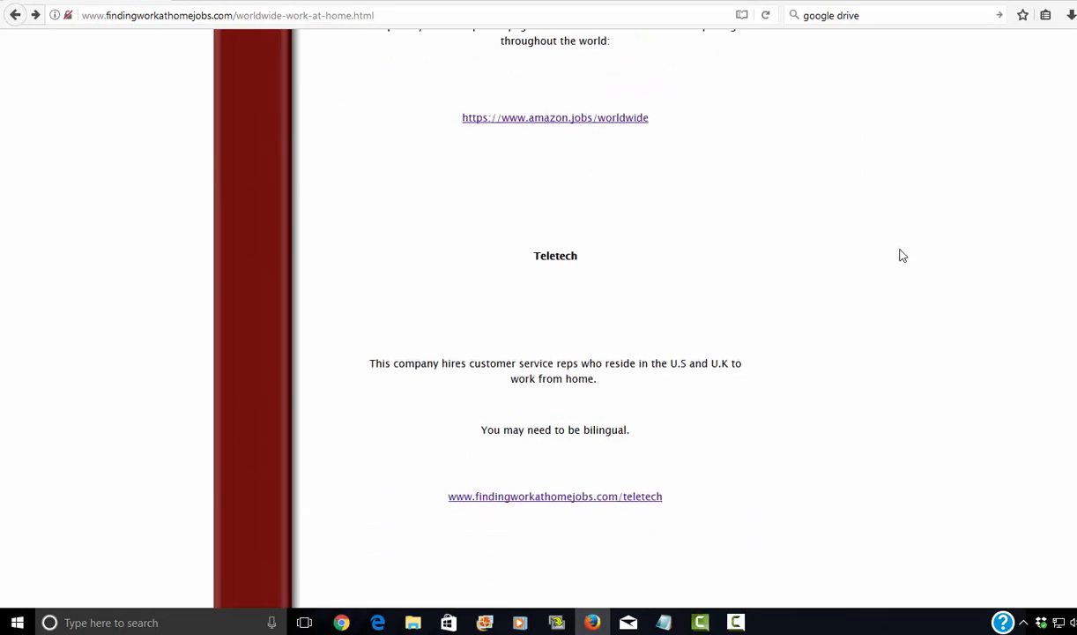
scroll("down", 3)
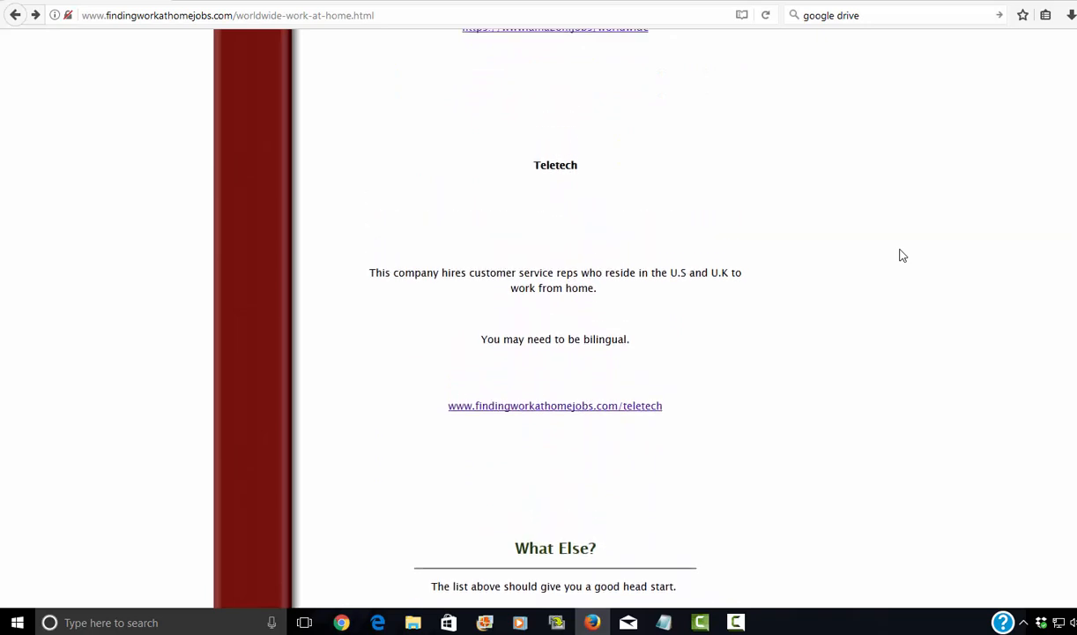
mouse_move(707, 305)
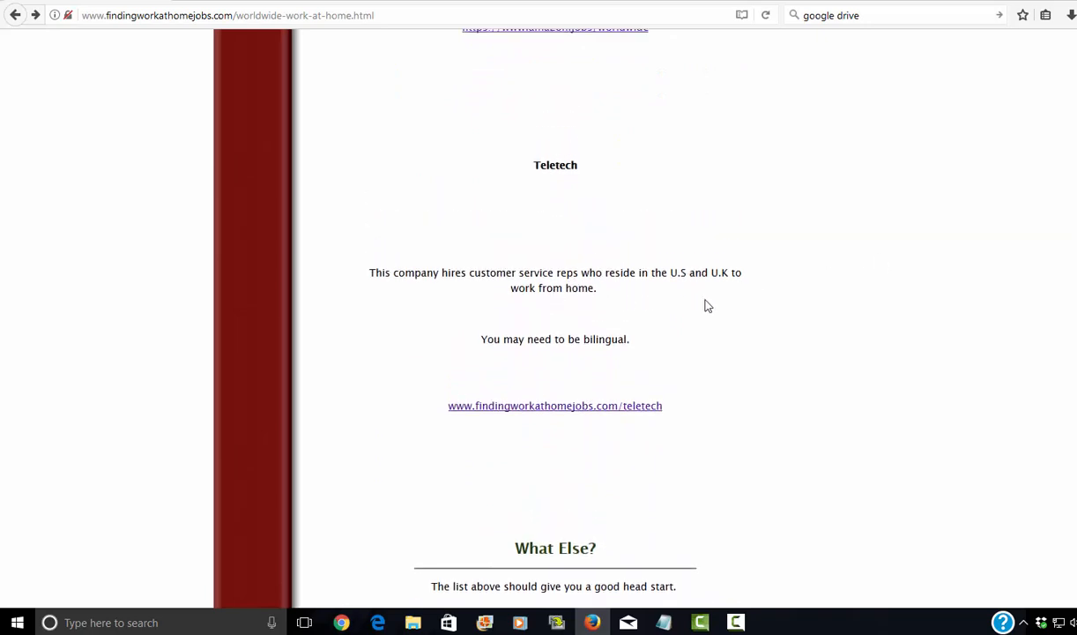
scroll("down", 3)
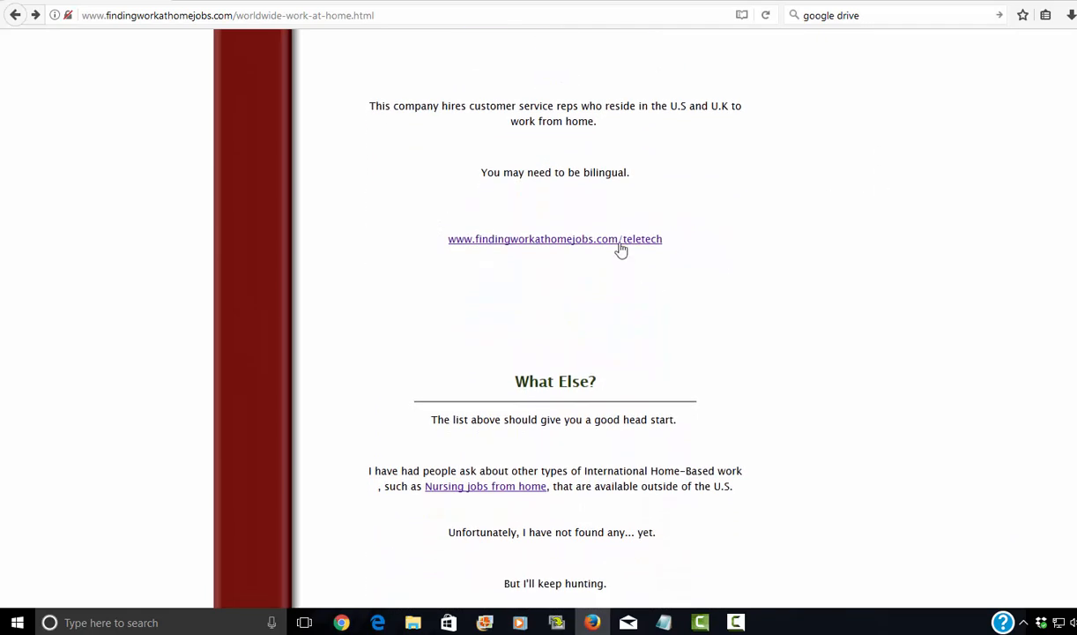
scroll("down", 3)
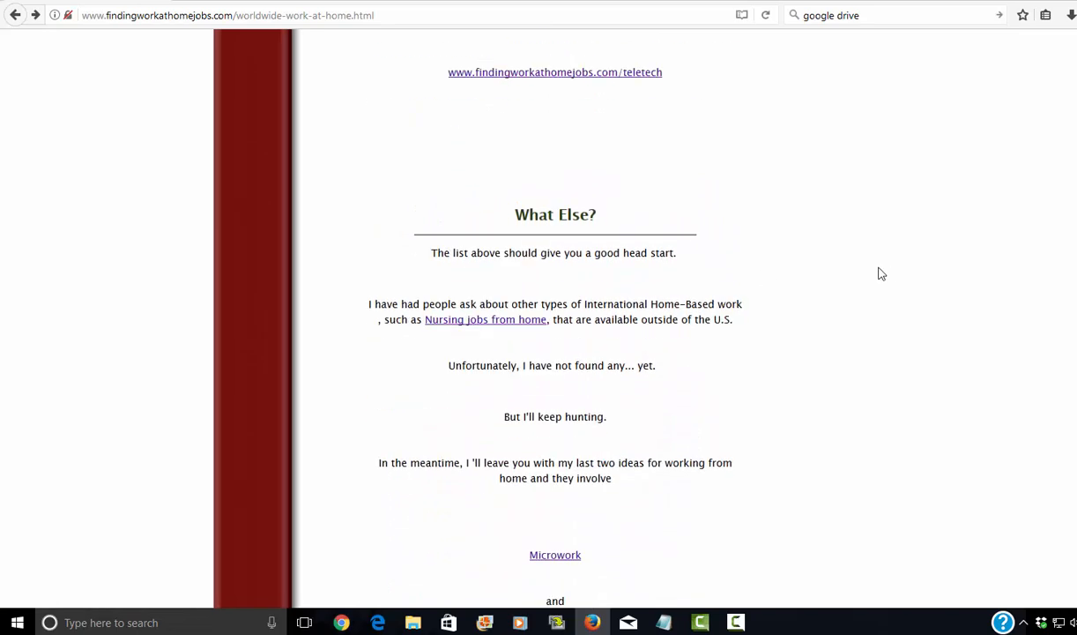
scroll("down", 3)
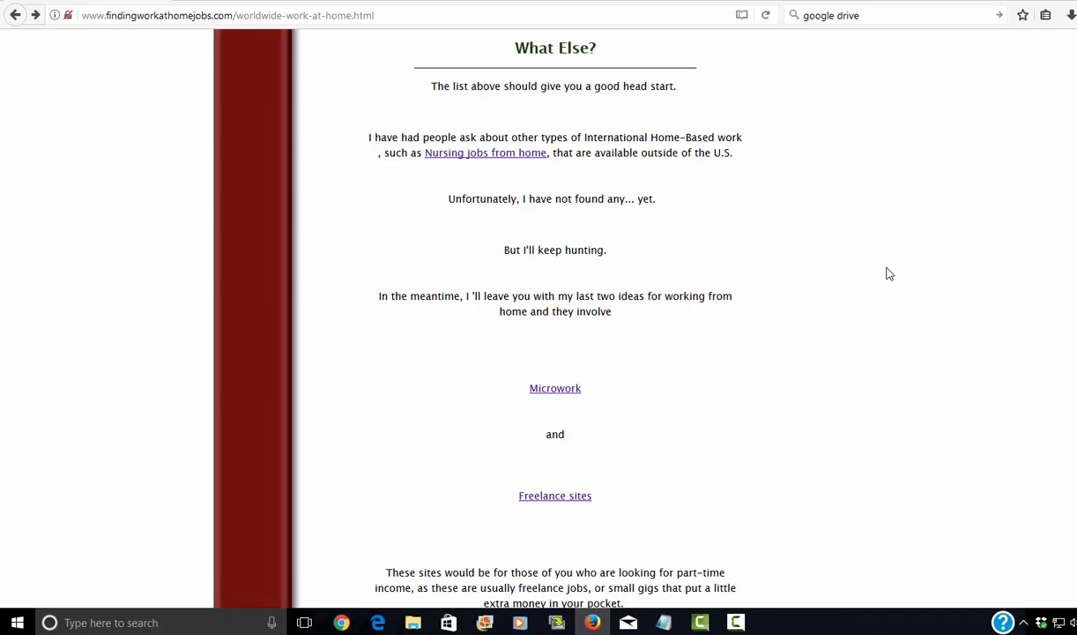
scroll("down", 3)
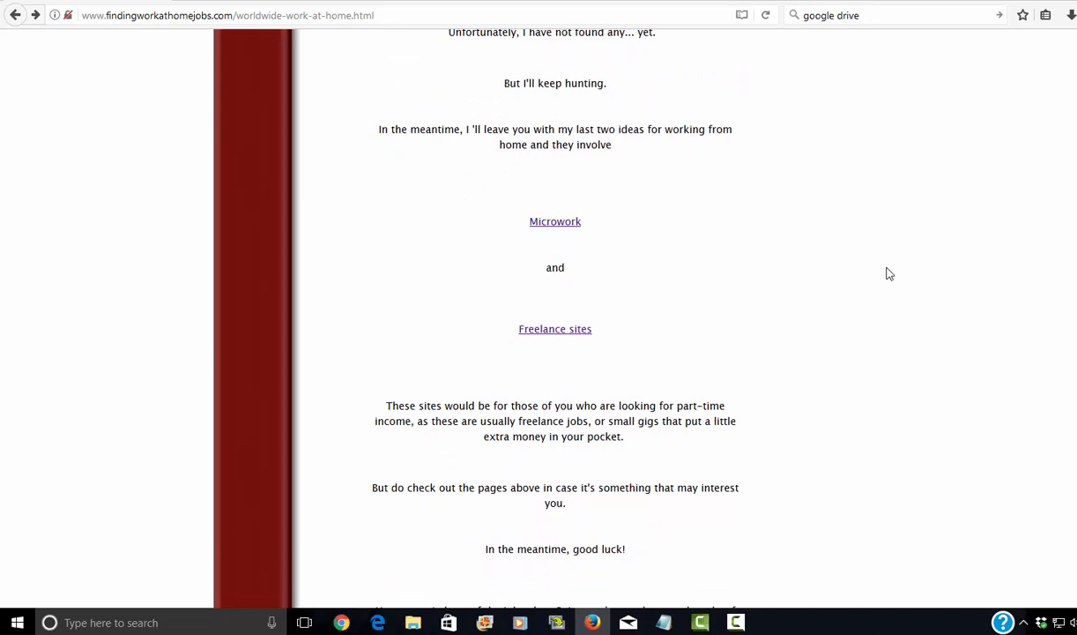
mouse_move(729, 222)
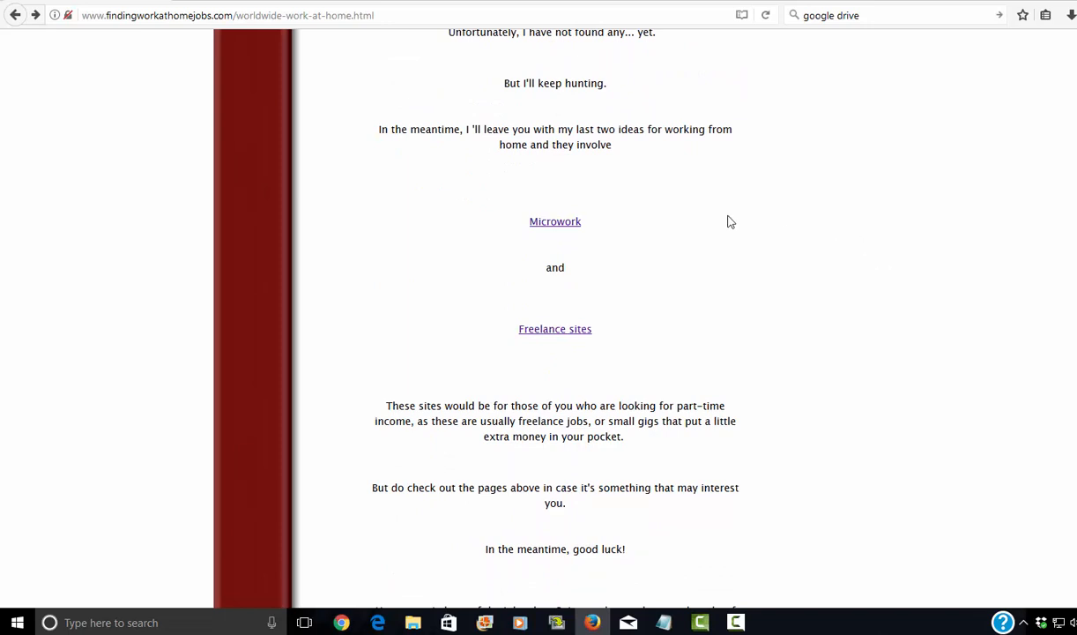
Visit the article's Microwork page and read down through it.
left_click(555, 222)
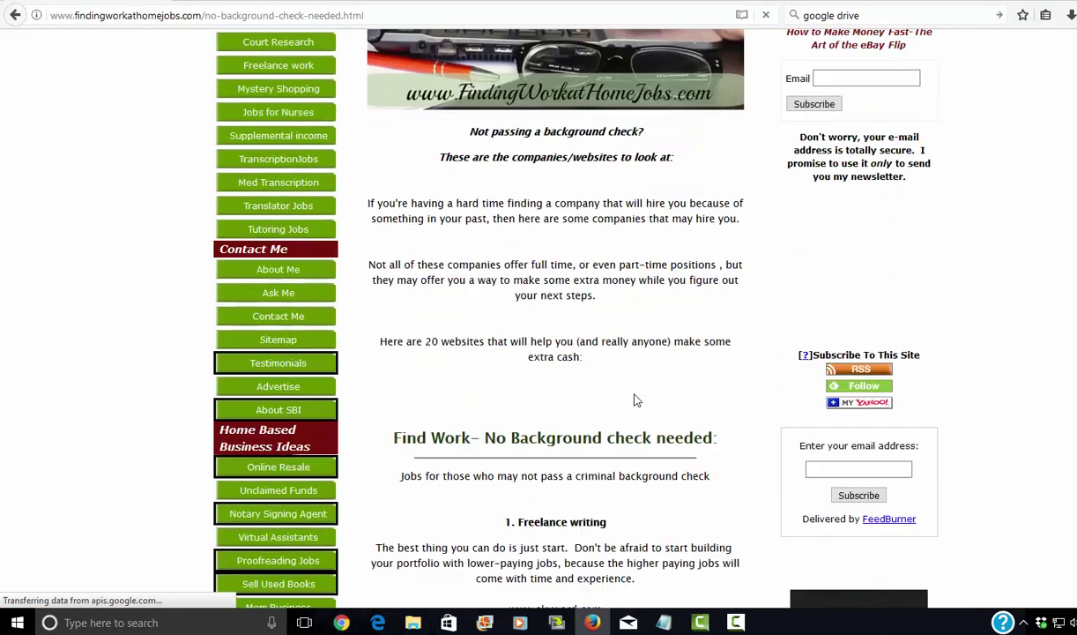
scroll("down", 3)
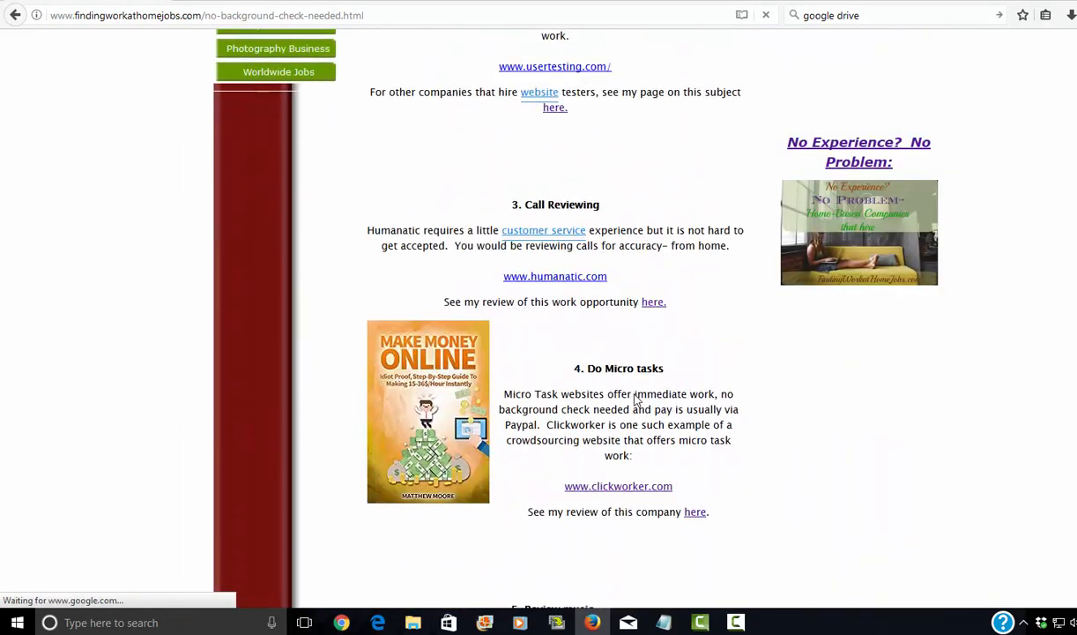
scroll("down", 3)
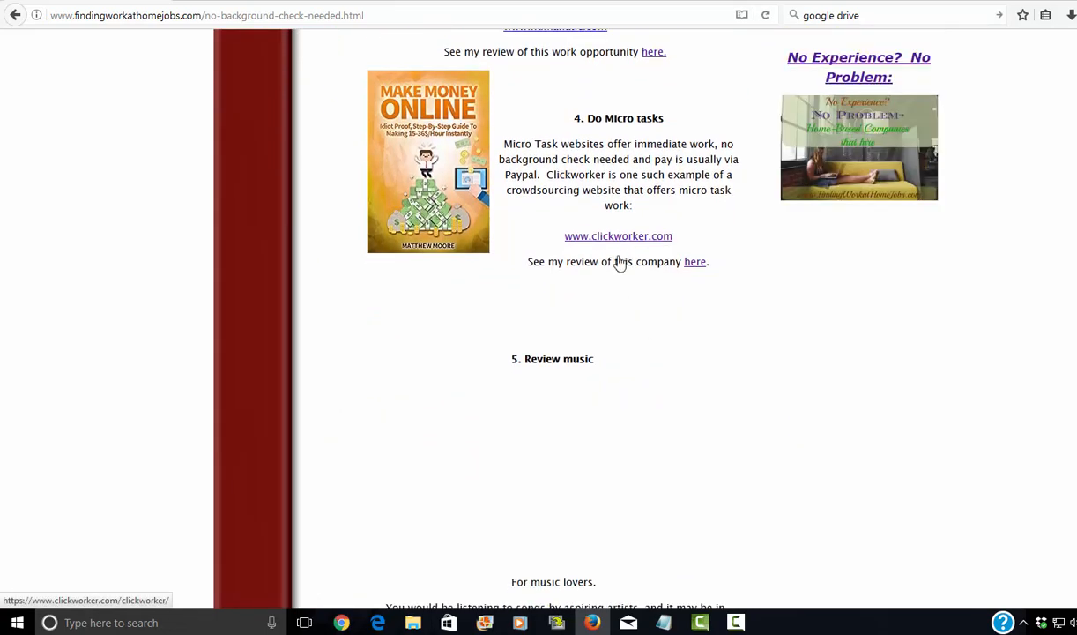
scroll("down", 3)
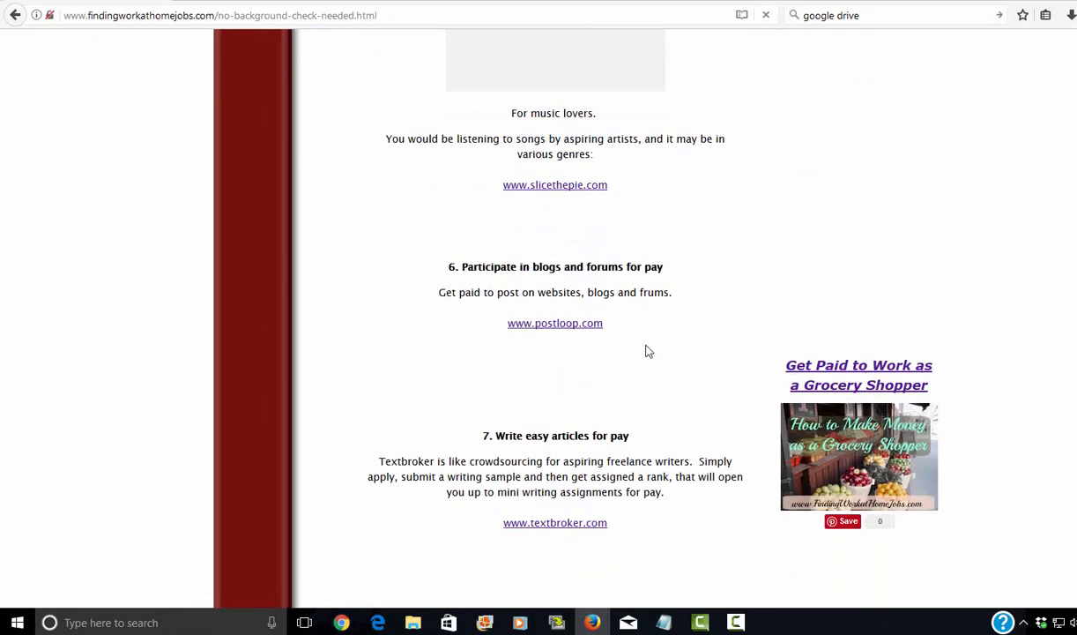
scroll("down", 3)
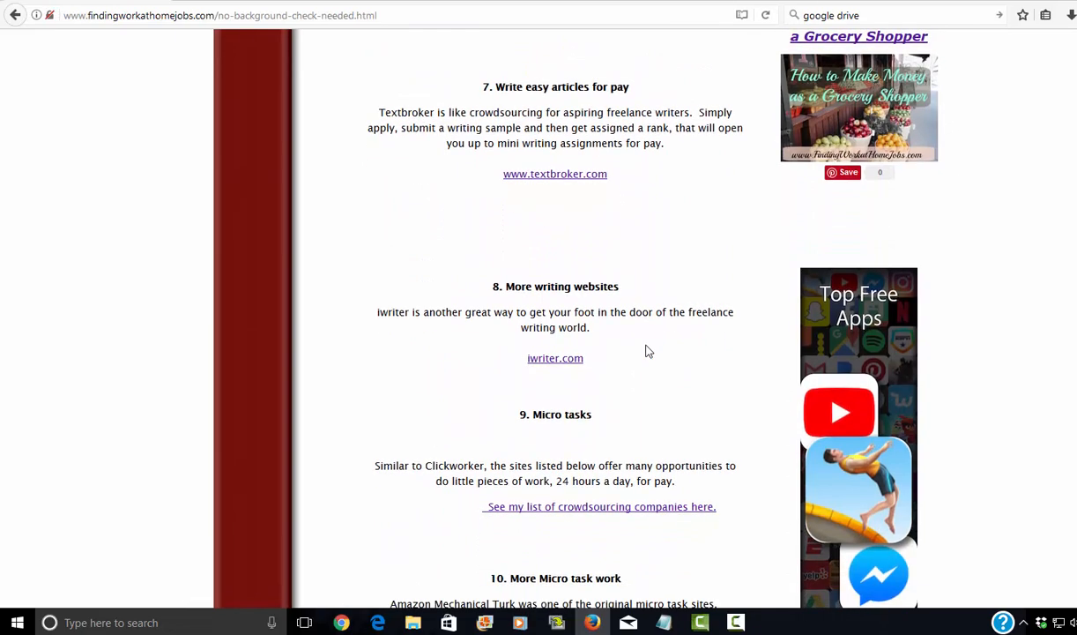
scroll("down", 3)
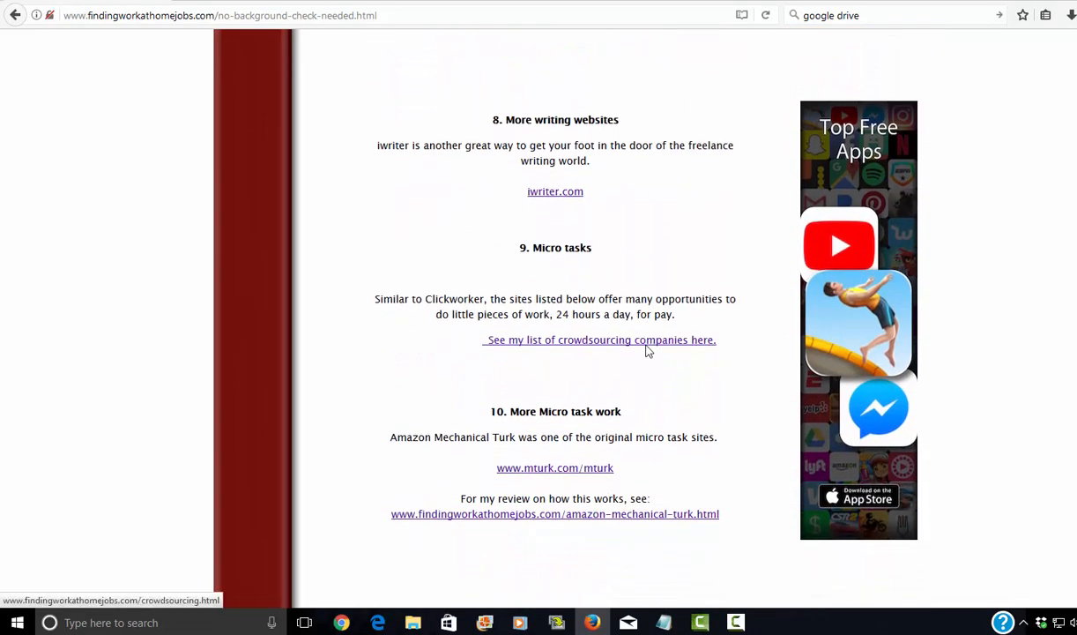
View the crowdsourcing companies list of seven sites, Casting Words to Amazon Mechanical Turk.
left_click(600, 339)
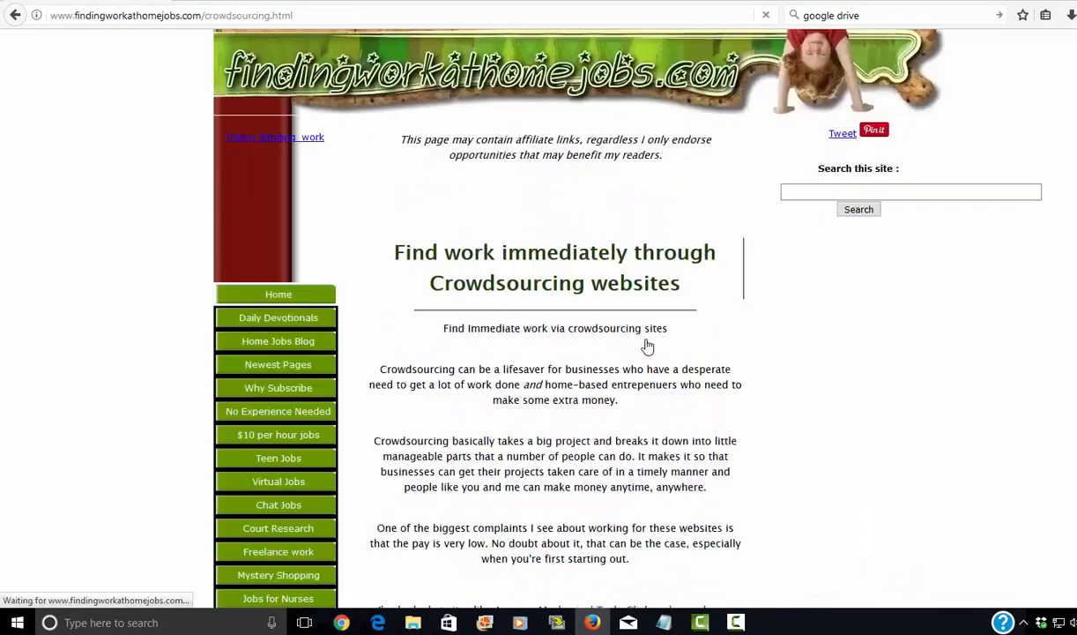
scroll("down", 3)
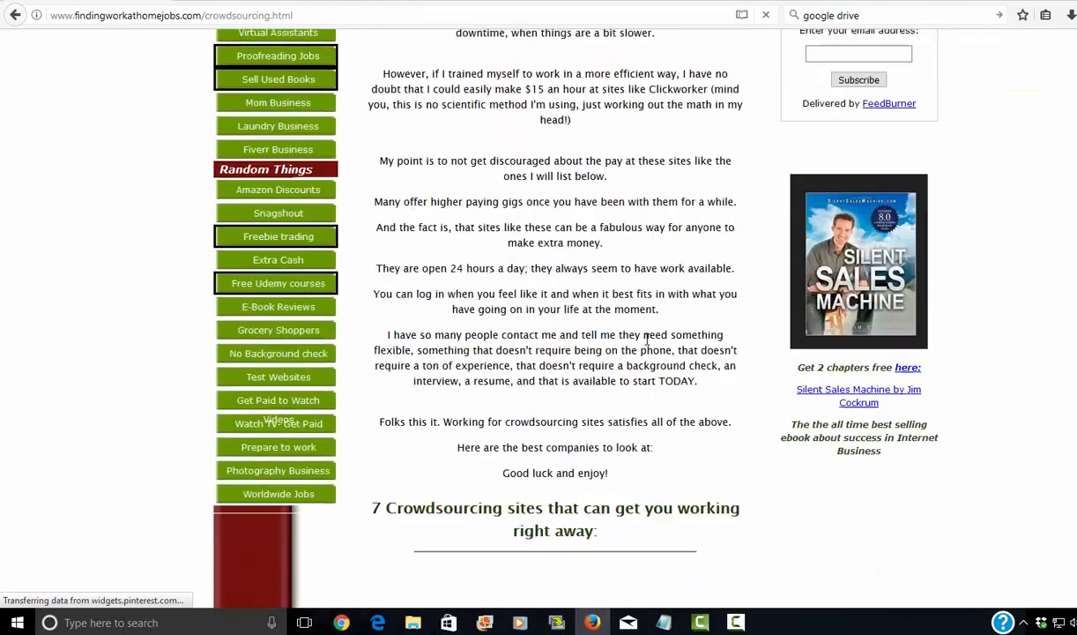
scroll("down", 3)
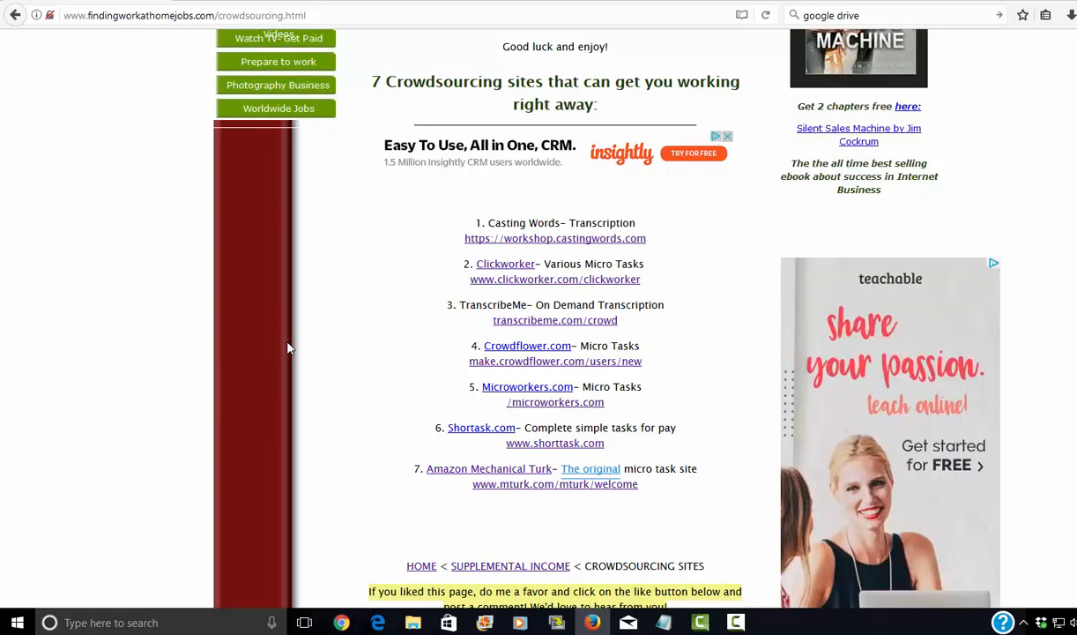
mouse_move(476, 342)
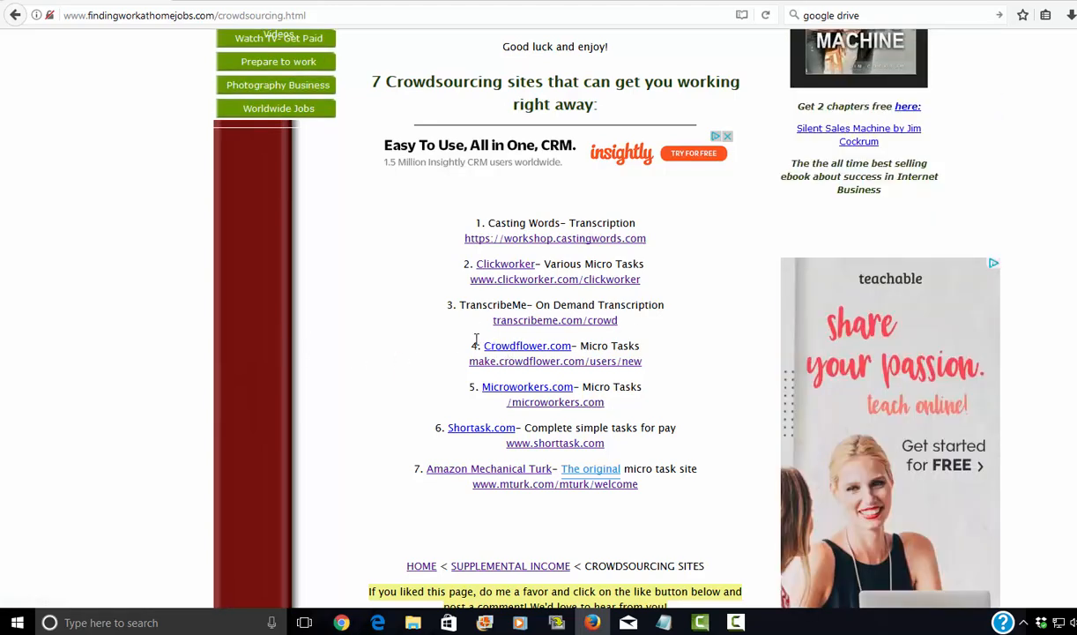
mouse_move(469, 471)
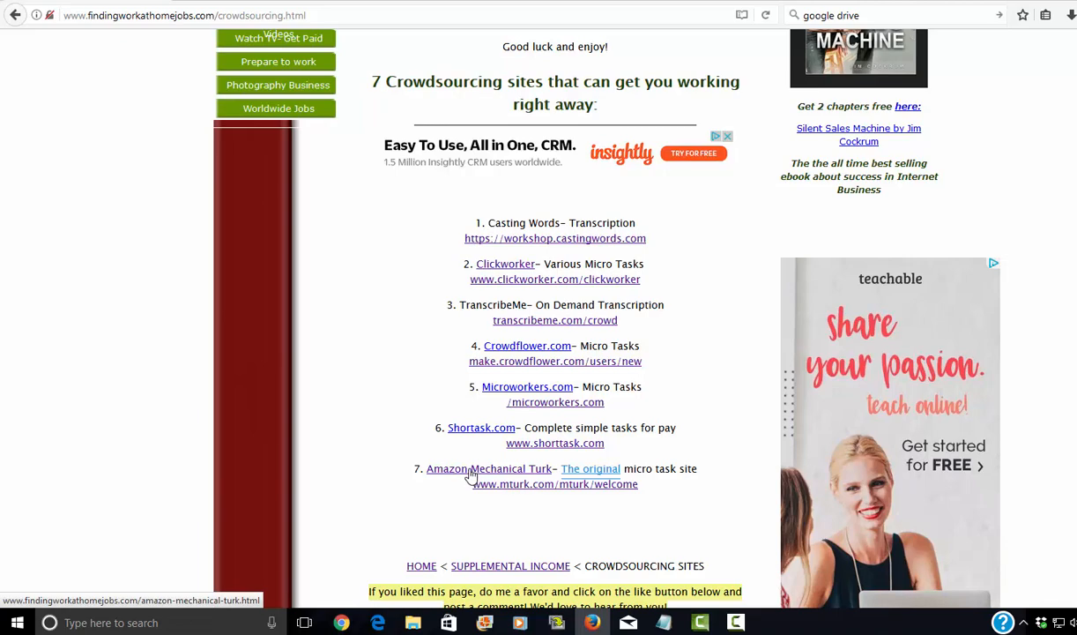
mouse_move(508, 279)
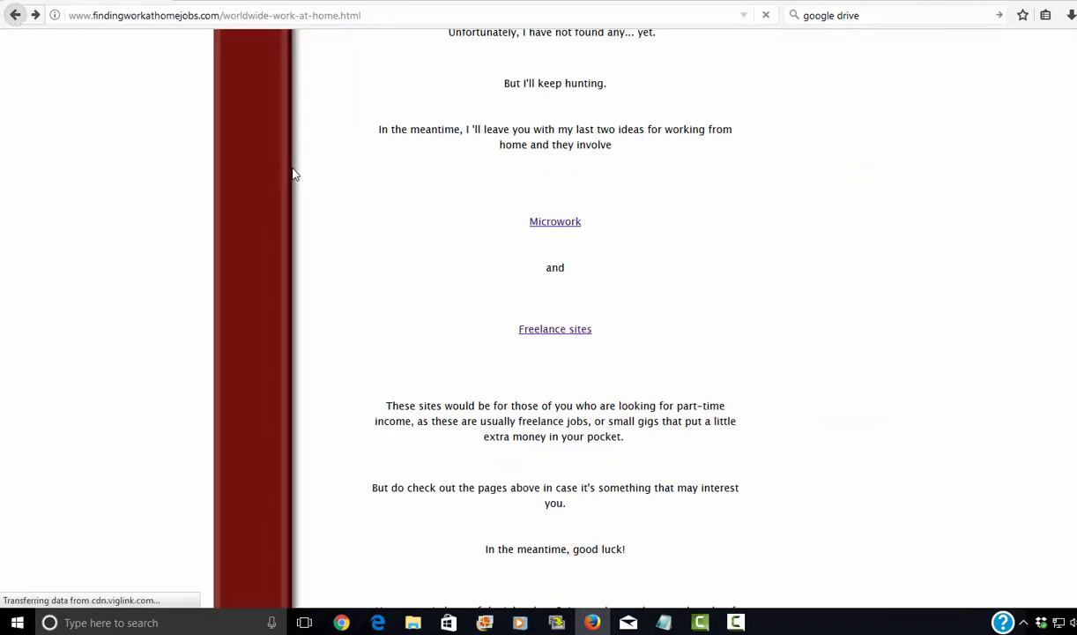
mouse_move(550, 337)
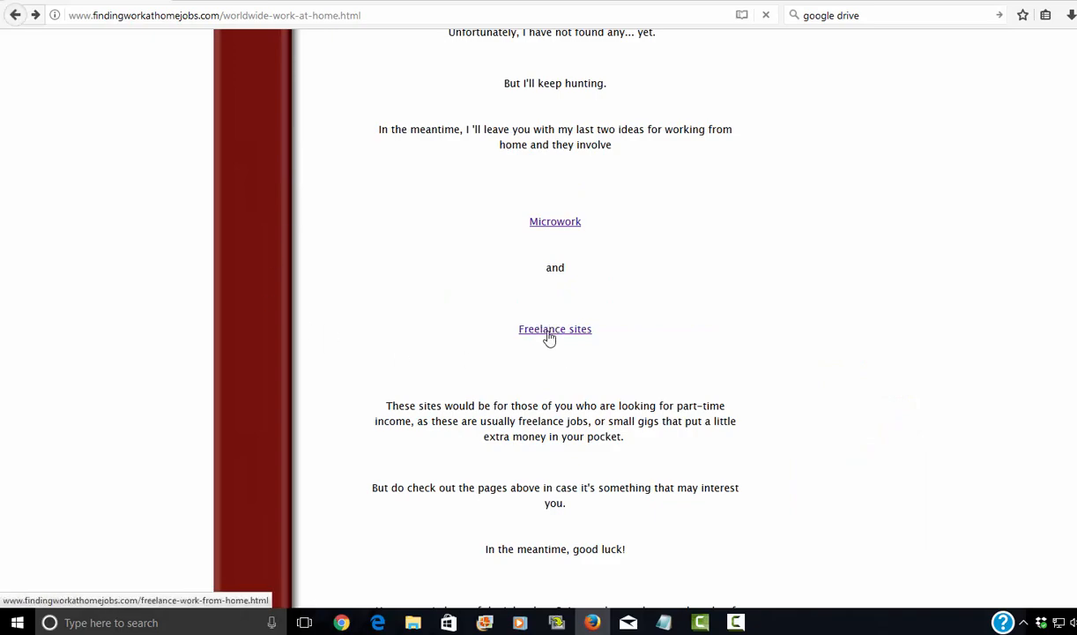
Visit the Freelance sites page and read its top 5 job boards through the niche sections.
left_click(555, 330)
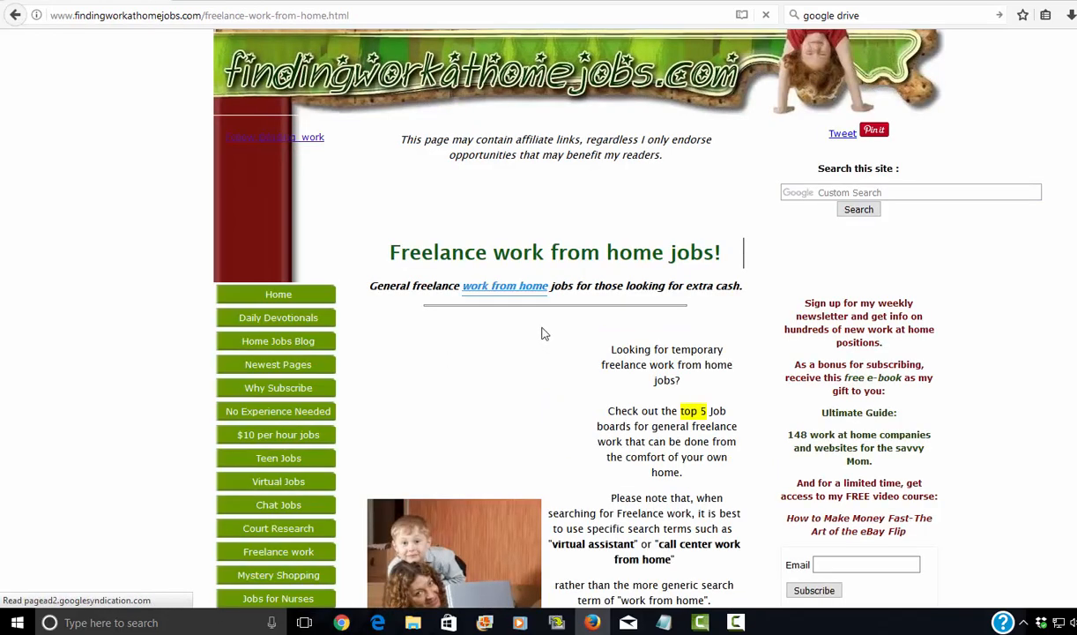
scroll("down", 3)
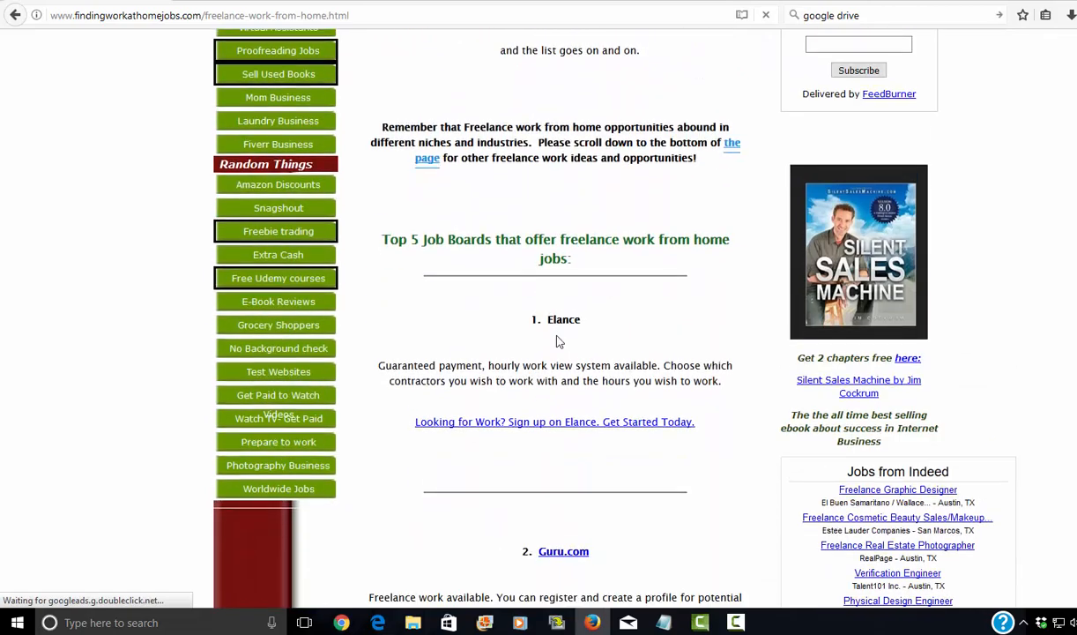
scroll("down", 3)
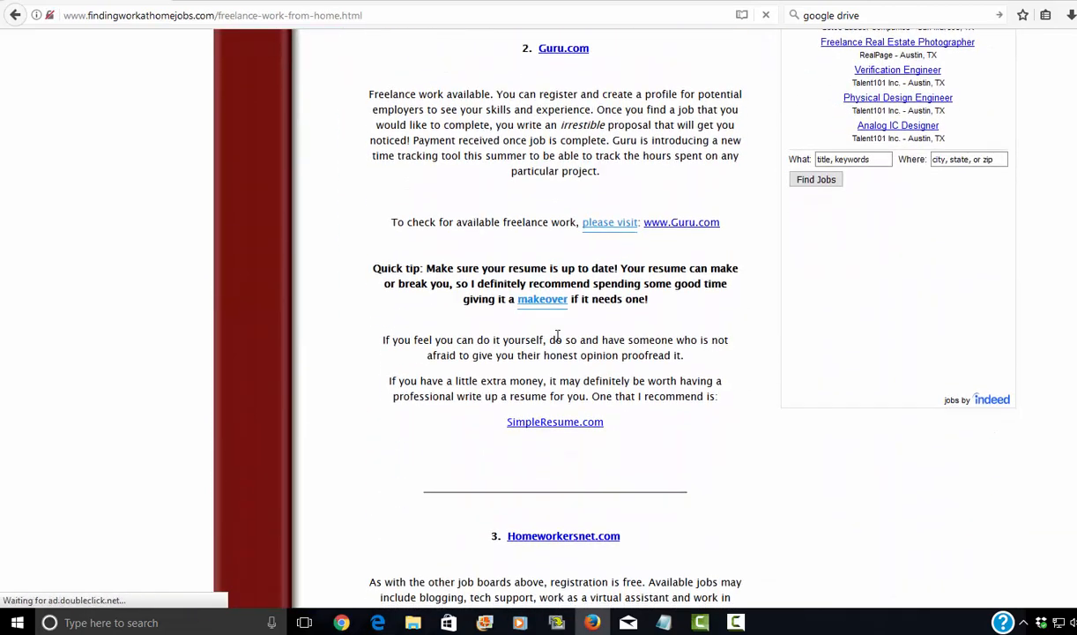
scroll("down", 3)
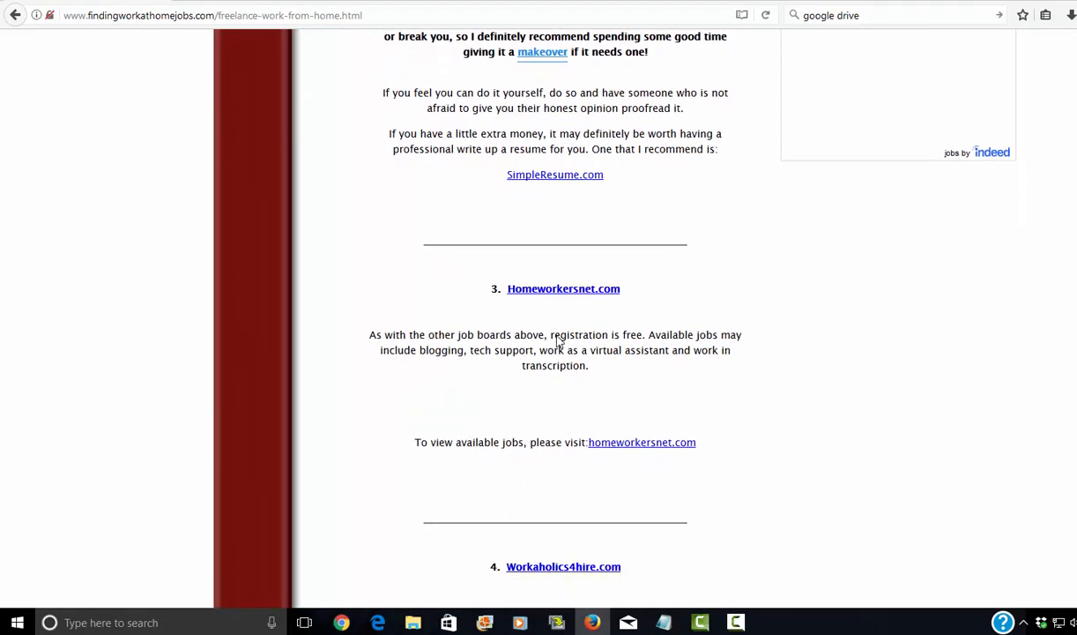
scroll("down", 3)
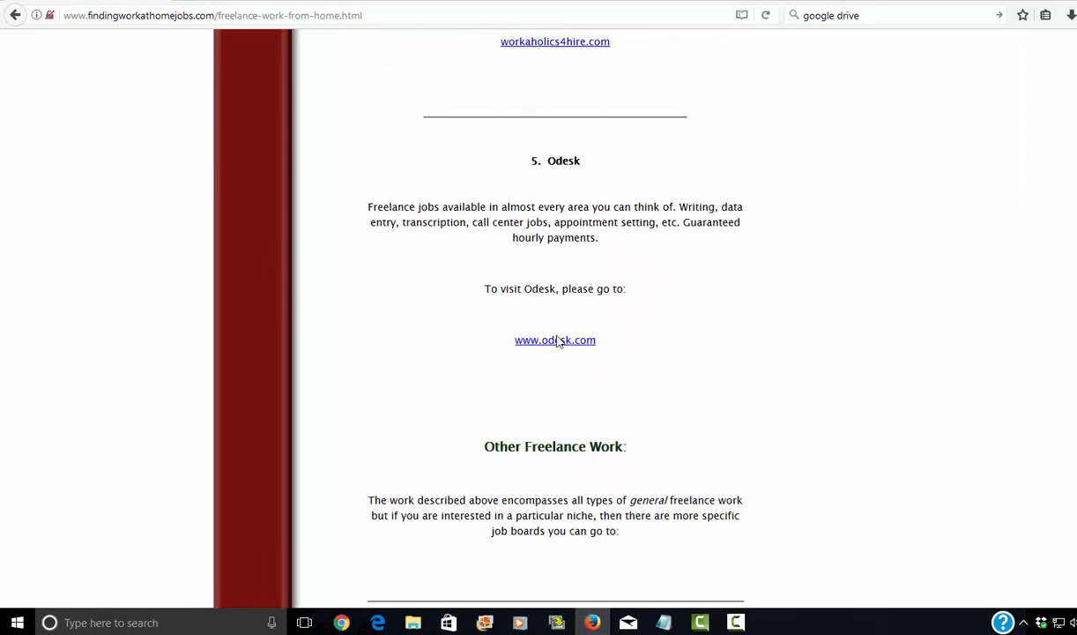
scroll("down", 3)
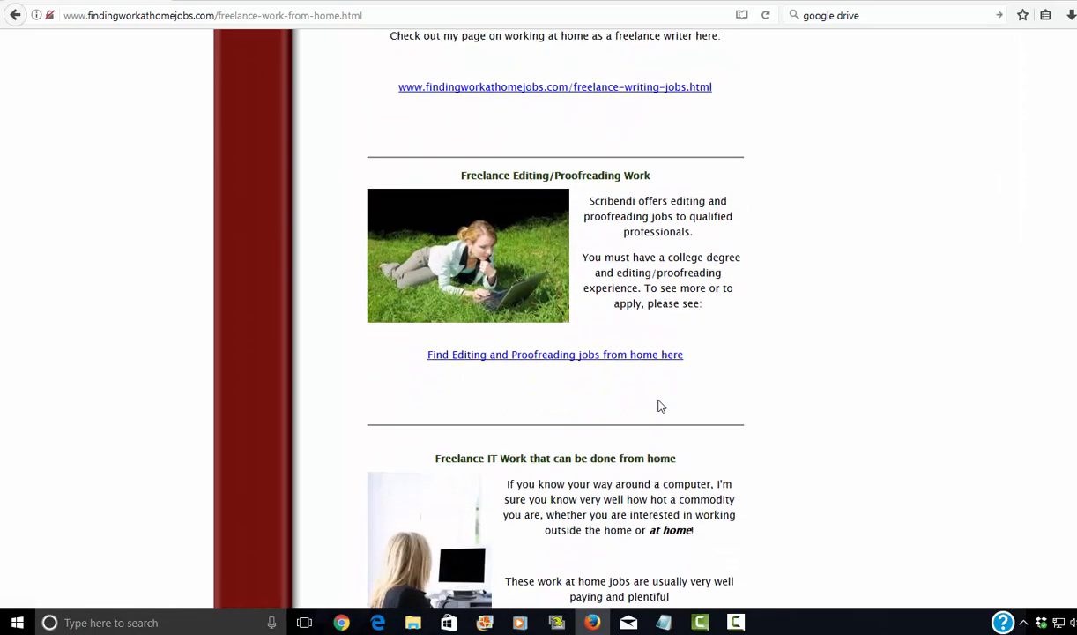
scroll("down", 3)
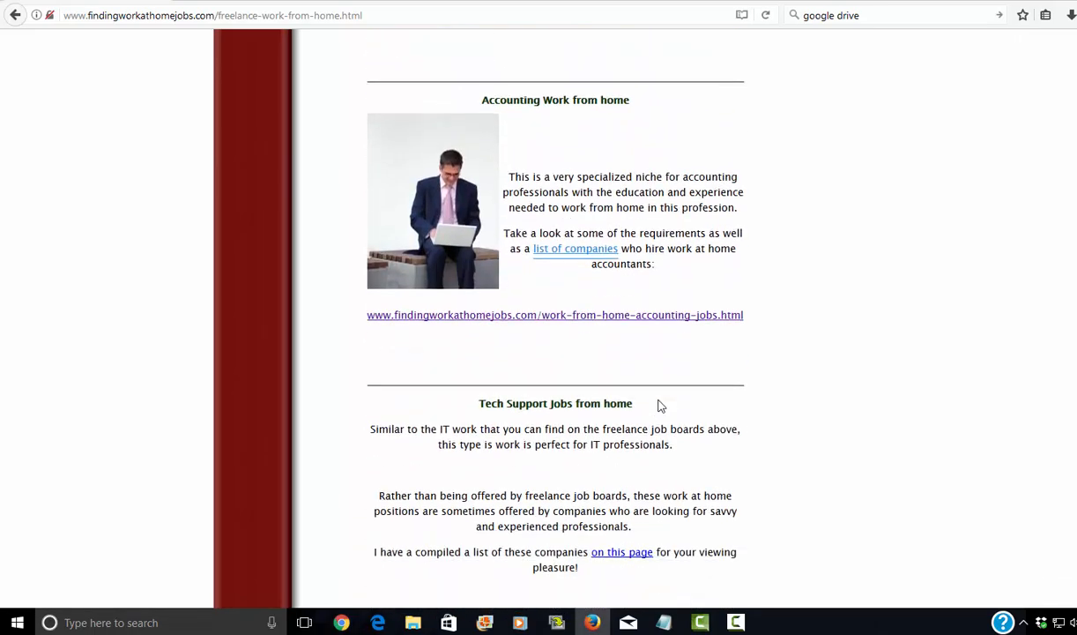
scroll("down", 3)
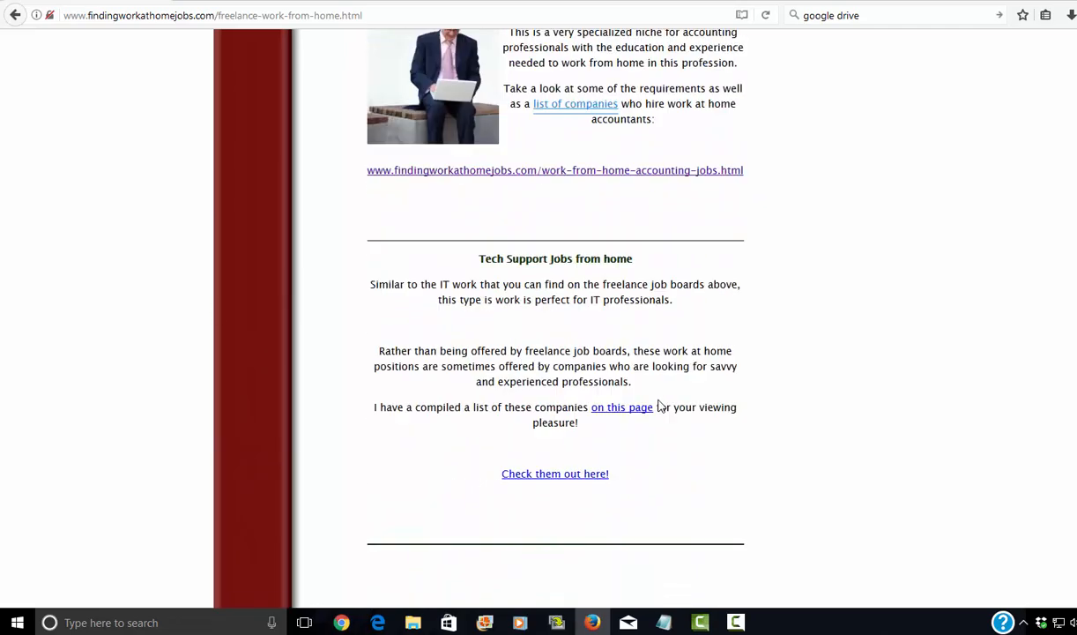
scroll("up", 3)
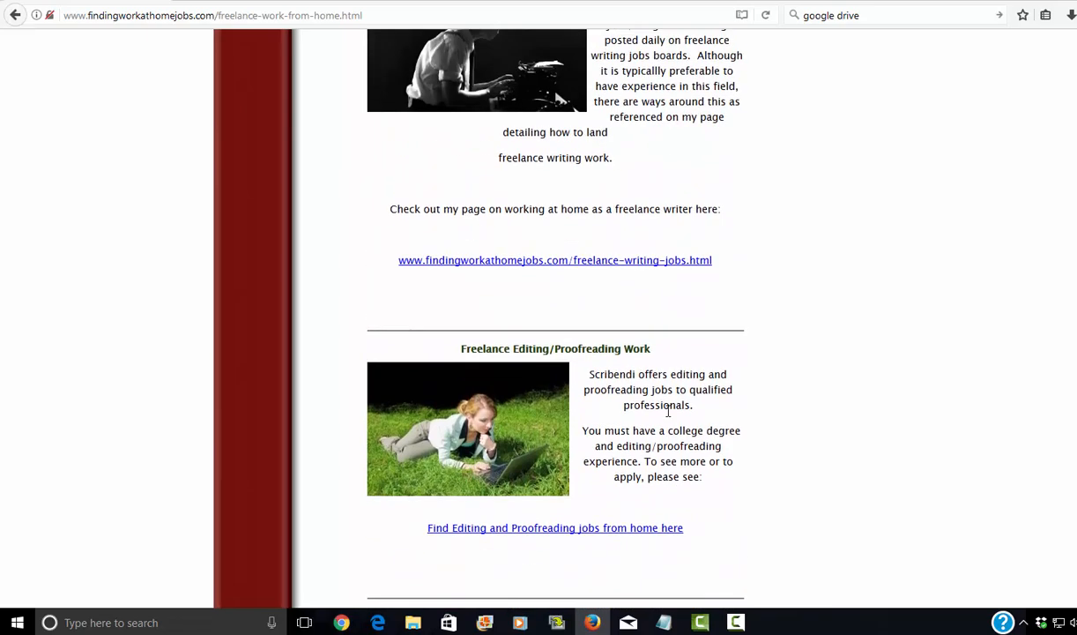
scroll("up", 3)
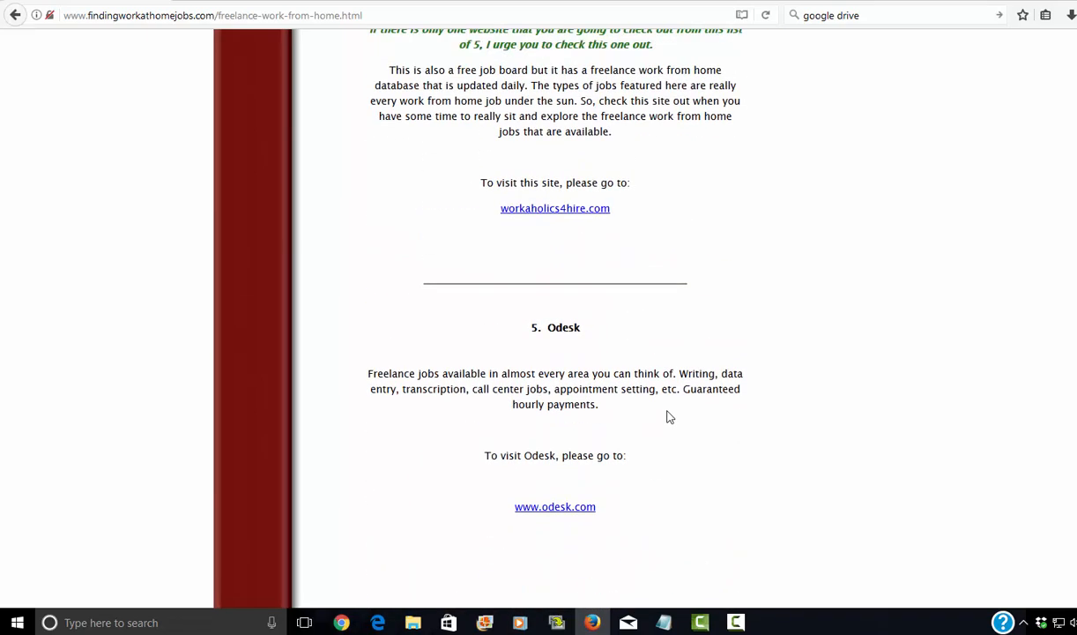
left_click(555, 507)
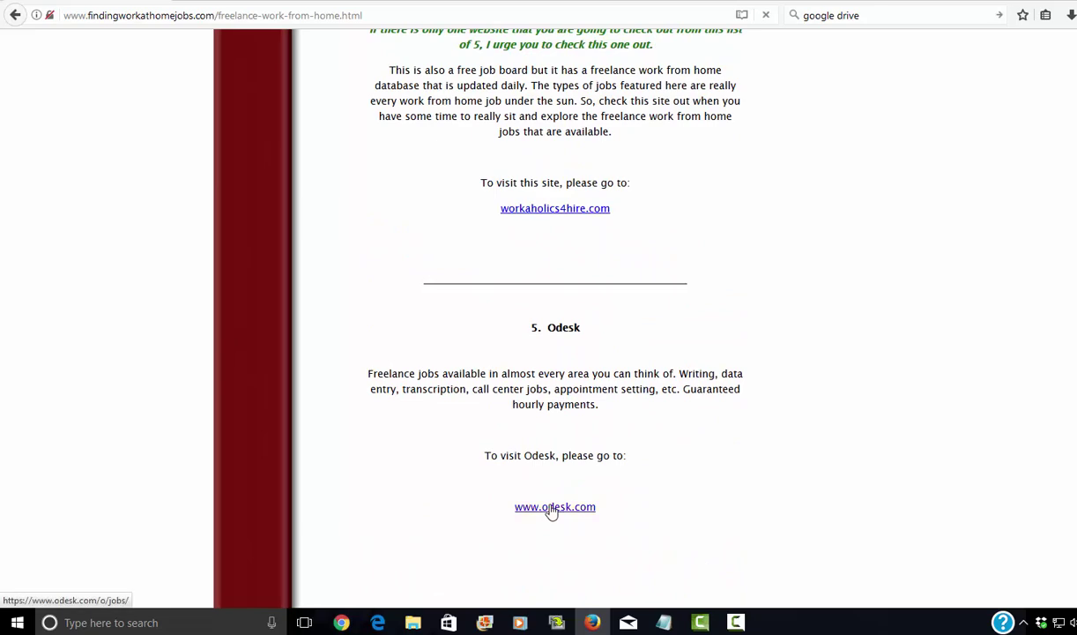
View Upwork's freelance job categories, then go back twice to the worldwide article's opening.
left_click(555, 508)
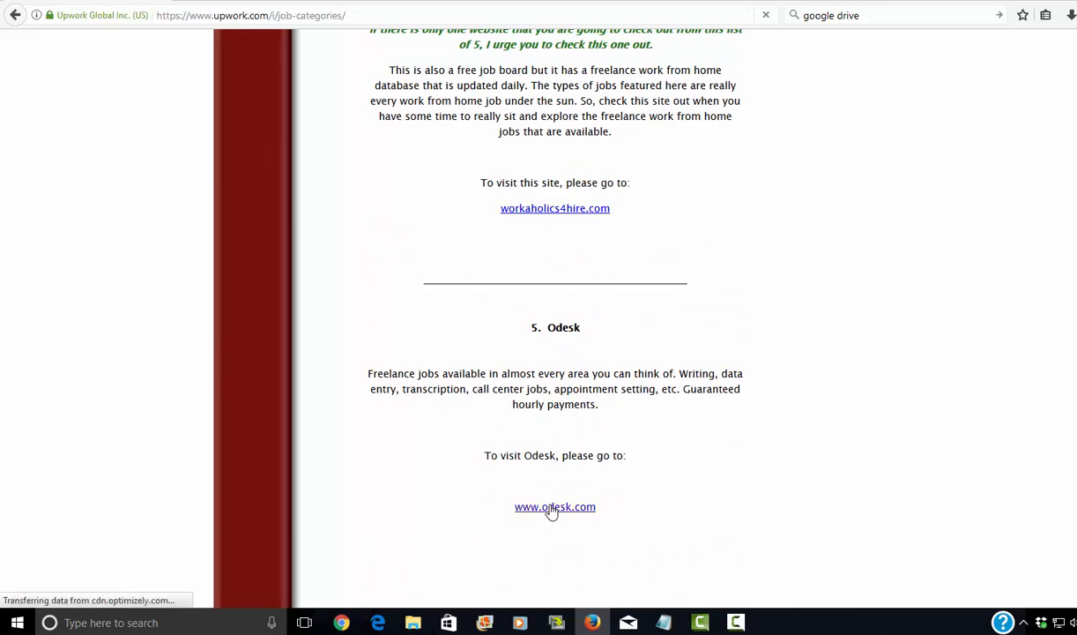
left_click(555, 508)
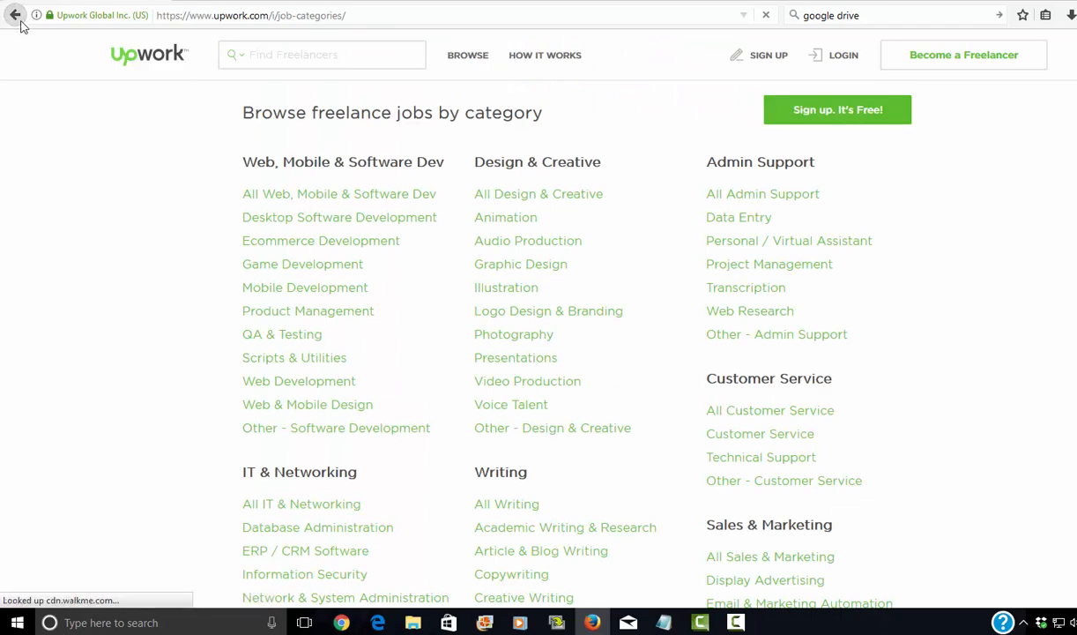
left_click(11, 18)
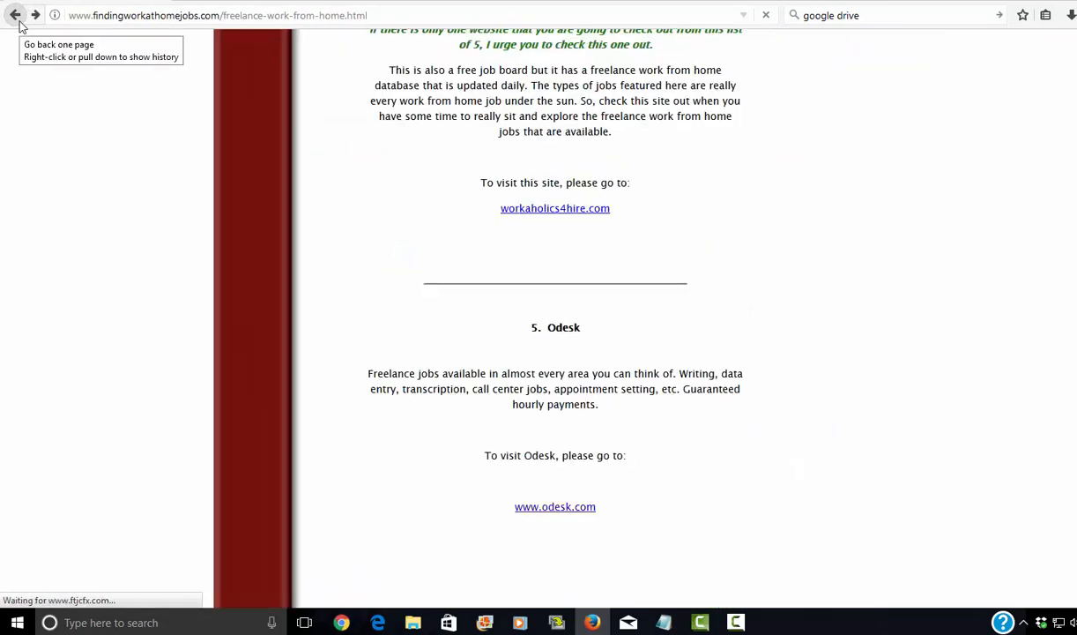
left_click(12, 21)
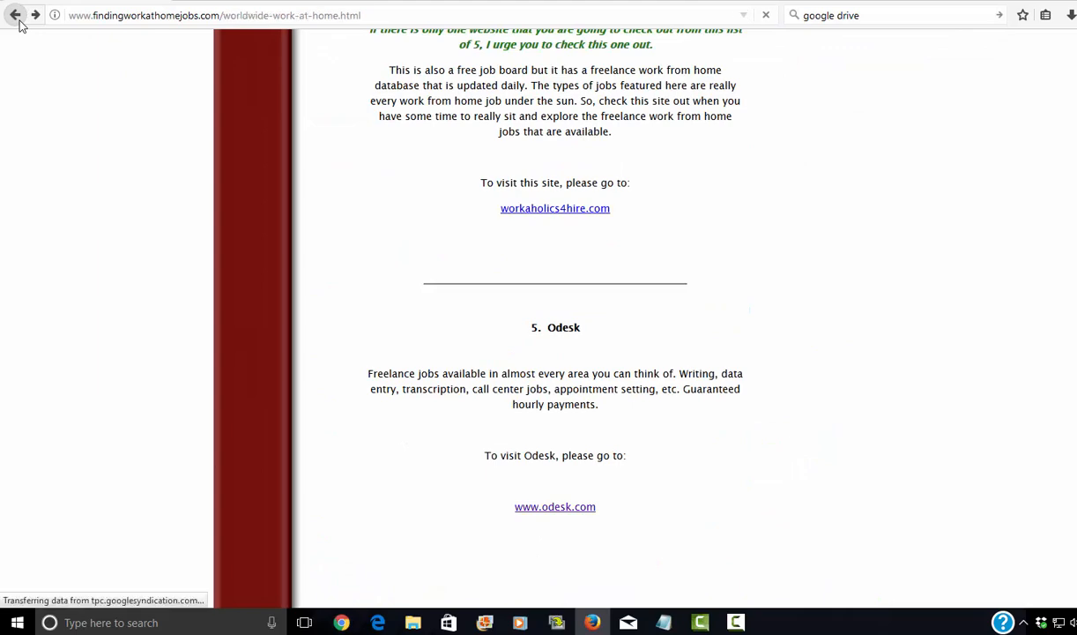
scroll("down", 3)
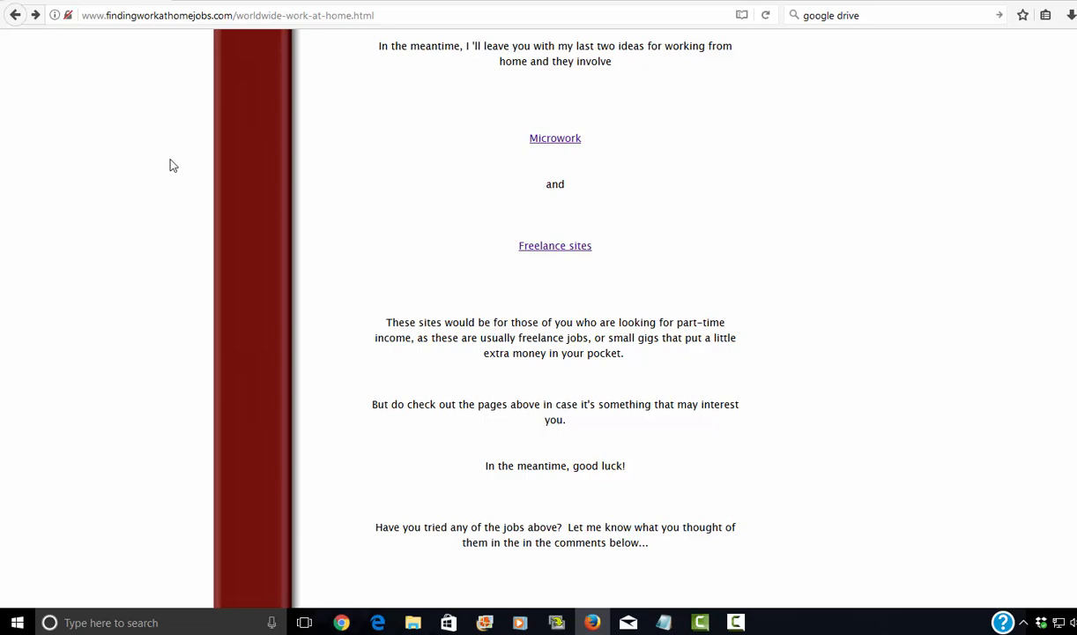
mouse_move(467, 187)
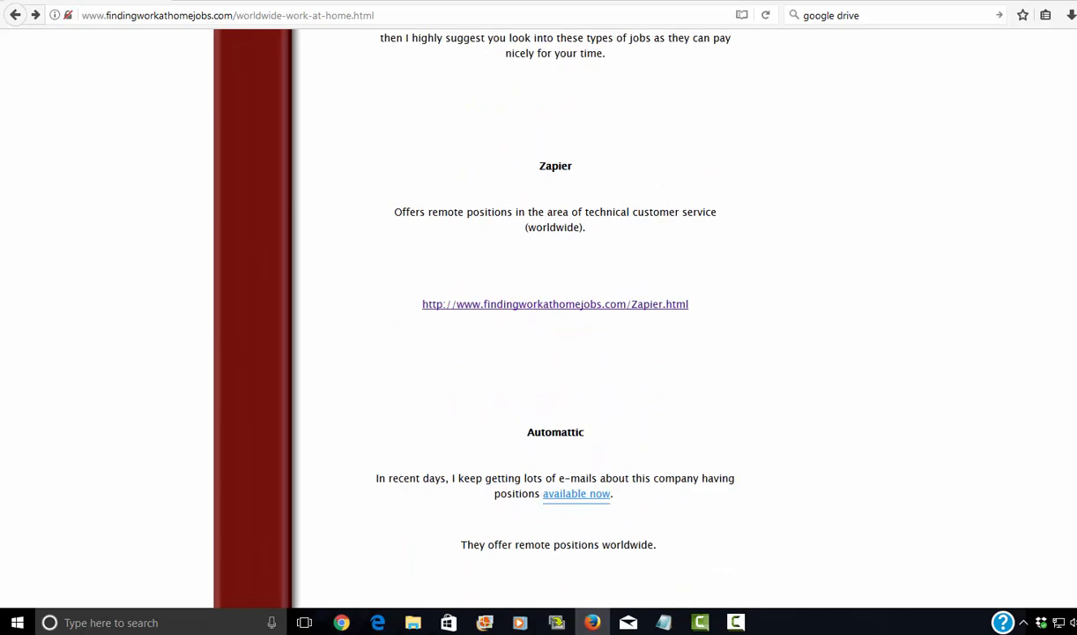
scroll("up", 3)
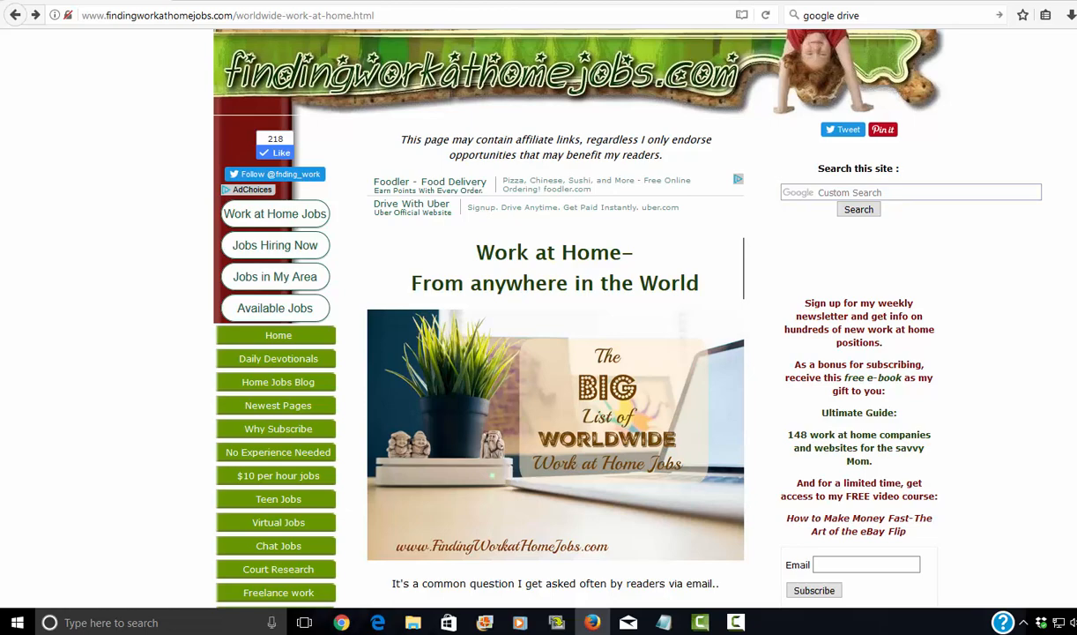
mouse_move(983, 430)
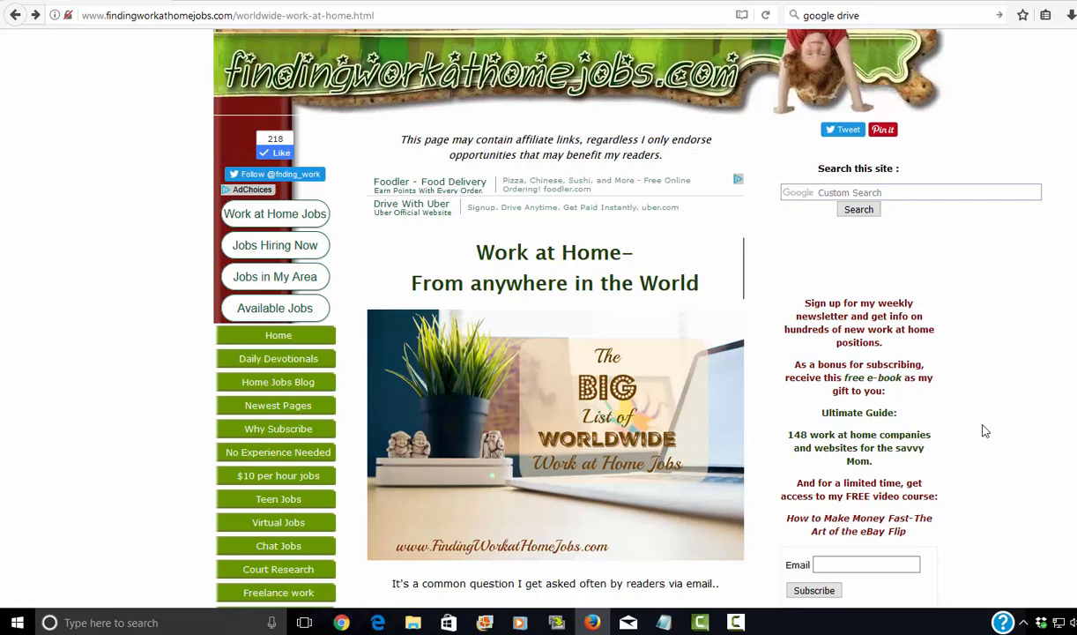
scroll("down", 3)
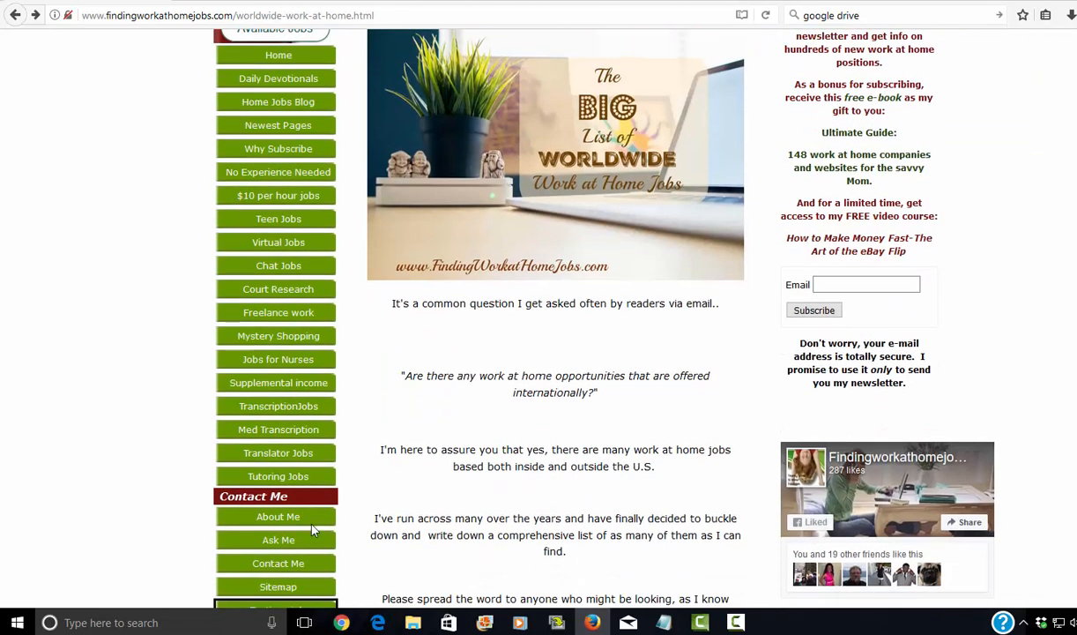
scroll("down", 3)
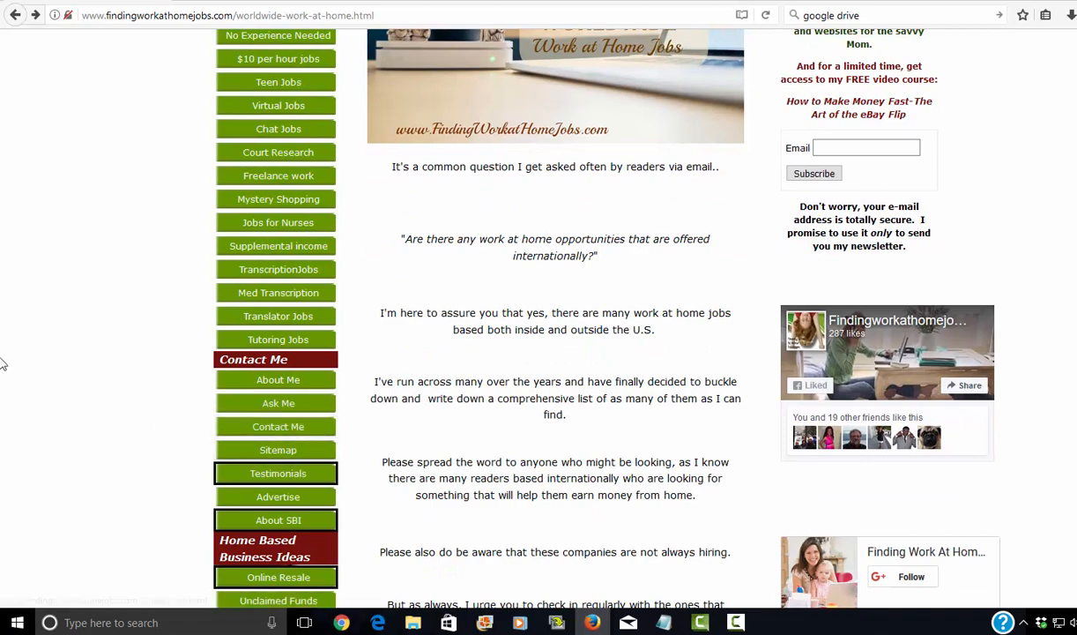
scroll("up", 3)
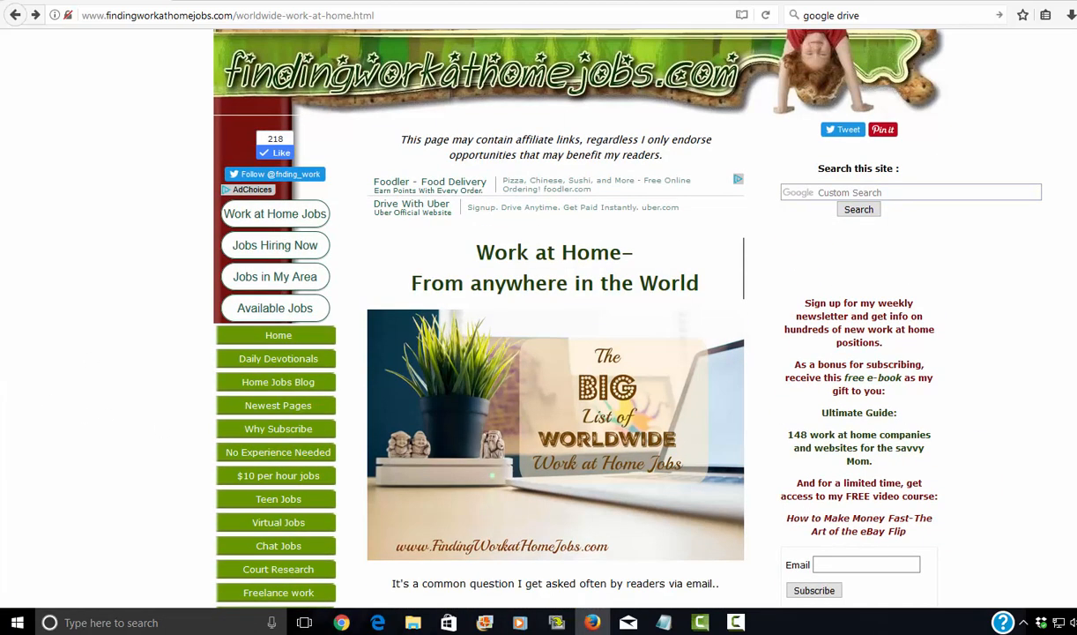